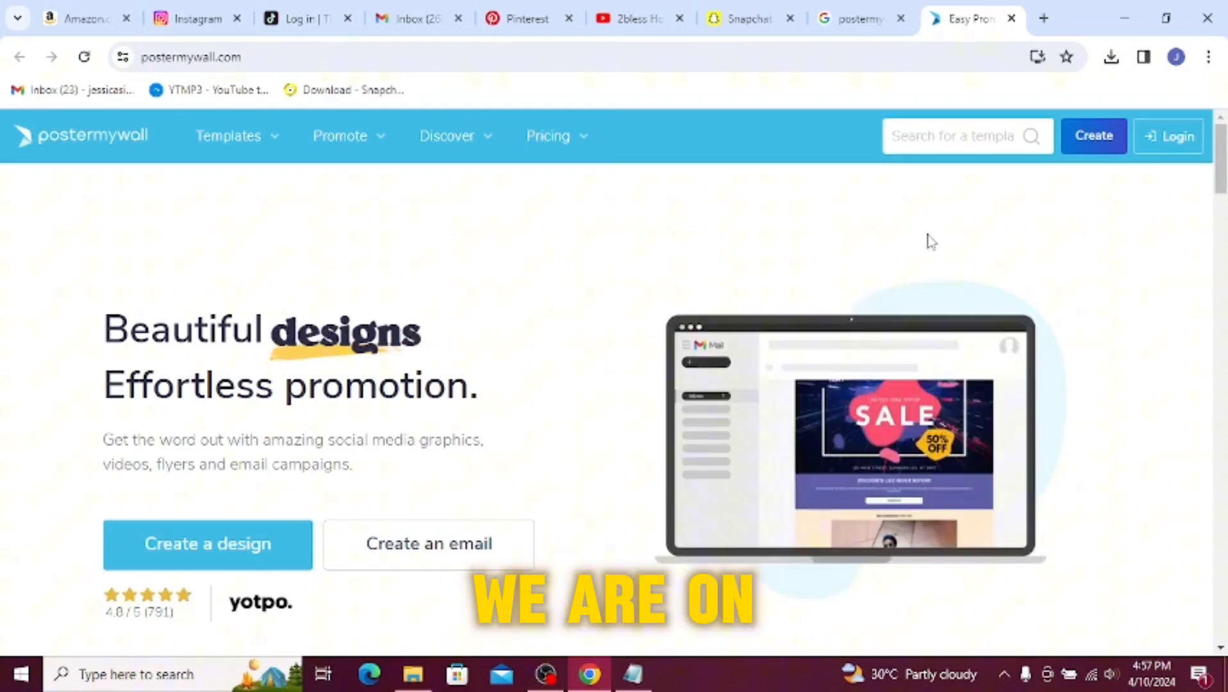
Browse the PosterMyWall page and scroll to its footer links.
{"action": "left_click", "coordinate": [853, 18]}
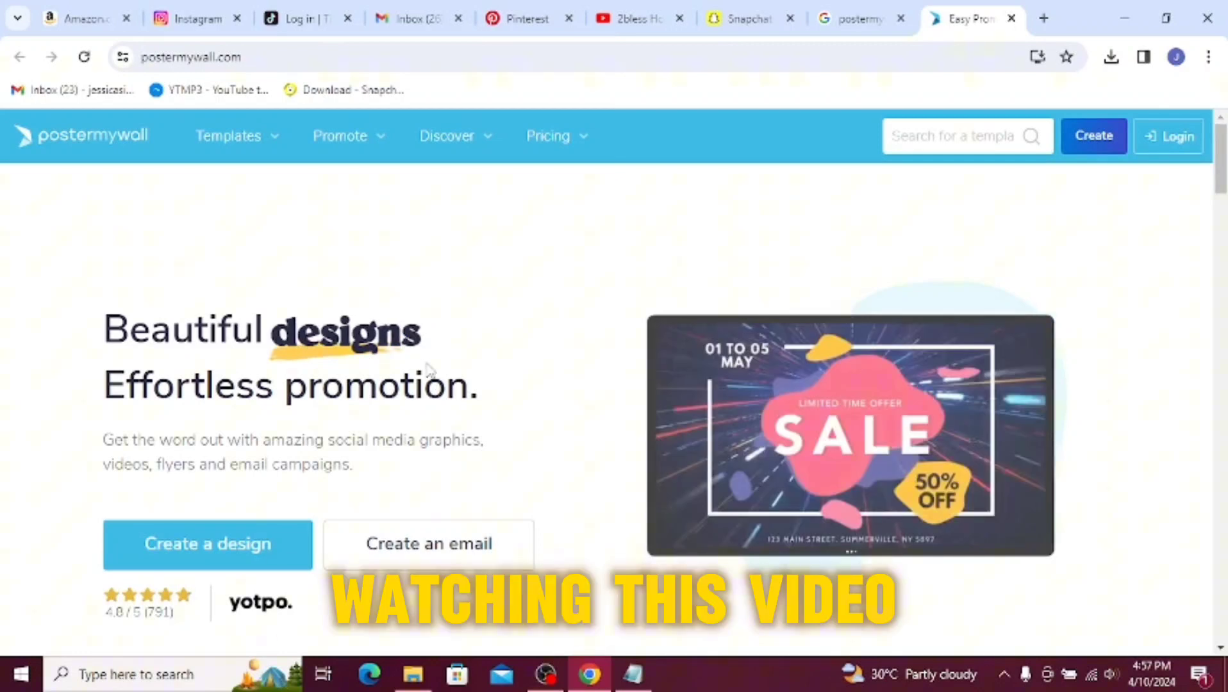
{"action": "scroll", "scroll_direction": "down", "scroll_amount": 3}
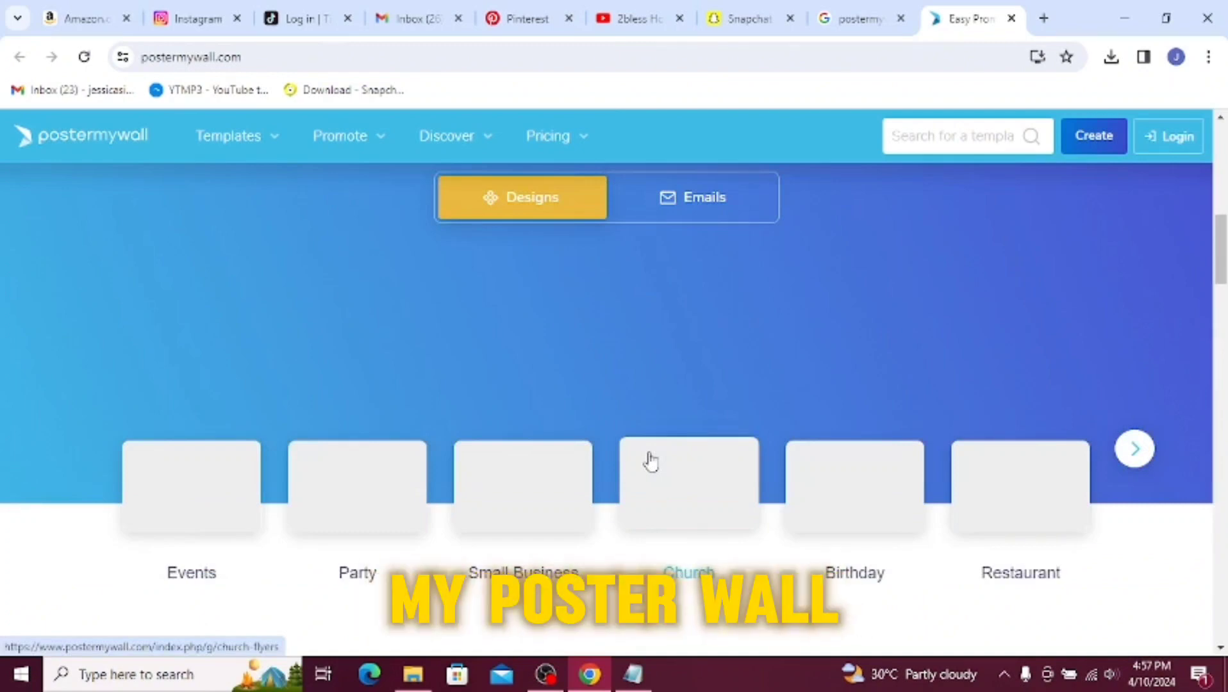
{"action": "scroll", "scroll_direction": "up", "scroll_amount": 3}
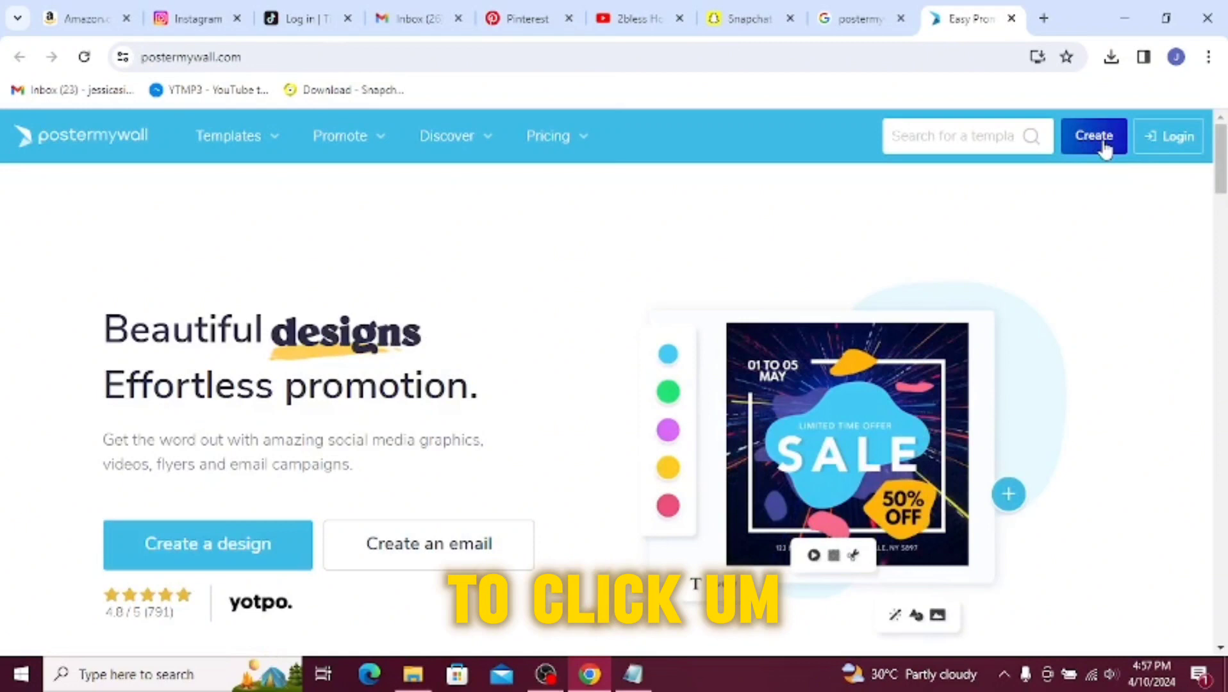
{"action": "left_click", "coordinate": [1093, 136]}
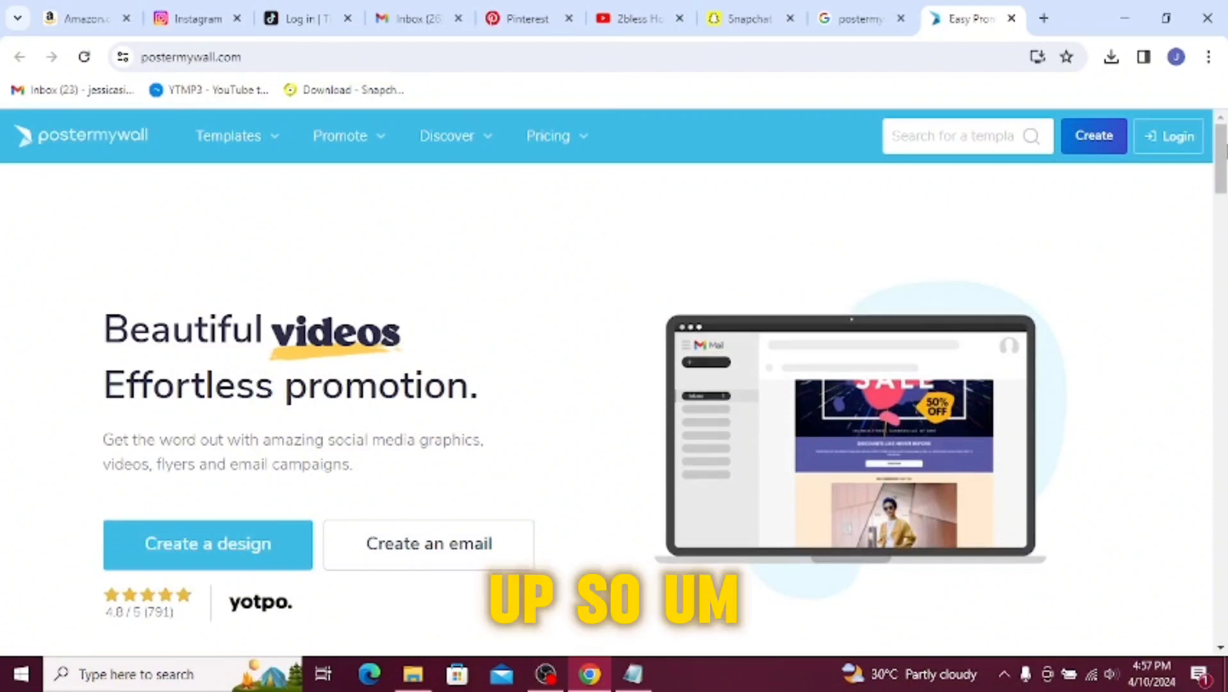
{"action": "scroll", "scroll_direction": "down", "scroll_amount": 3}
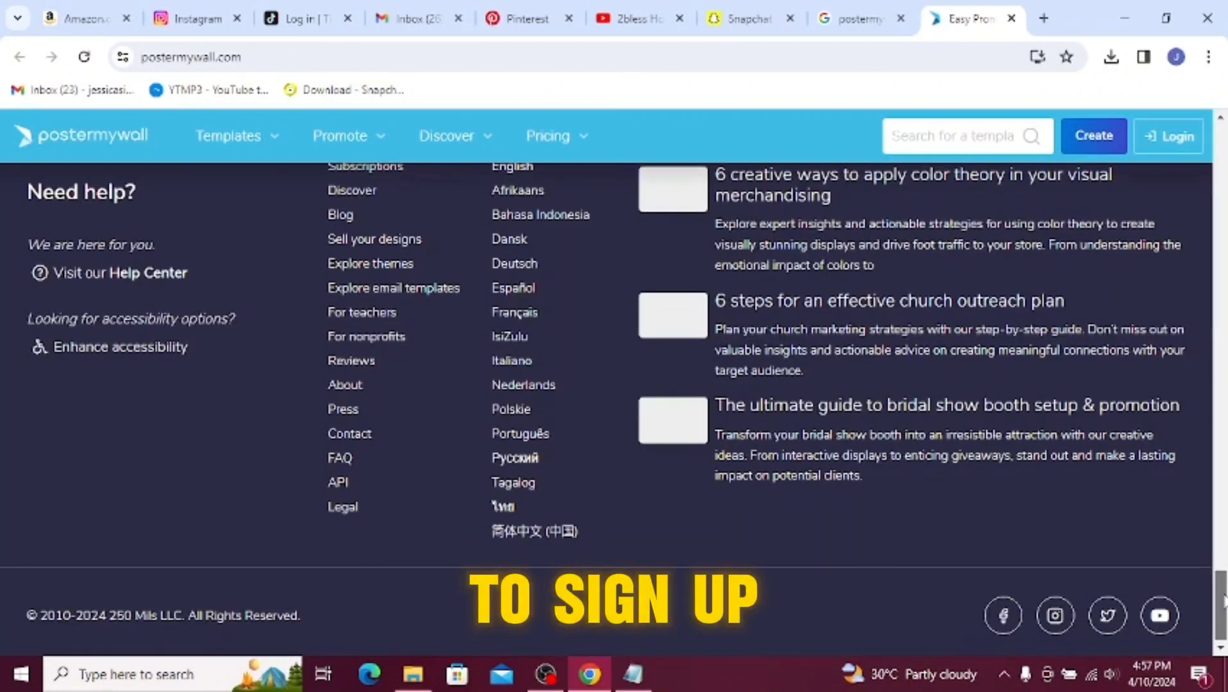
{"action": "scroll", "scroll_direction": "up", "scroll_amount": 3}
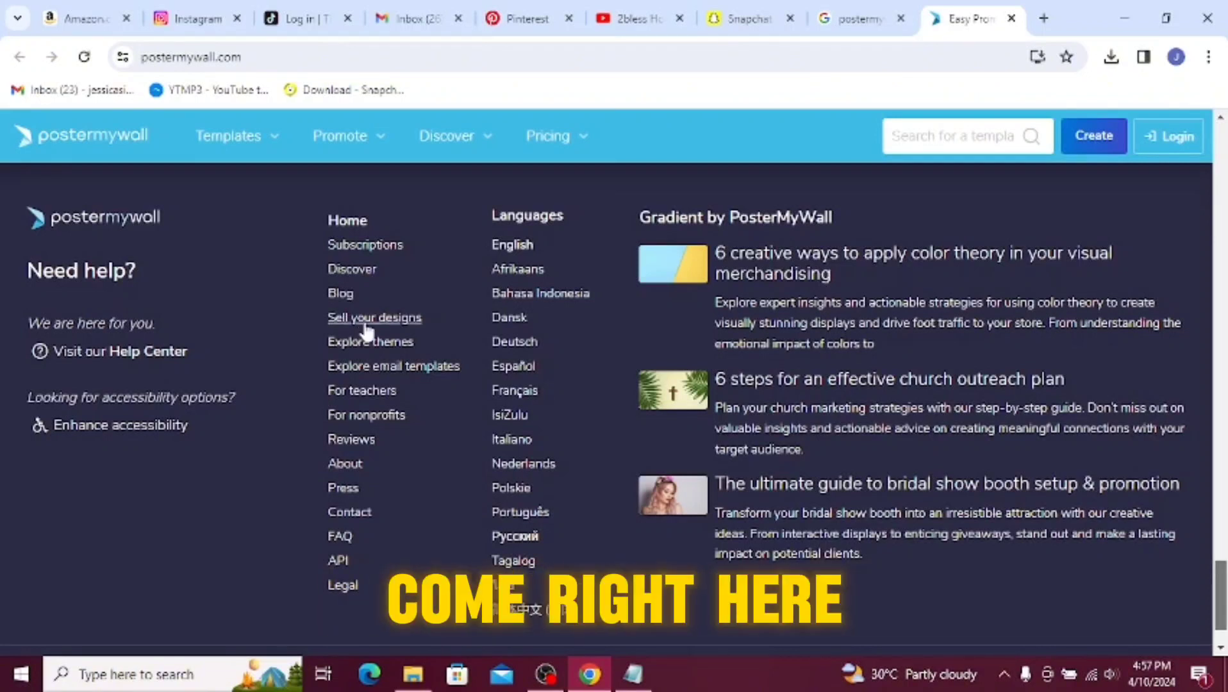
Go to the Sell your designs page and read the designer royalty rate tables.
{"action": "left_click", "coordinate": [374, 316]}
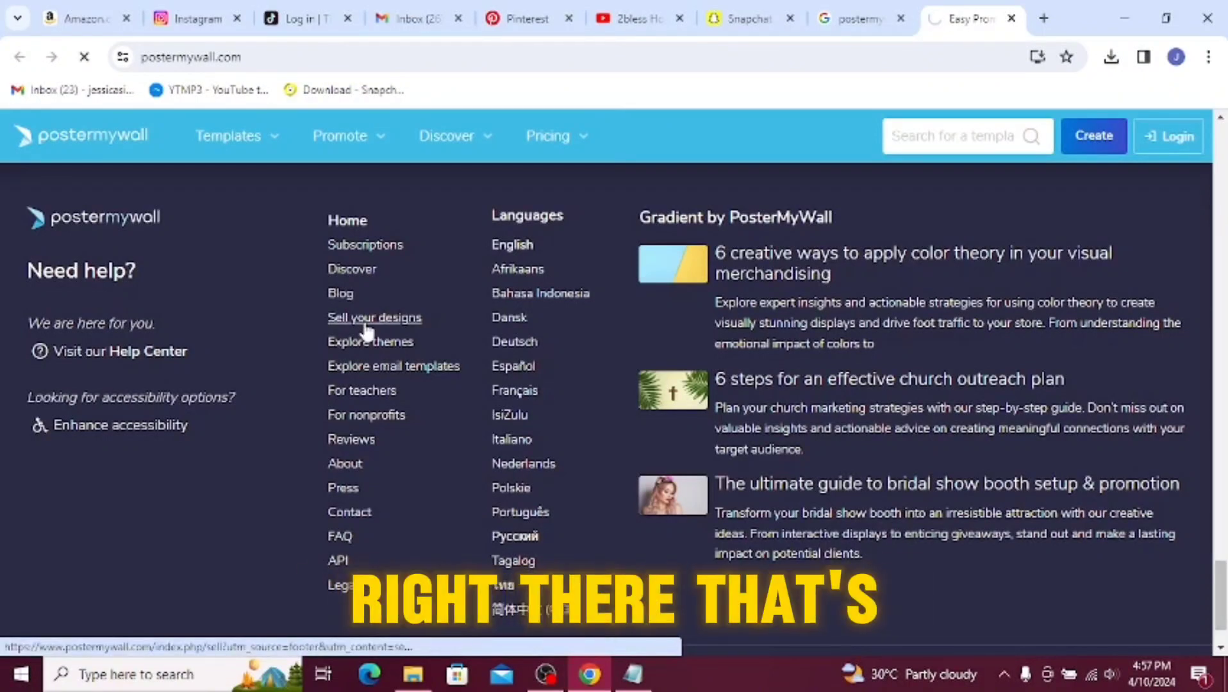
{"action": "left_click", "coordinate": [373, 317]}
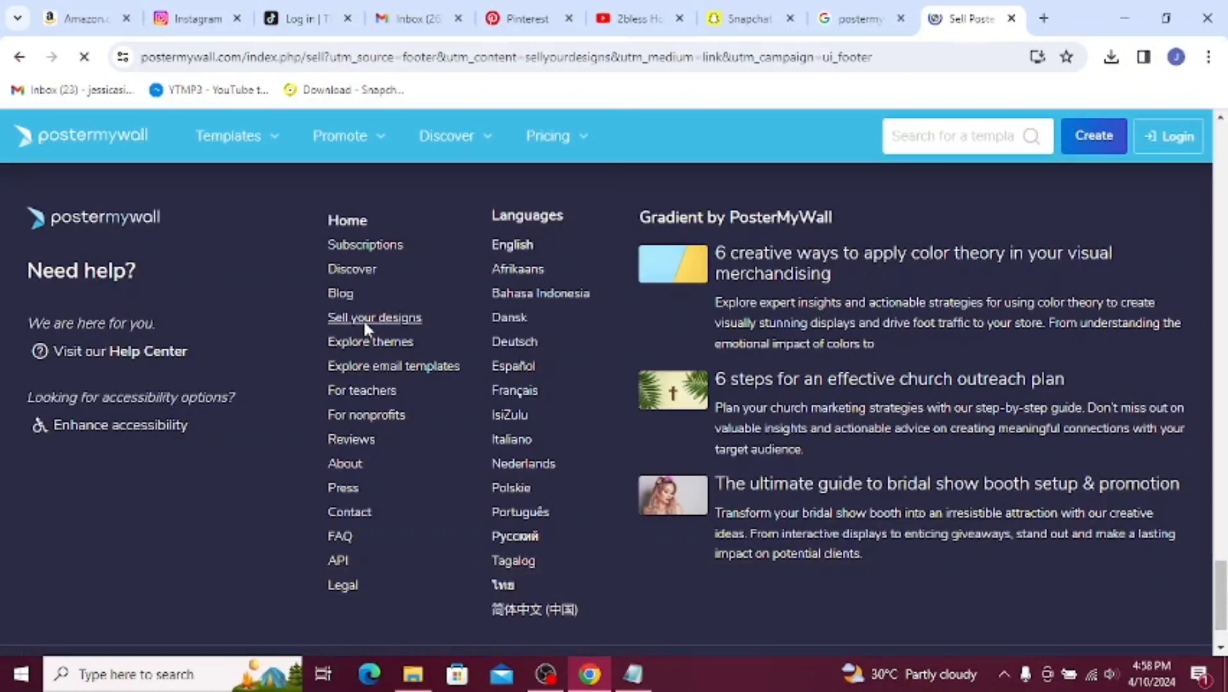
{"action": "left_click", "coordinate": [373, 317]}
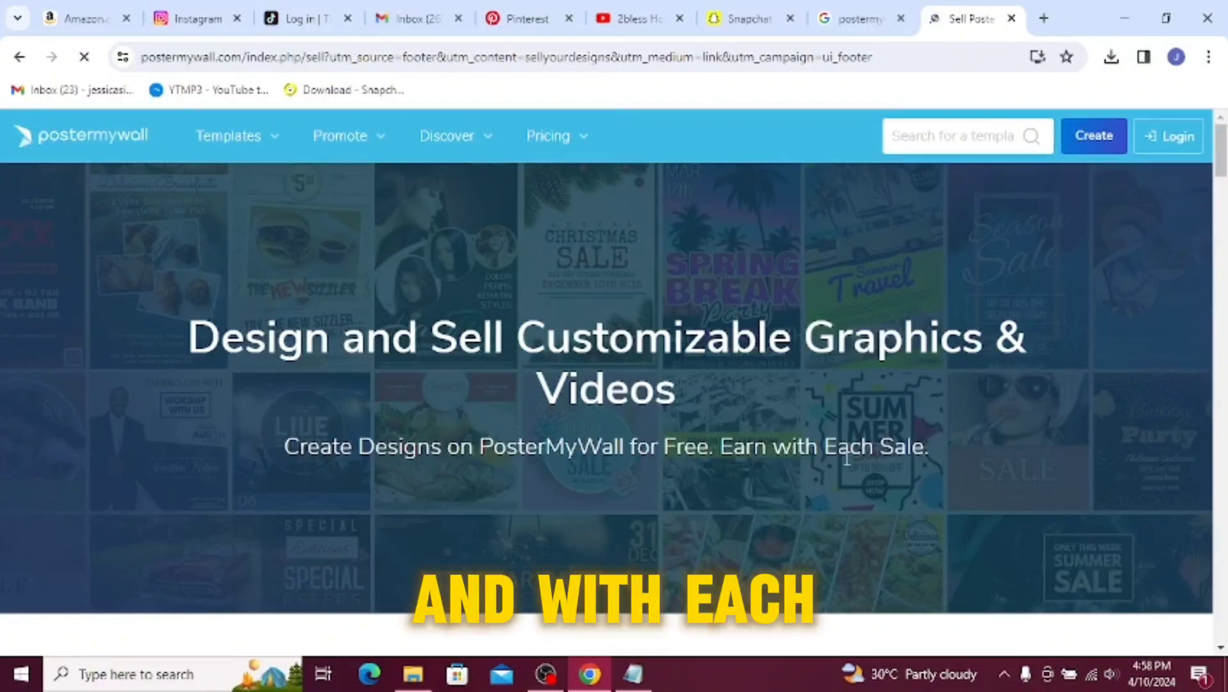
{"action": "scroll", "scroll_direction": "down", "scroll_amount": 3}
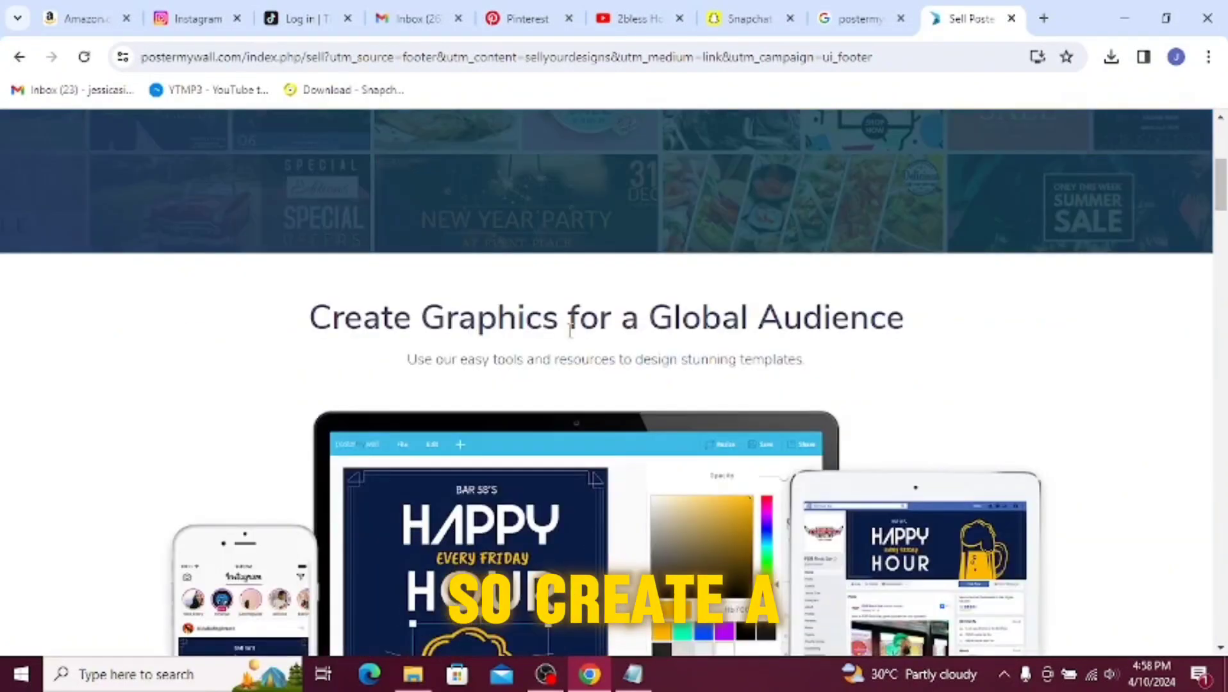
{"action": "scroll", "scroll_direction": "down", "scroll_amount": 3}
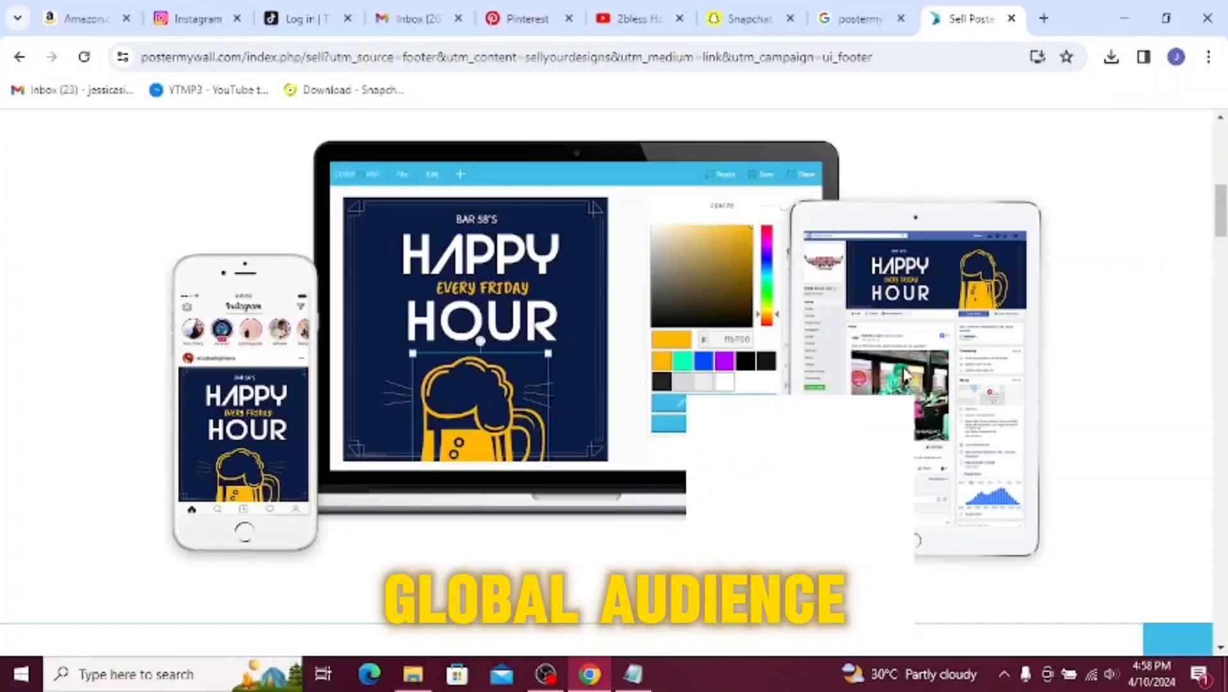
{"action": "scroll", "scroll_direction": "down", "scroll_amount": 3}
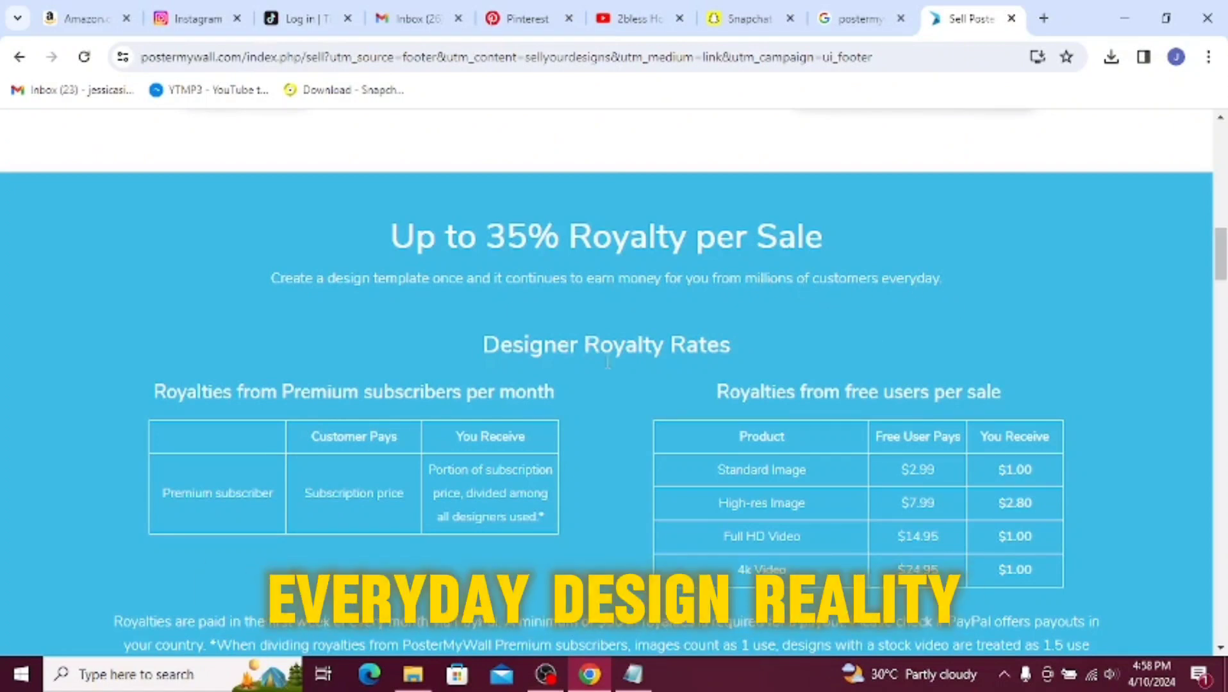
{"action": "scroll", "scroll_direction": "down", "scroll_amount": 3}
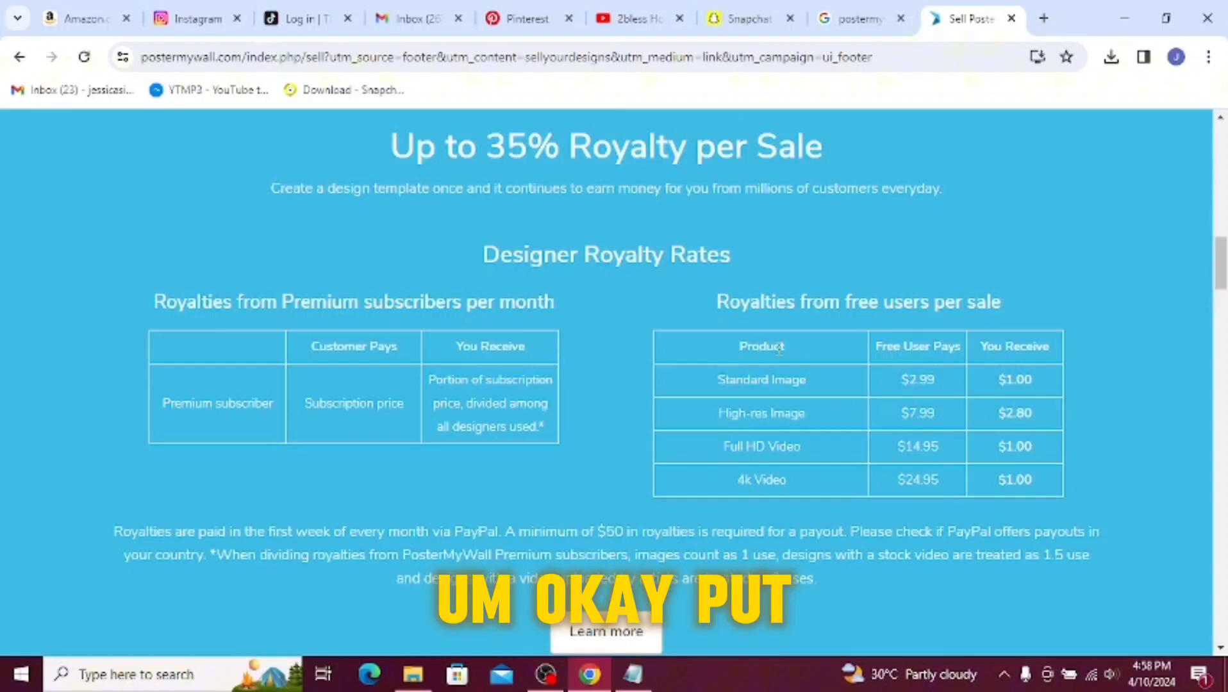
{"action": "mouse_move", "coordinate": [885, 362]}
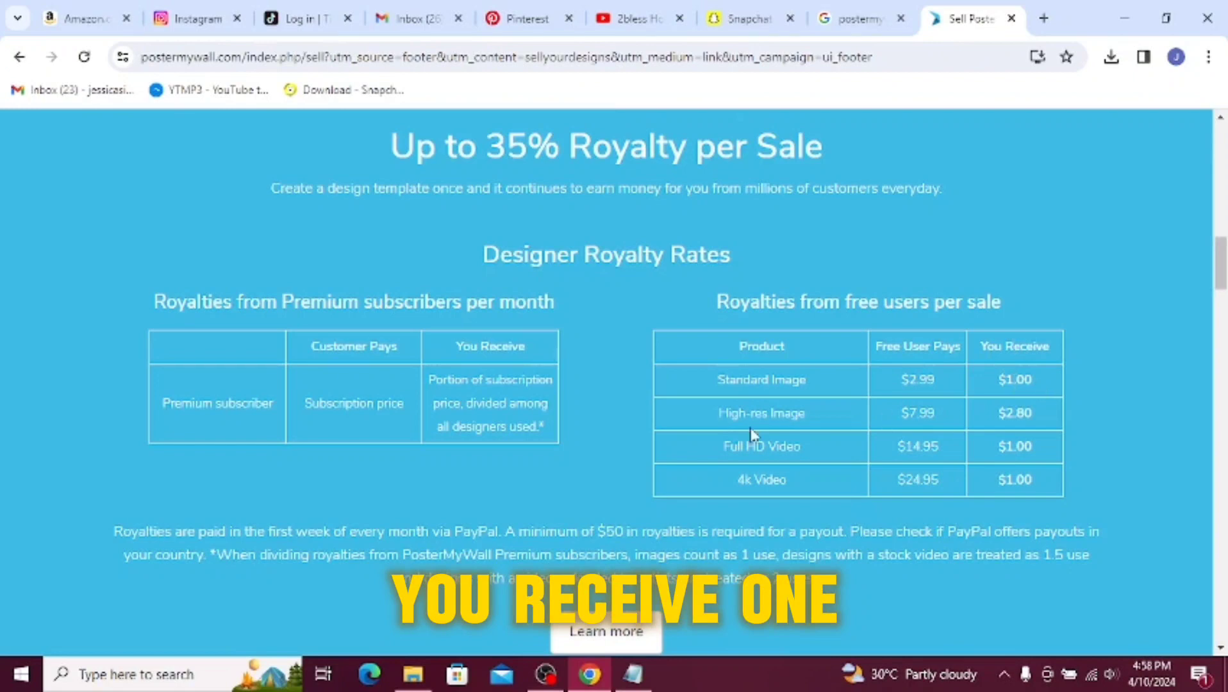
Continue down past the publishing steps to the get-started section.
{"action": "scroll", "scroll_direction": "down", "scroll_amount": 3}
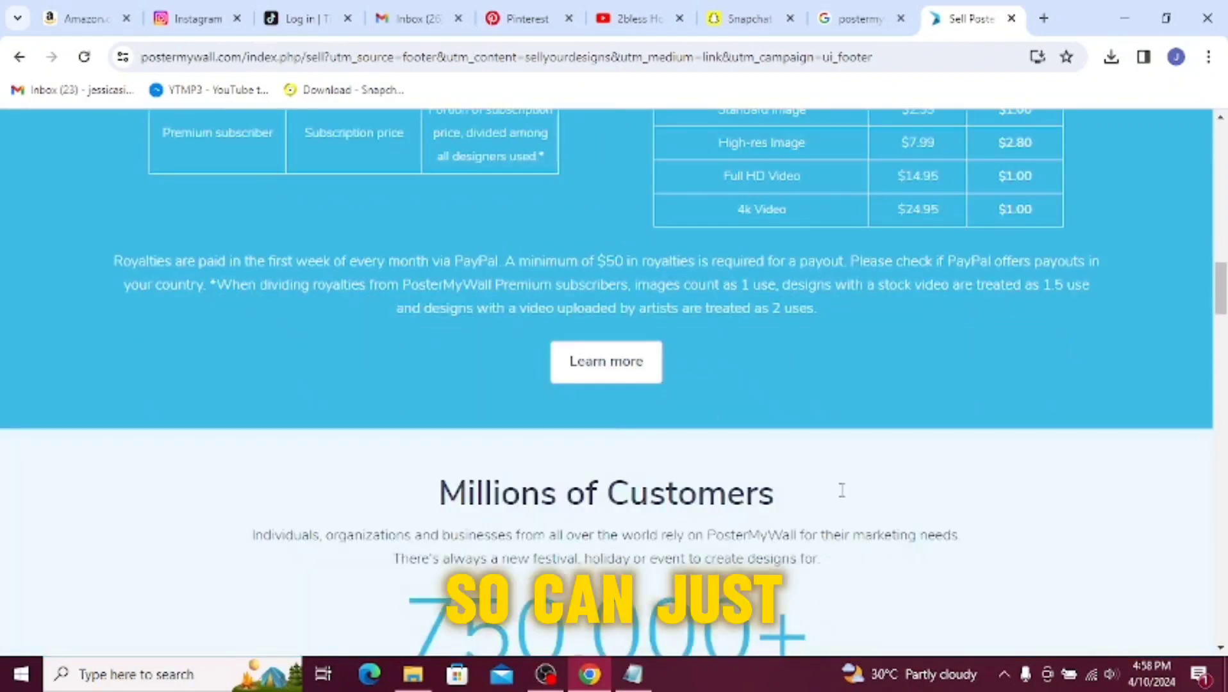
{"action": "scroll", "scroll_direction": "down", "scroll_amount": 3}
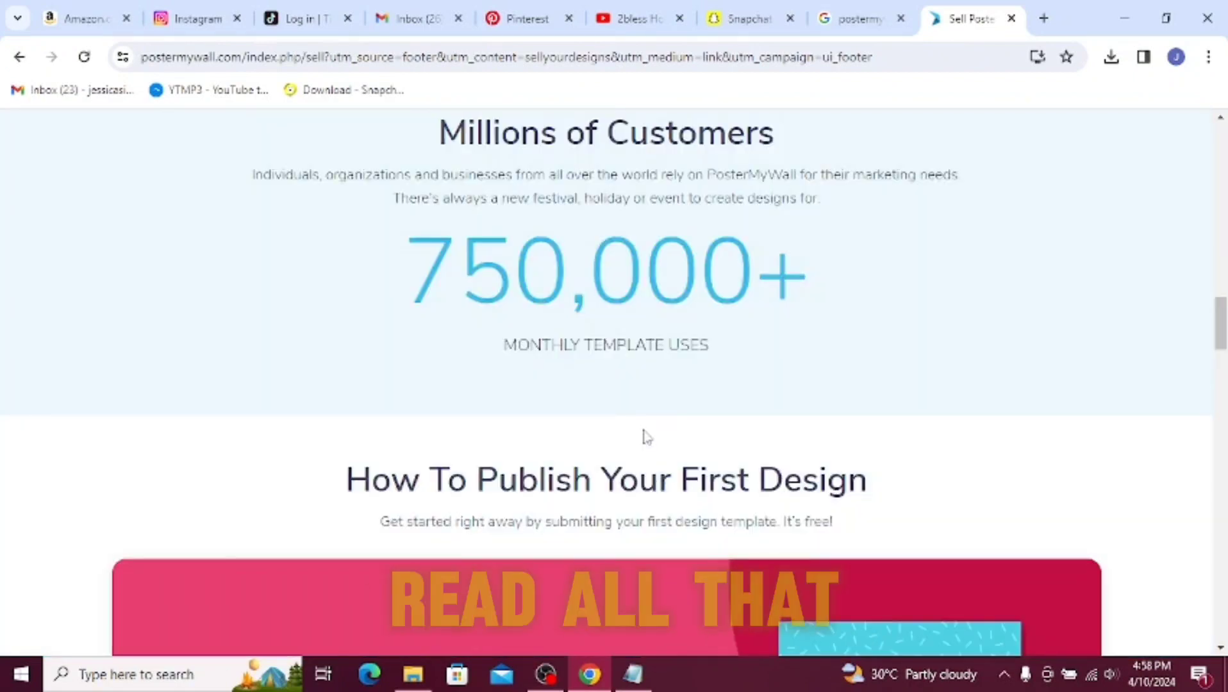
{"action": "scroll", "scroll_direction": "down", "scroll_amount": 3}
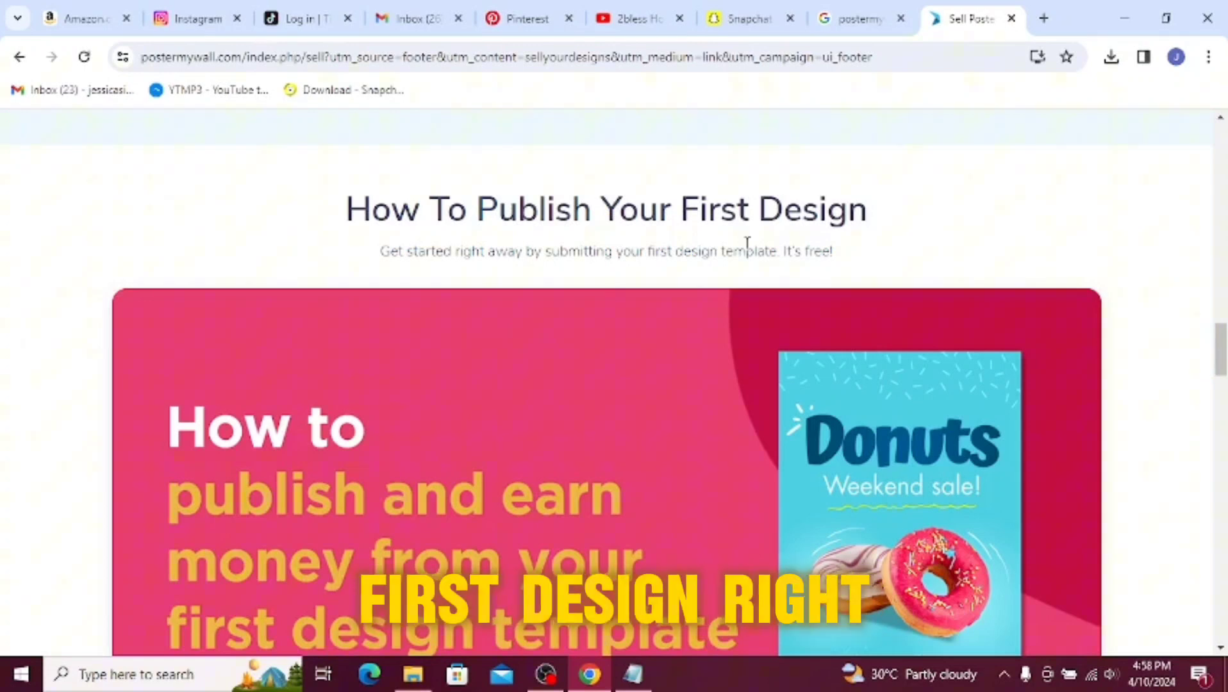
{"action": "scroll", "scroll_direction": "down", "scroll_amount": 3}
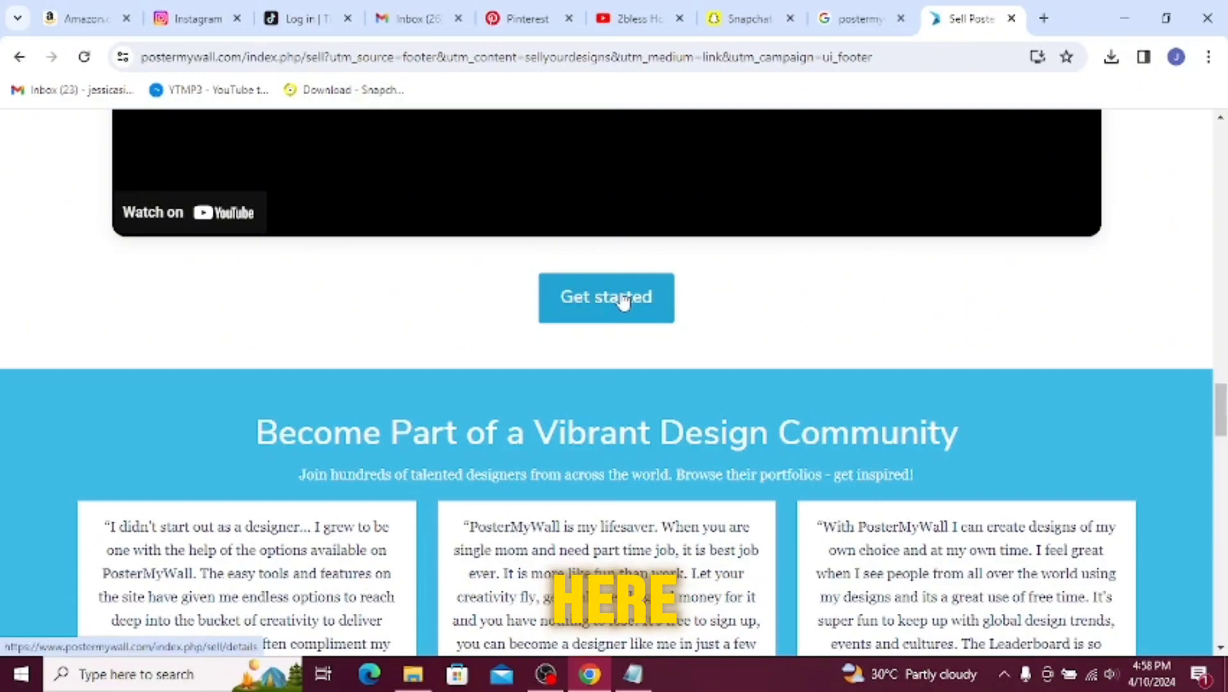
Reach the Get started as a designer guide and look over its submission requirements.
{"action": "left_click", "coordinate": [605, 297]}
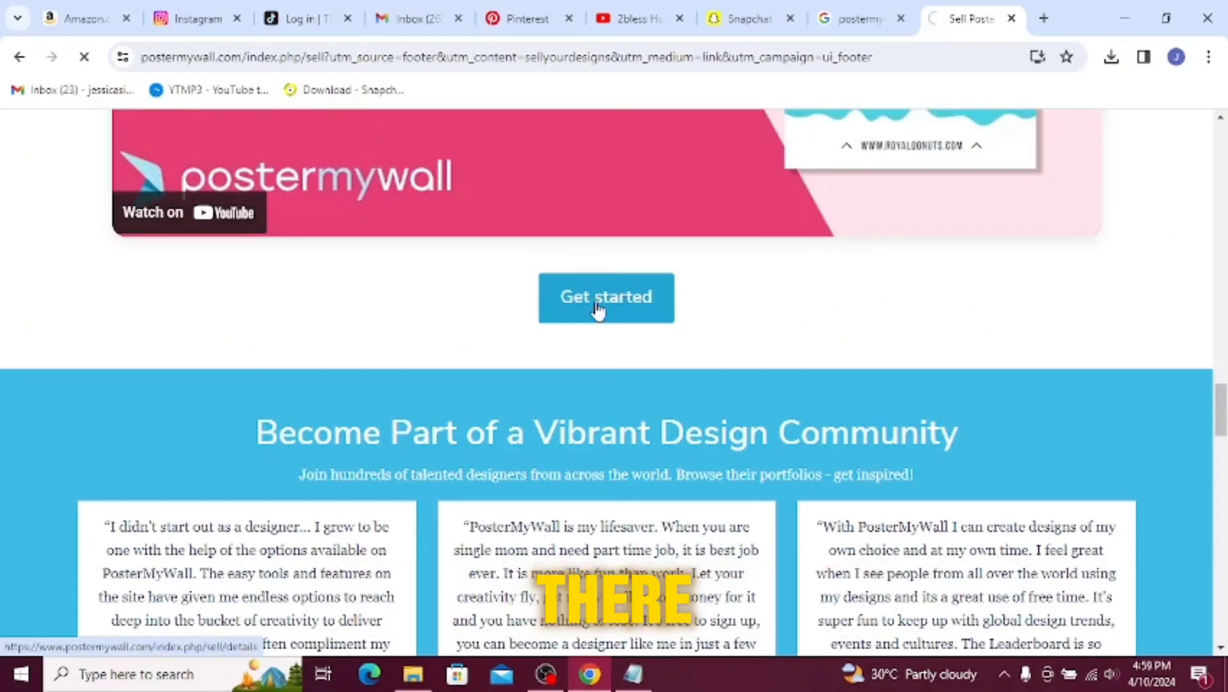
{"action": "left_click", "coordinate": [605, 297]}
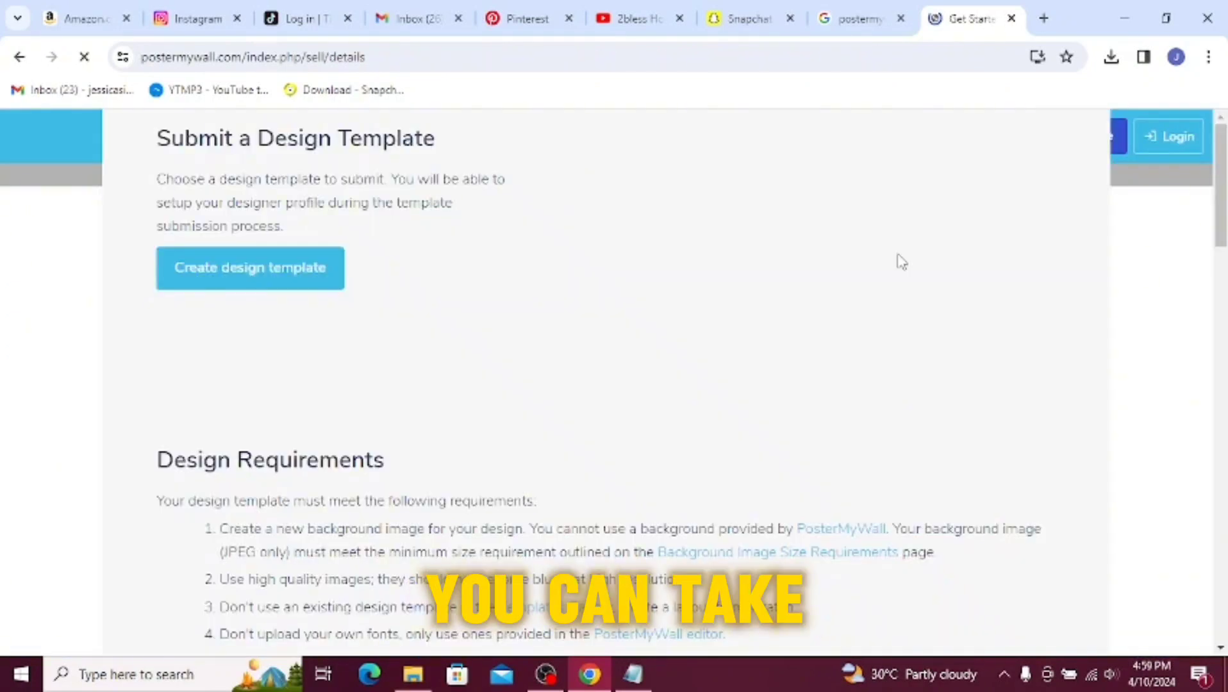
{"action": "scroll", "scroll_direction": "up", "scroll_amount": 3}
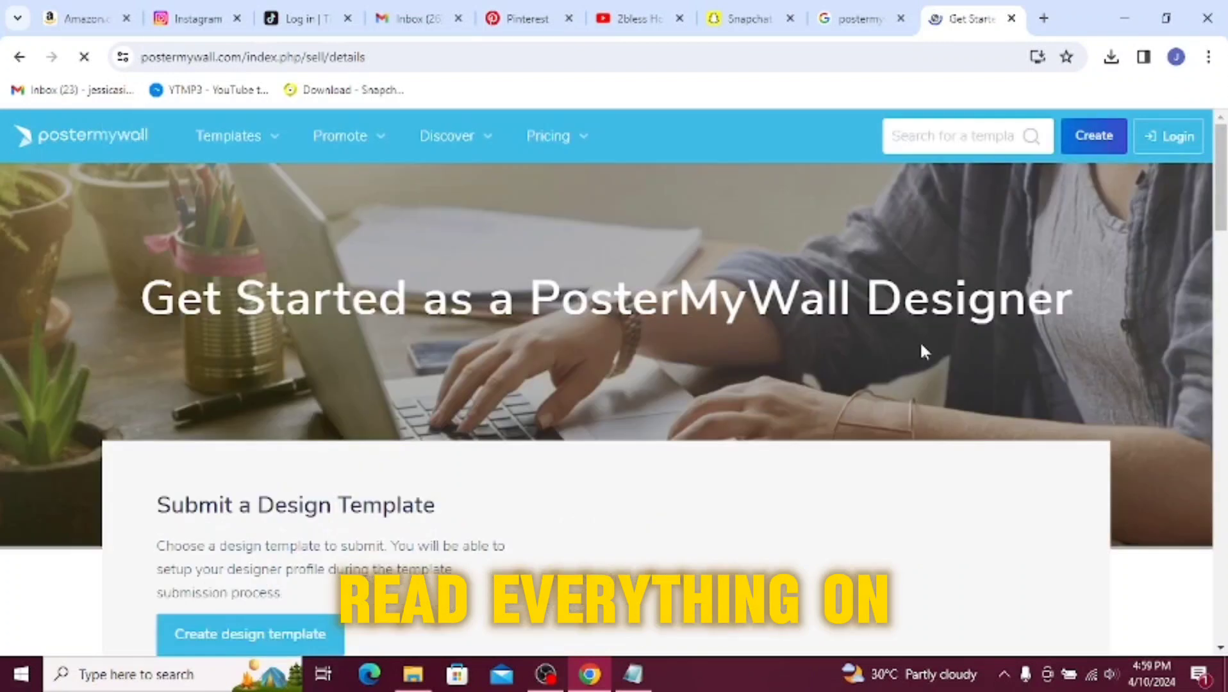
{"action": "scroll", "scroll_direction": "down", "scroll_amount": 3}
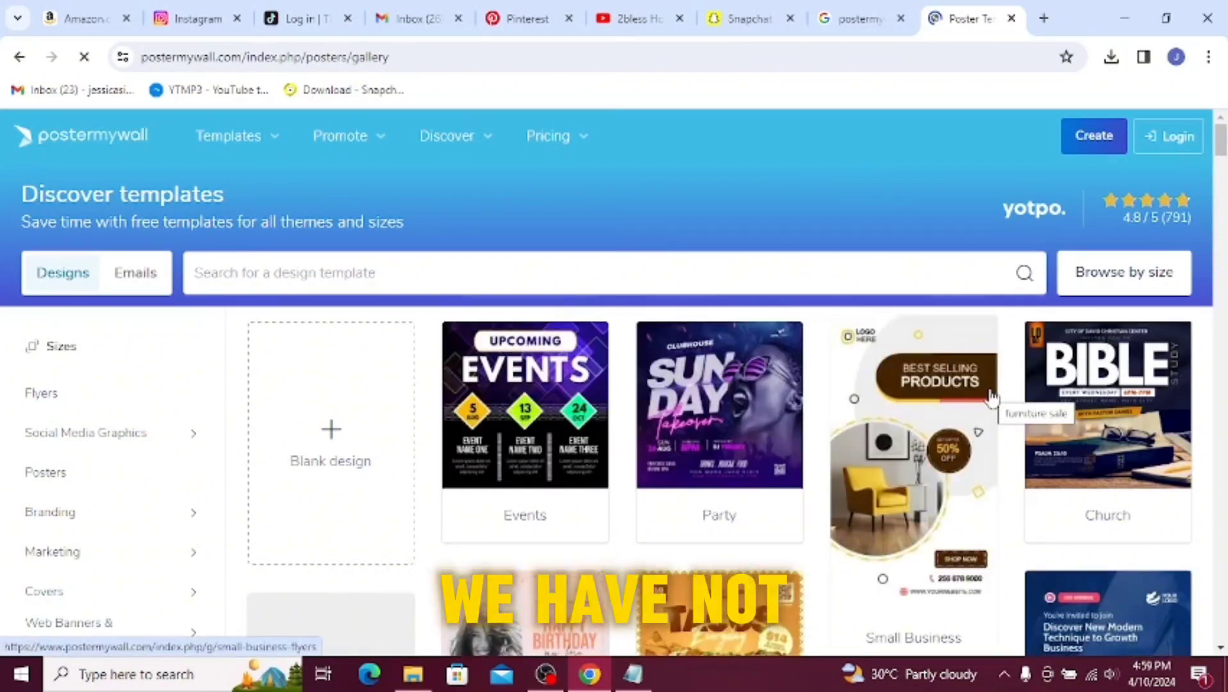
Scroll the Discover templates gallery and its size categories like flyers and social media.
{"action": "scroll", "scroll_direction": "down", "scroll_amount": 3}
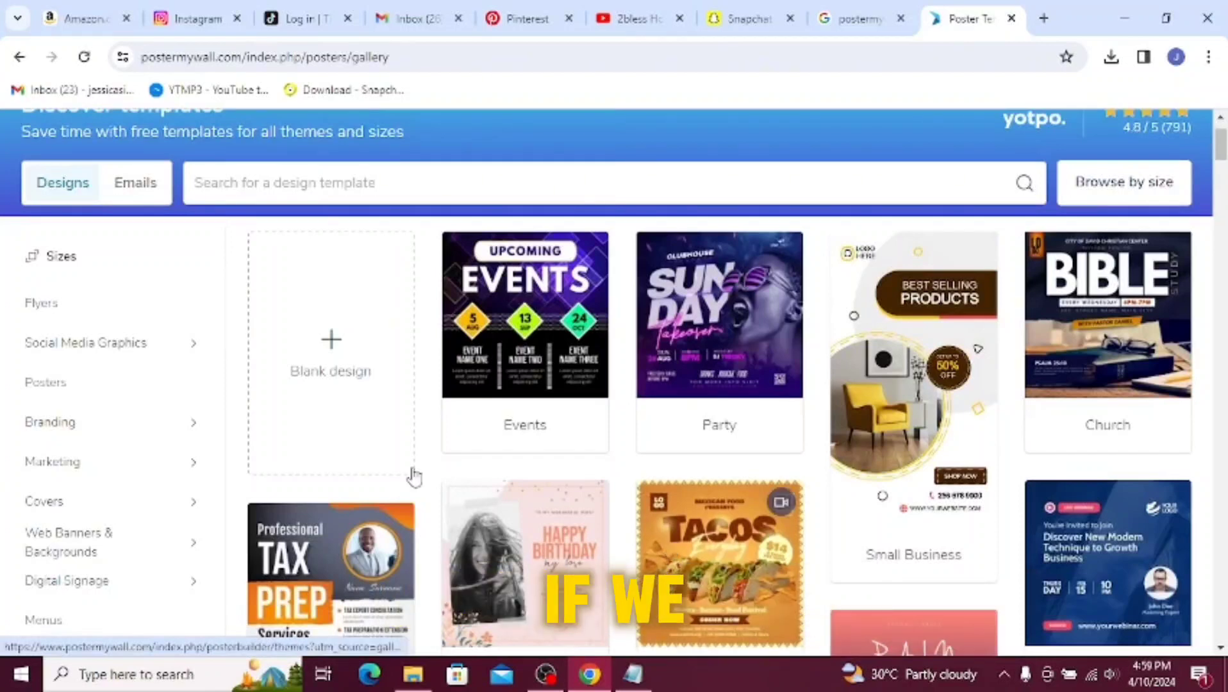
{"action": "mouse_move", "coordinate": [86, 342]}
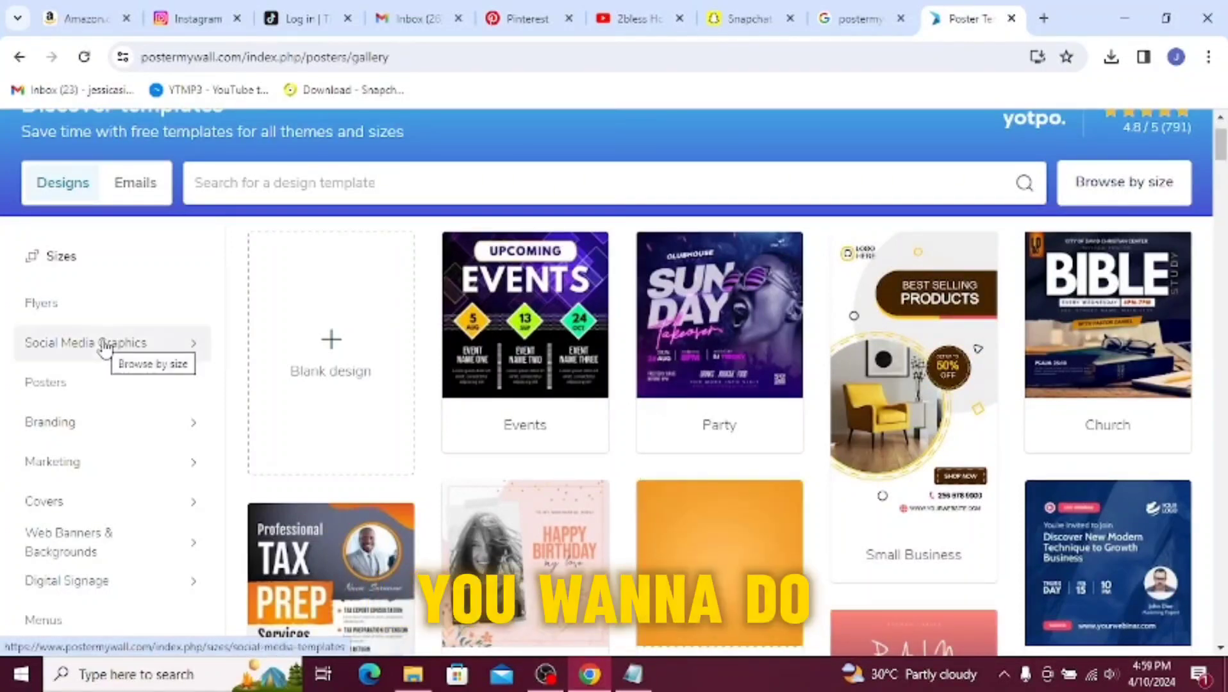
{"action": "scroll", "scroll_direction": "up", "scroll_amount": 3}
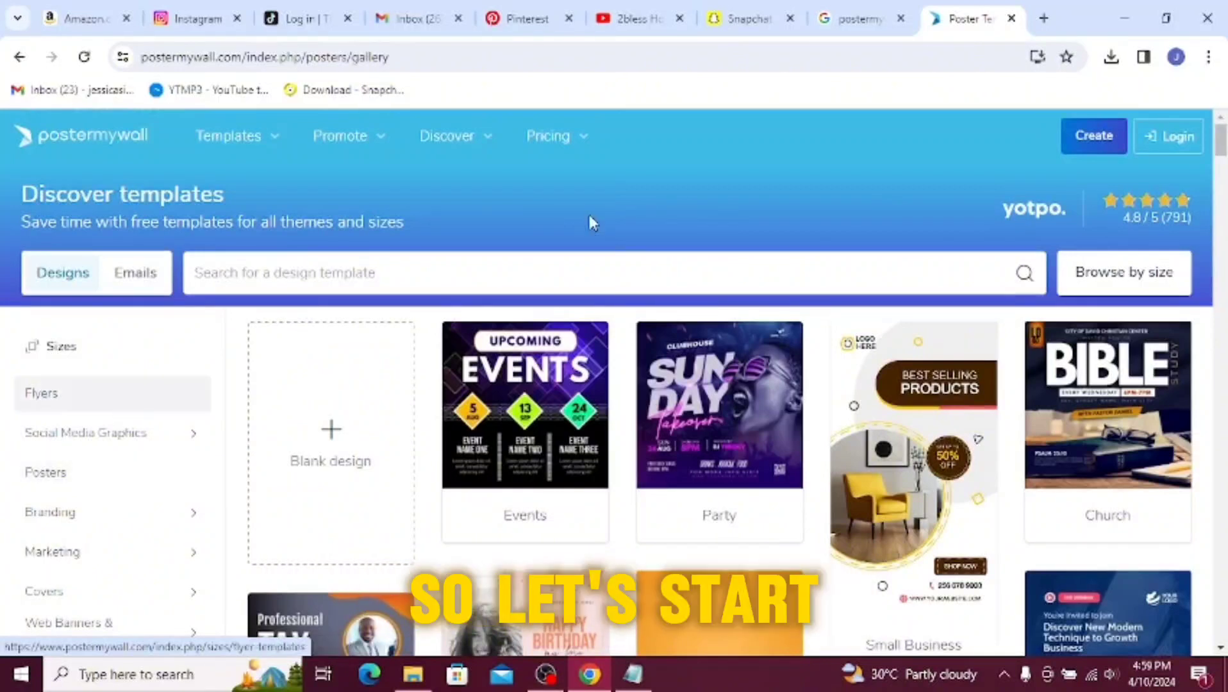
{"action": "mouse_move", "coordinate": [807, 415]}
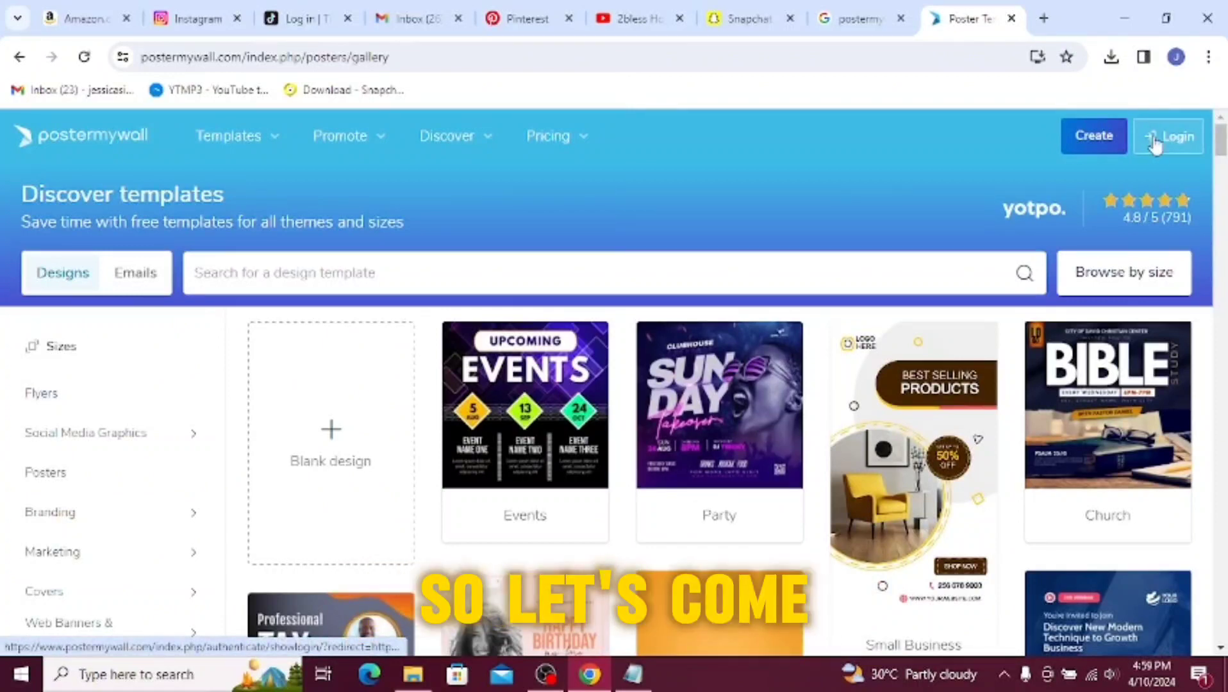
Go to Login and switch to the Sign up for free account creation screen.
{"action": "left_click", "coordinate": [1166, 136]}
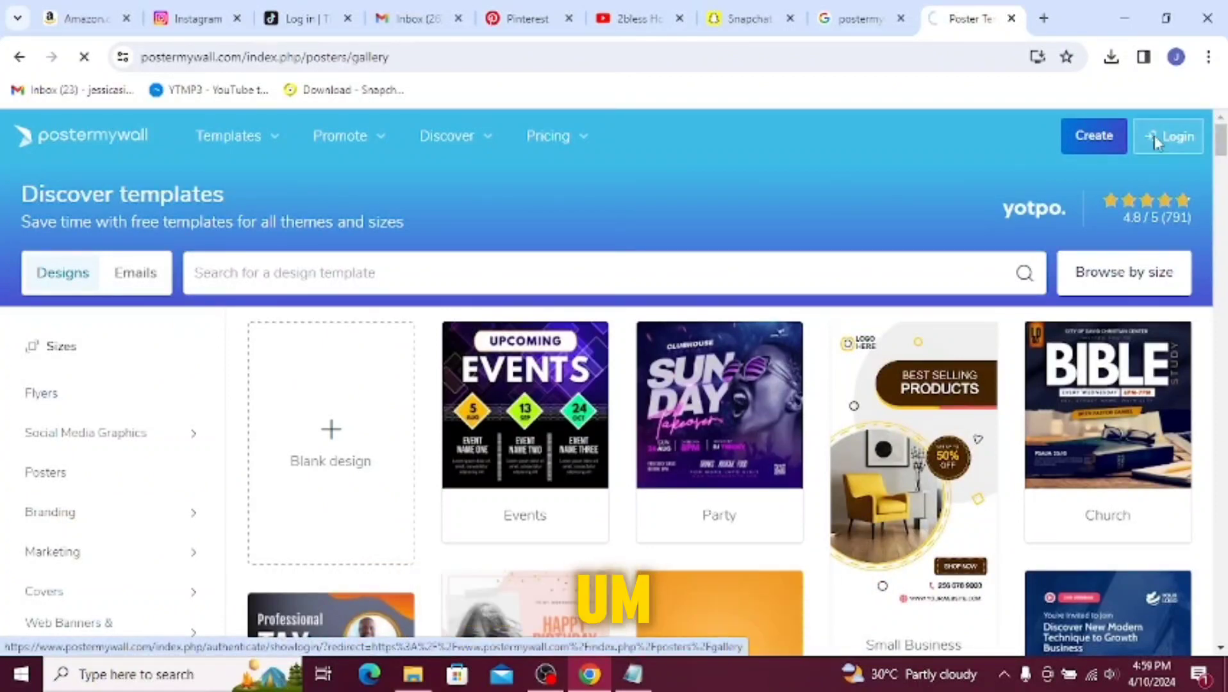
{"action": "left_click", "coordinate": [1167, 136]}
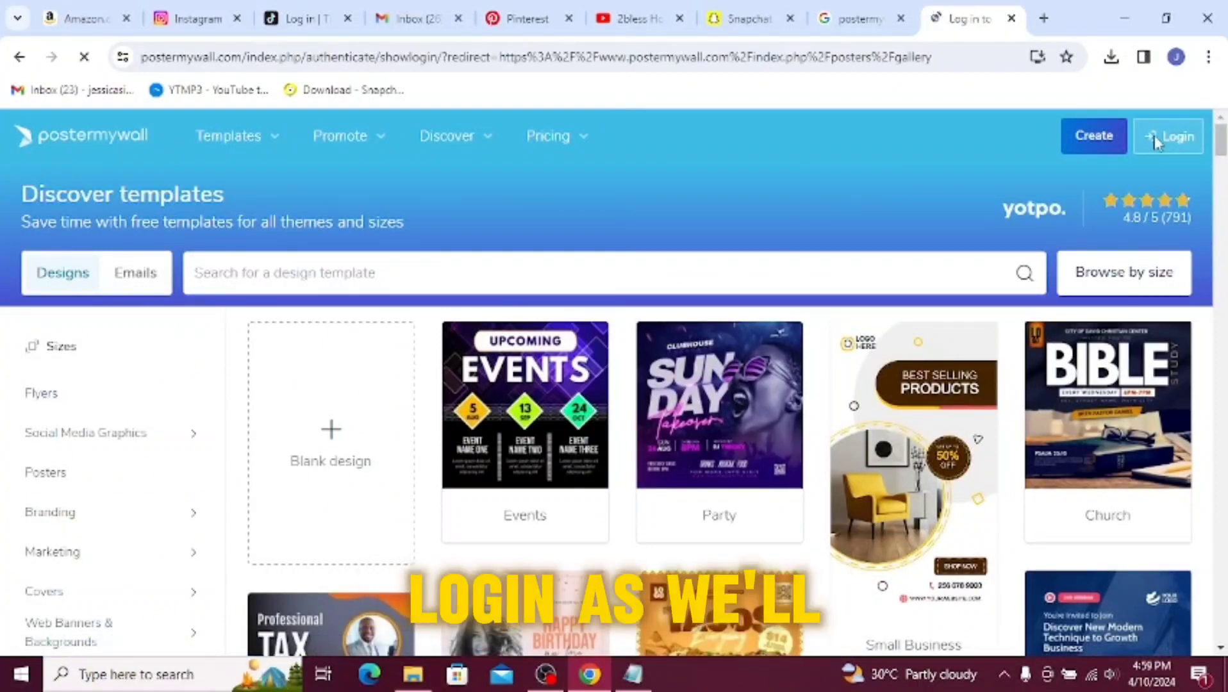
{"action": "left_click", "coordinate": [1168, 135]}
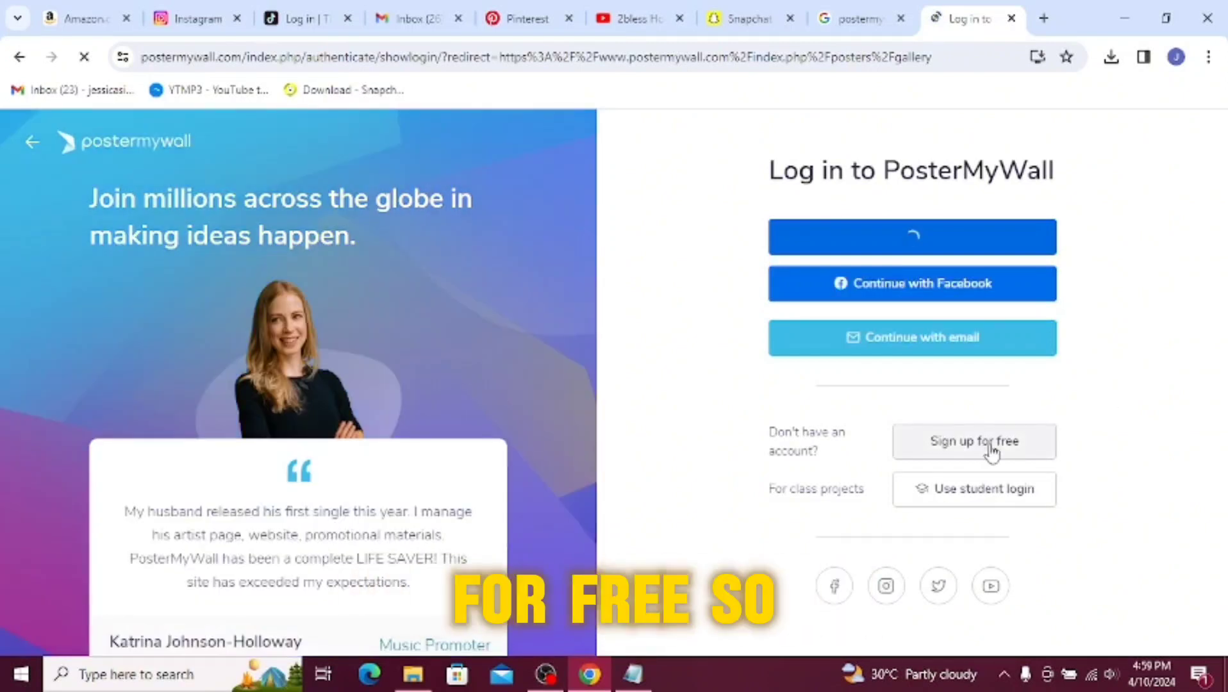
{"action": "left_click", "coordinate": [973, 441]}
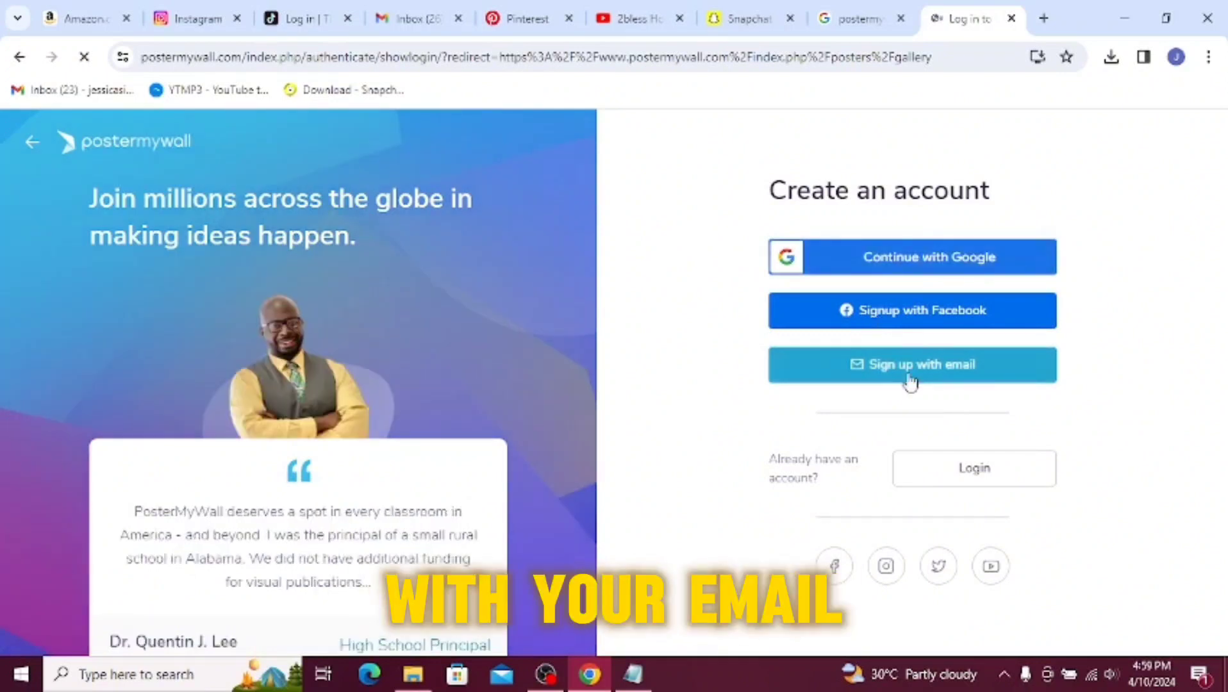
{"action": "mouse_move", "coordinate": [912, 256]}
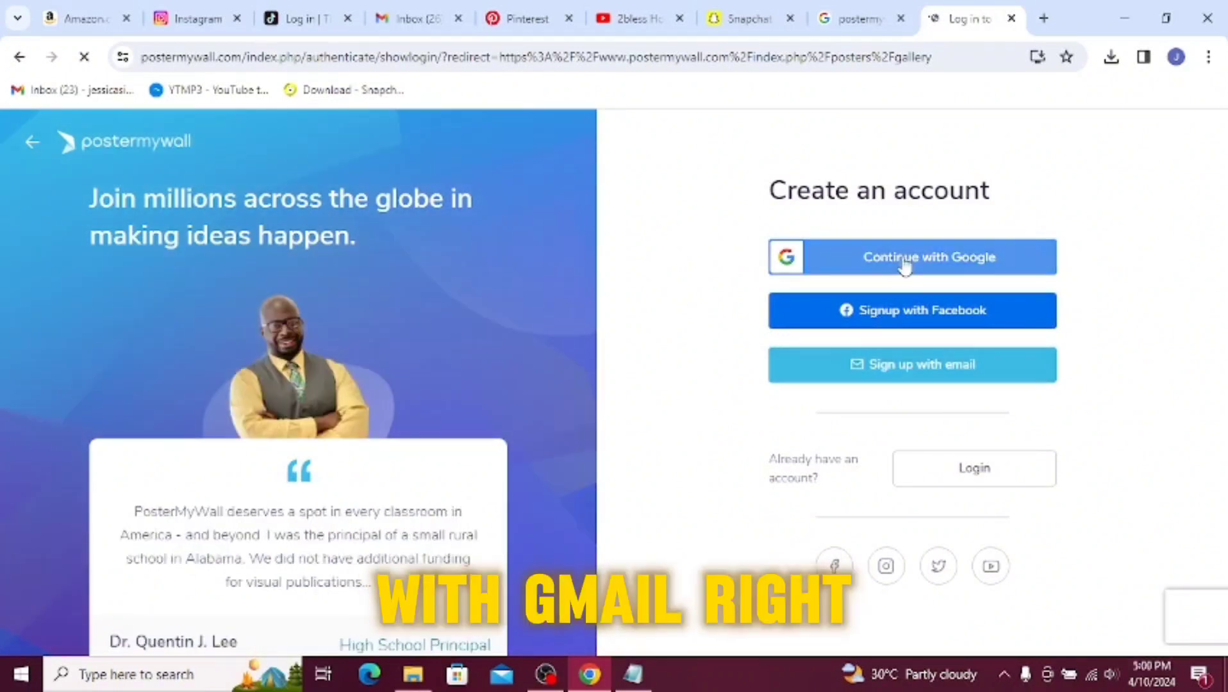
Continue with Google and confirm signing in to PosterMyWall with the Google account.
{"action": "left_click", "coordinate": [911, 256]}
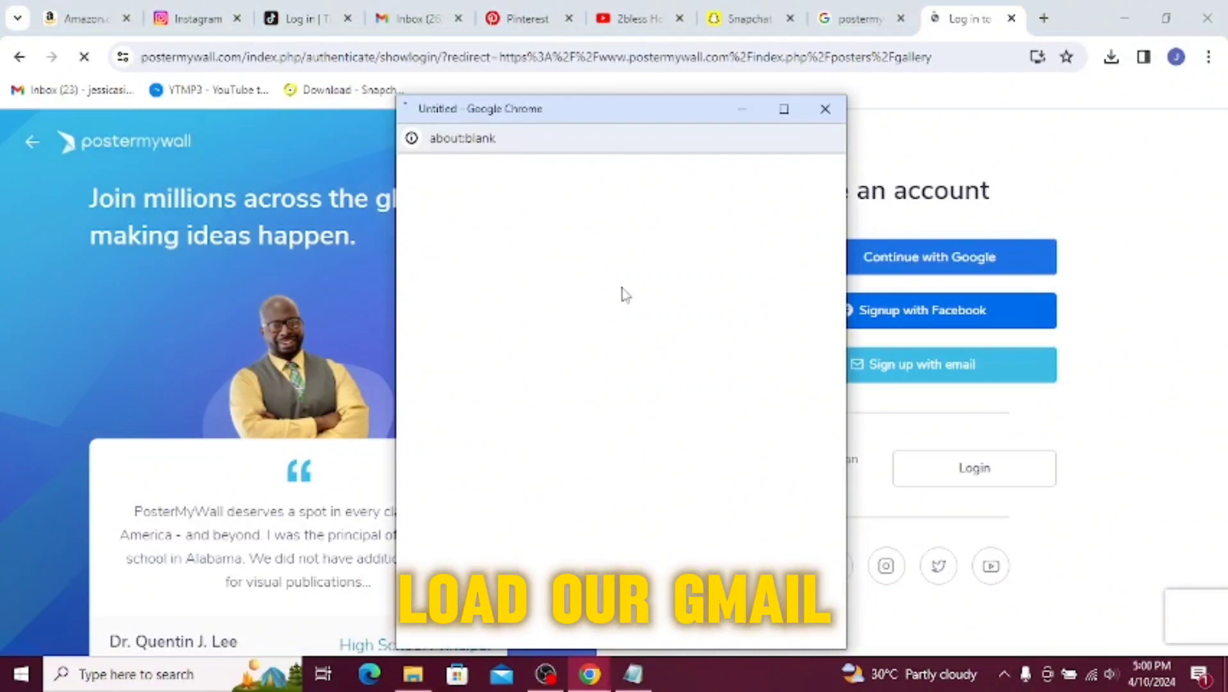
{"action": "left_click", "coordinate": [929, 257]}
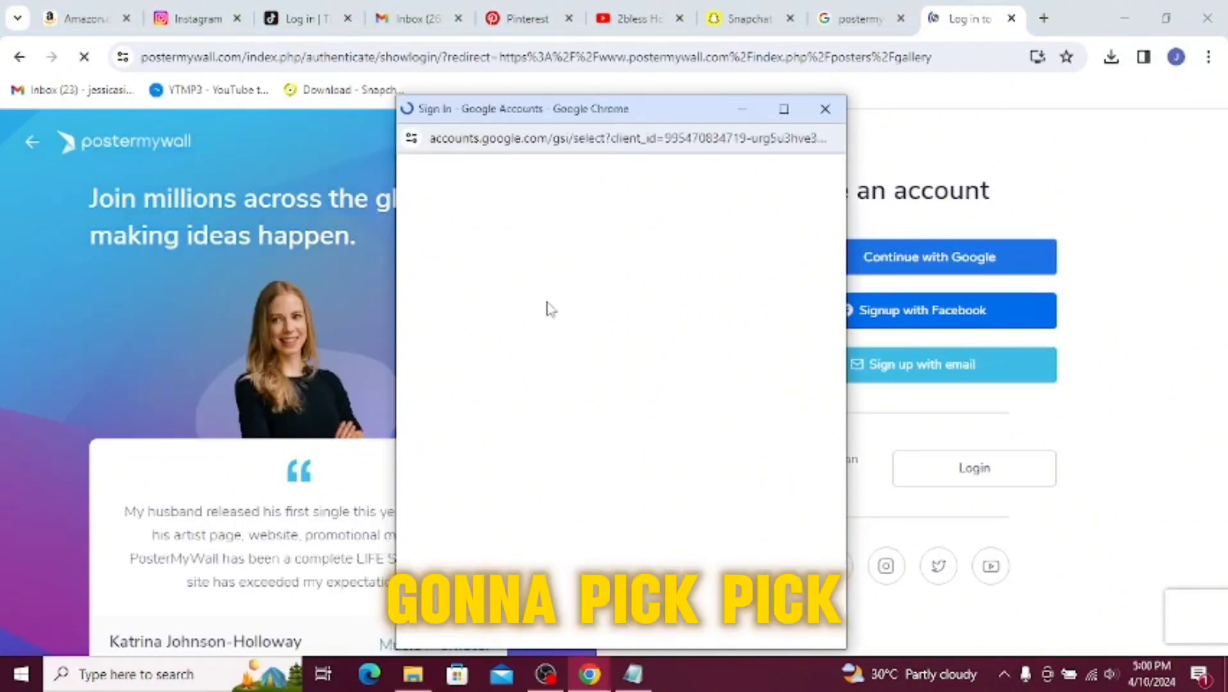
{"action": "mouse_move", "coordinate": [558, 350]}
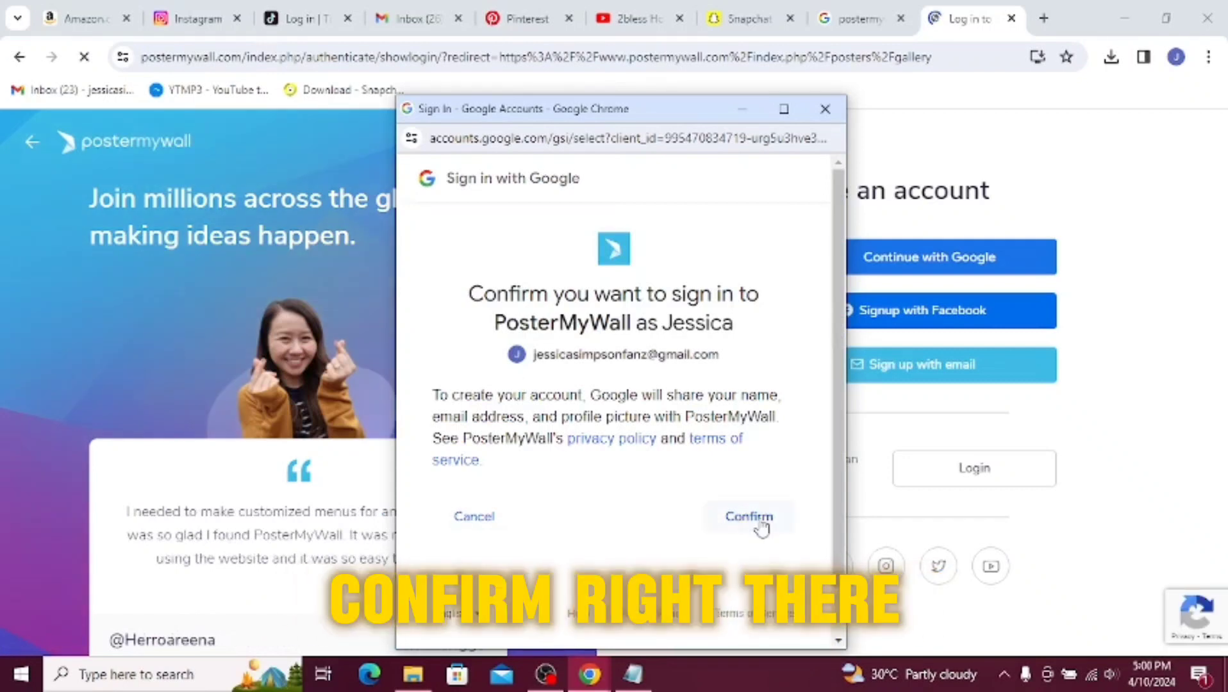
{"action": "left_click", "coordinate": [747, 517]}
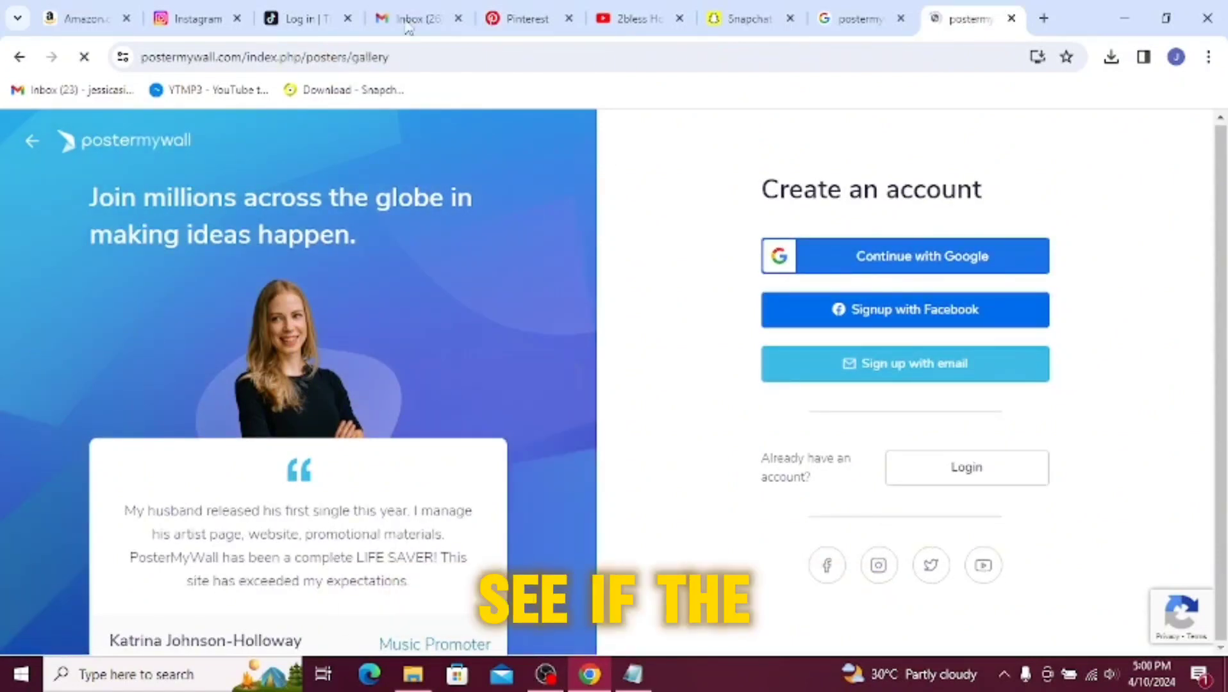
Reload the Gmail inbox, then return to the signed-in PosterMyWall gallery.
{"action": "left_click", "coordinate": [415, 18]}
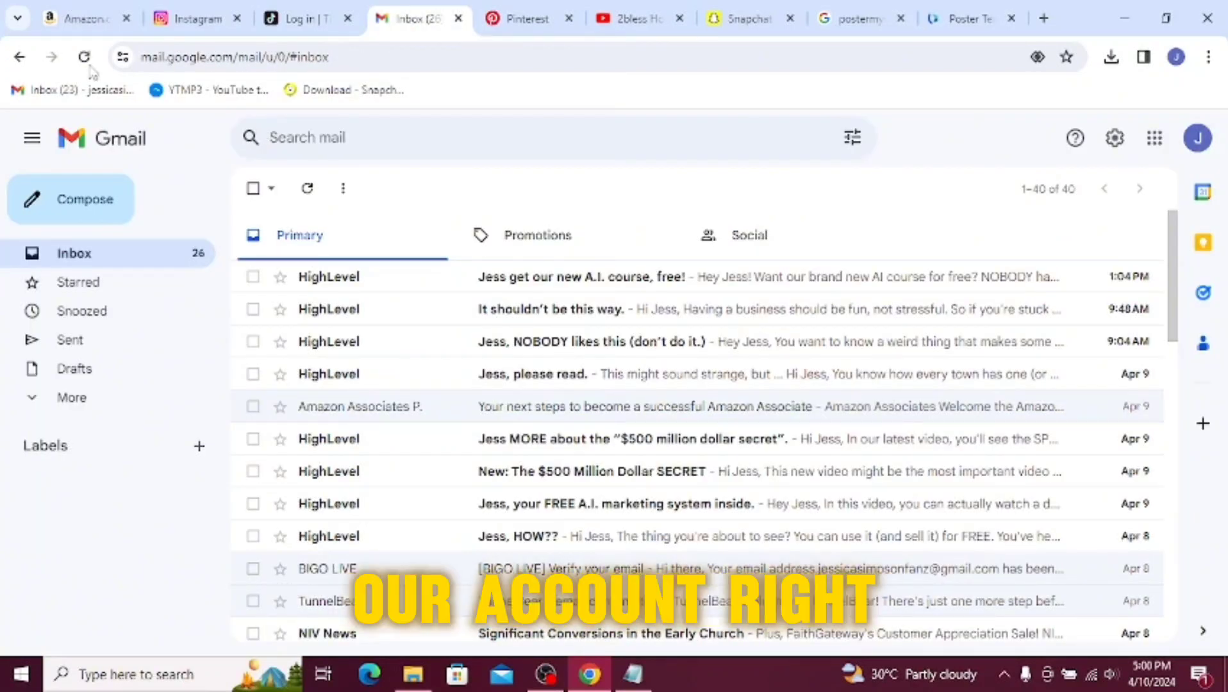
{"action": "left_click", "coordinate": [84, 57]}
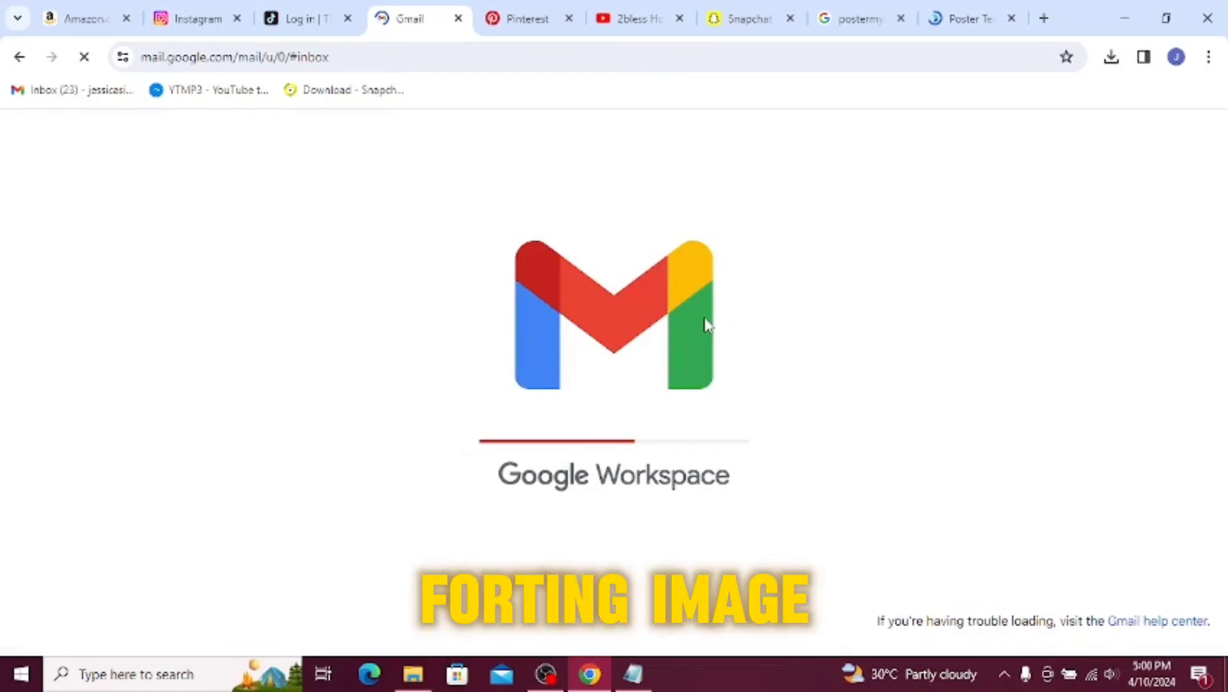
{"action": "mouse_move", "coordinate": [818, 198]}
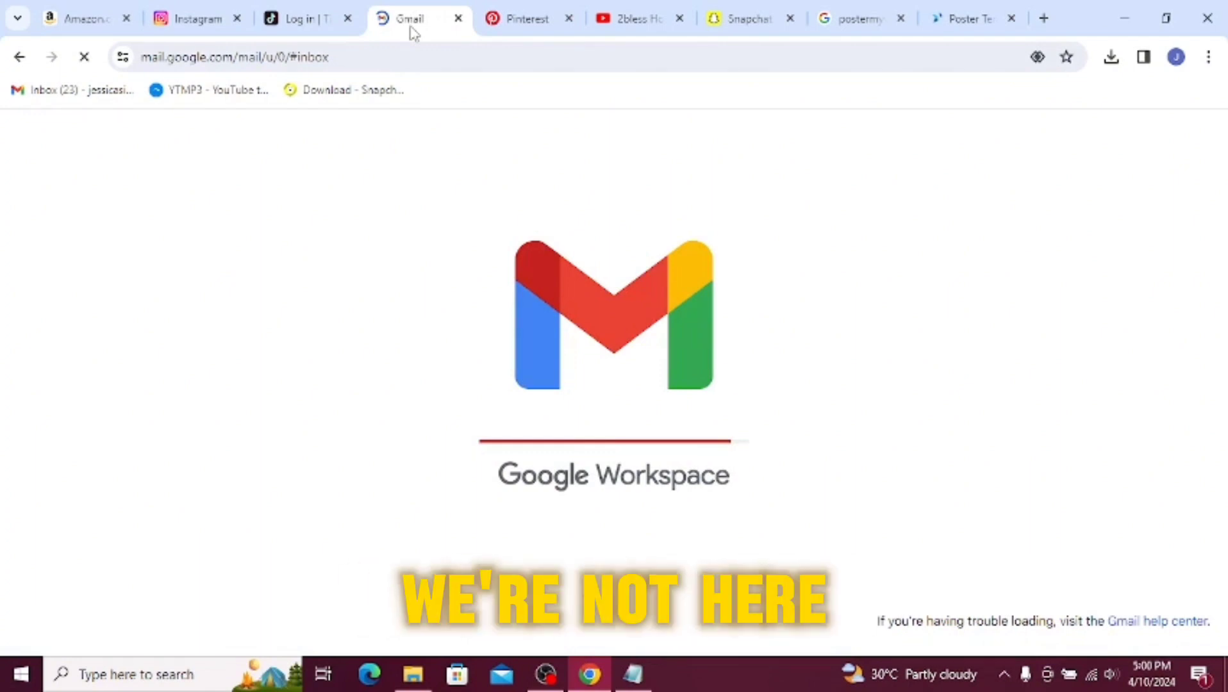
{"action": "left_click", "coordinate": [971, 18]}
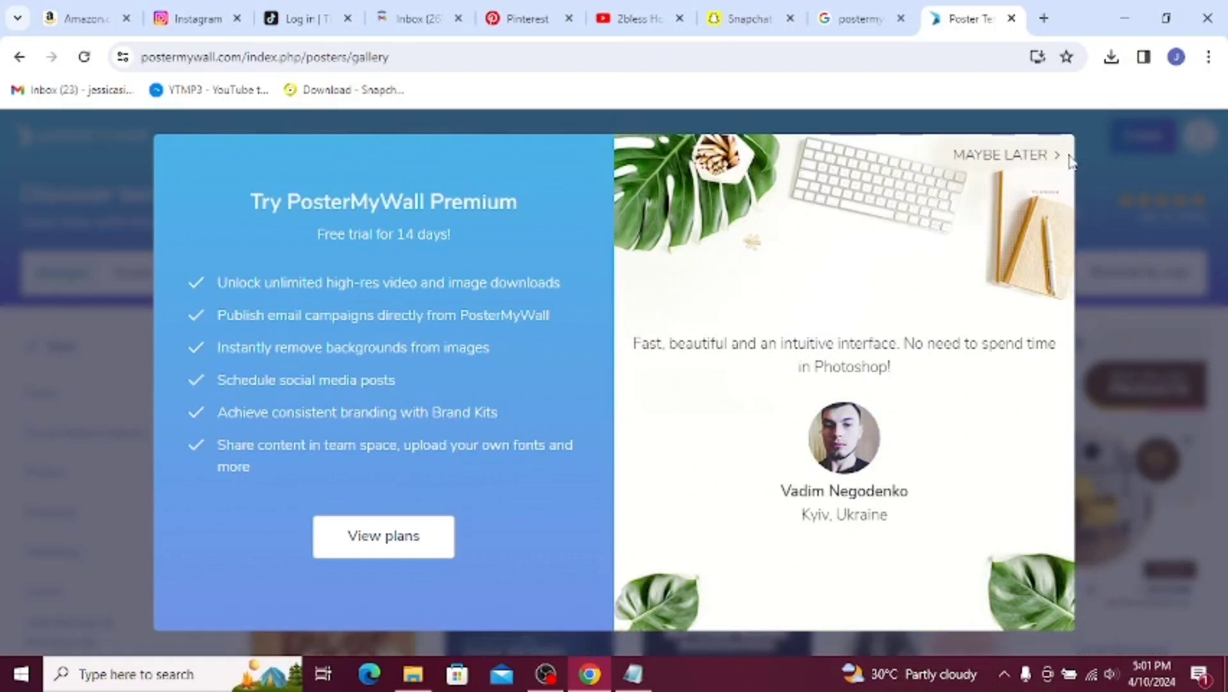
Dismiss the Premium trial with Maybe Later and reach Edit Profile from the avatar menu.
{"action": "left_click", "coordinate": [1000, 155]}
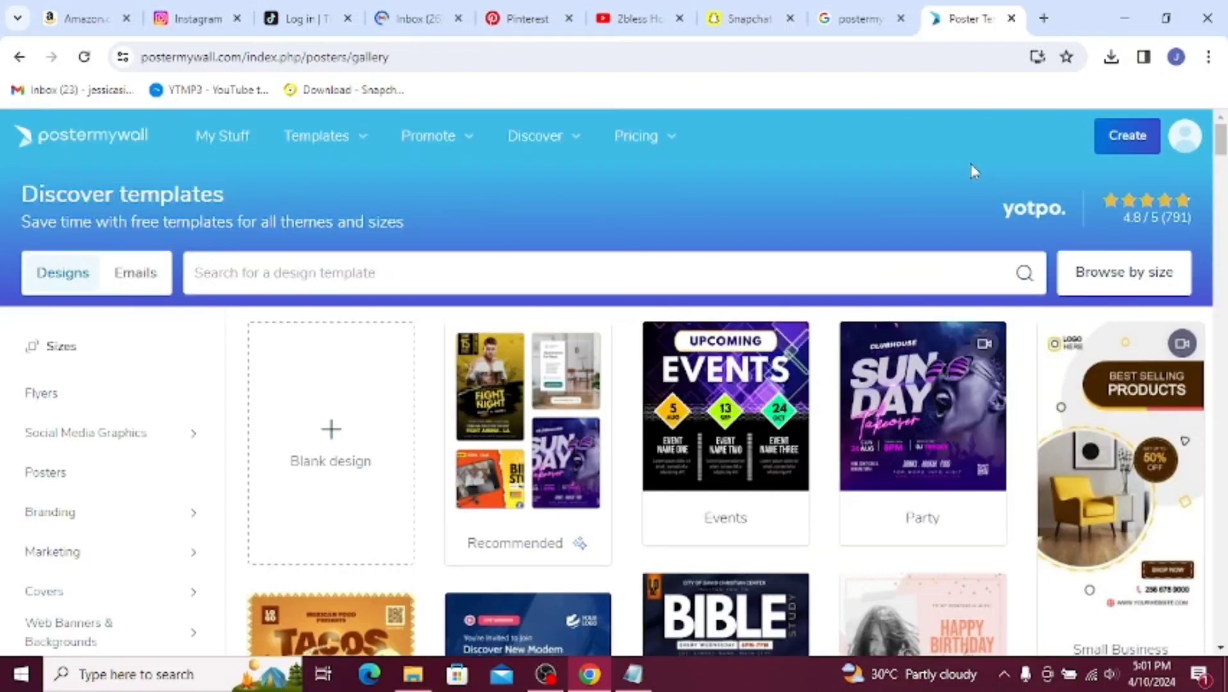
{"action": "left_click", "coordinate": [1185, 135]}
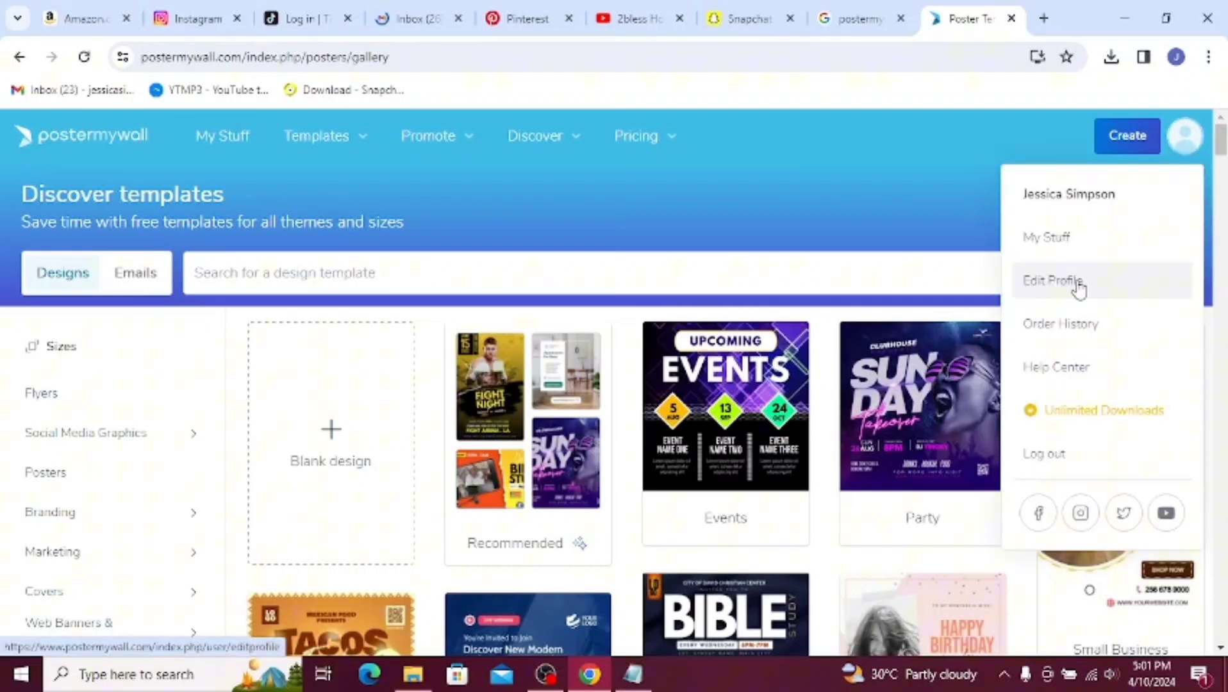
{"action": "left_click", "coordinate": [1052, 281]}
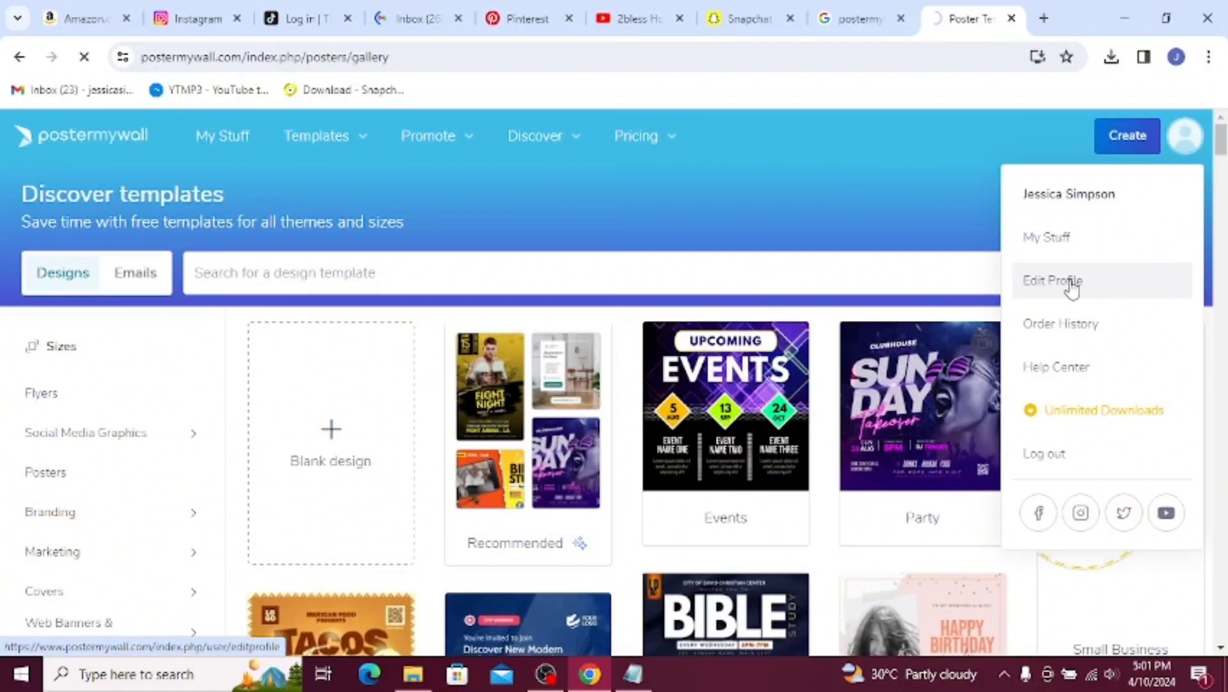
{"action": "left_click", "coordinate": [1053, 281]}
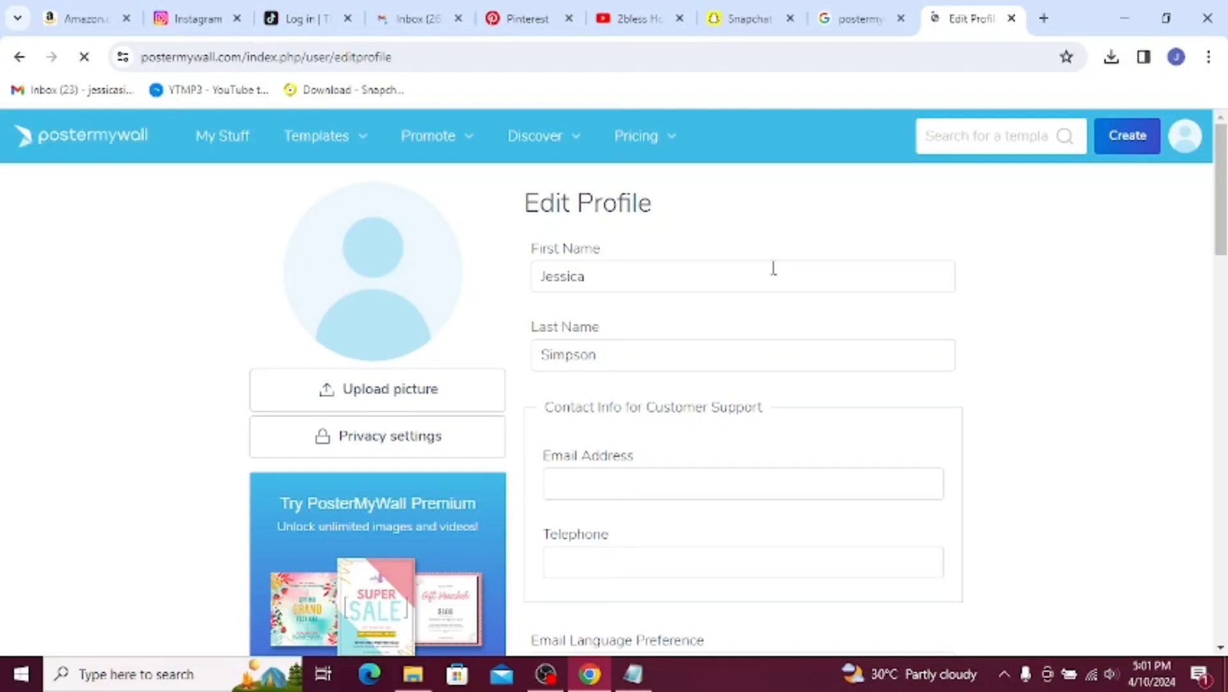
{"action": "left_click", "coordinate": [742, 276]}
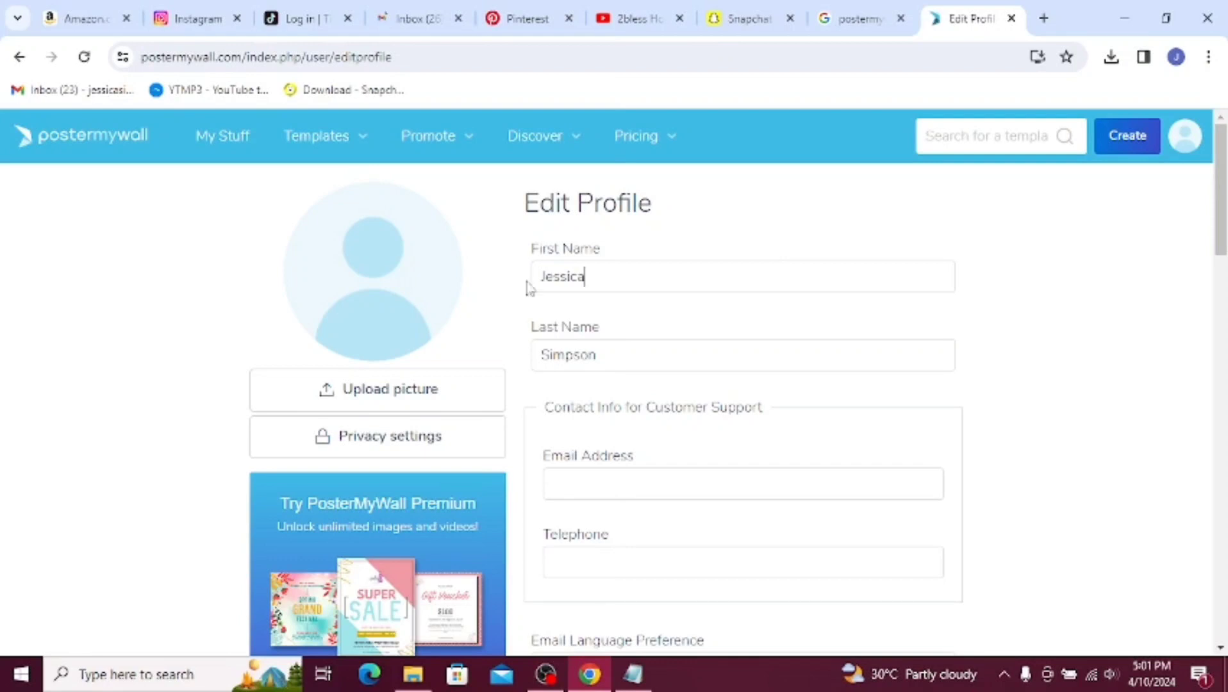
{"action": "double_click", "coordinate": [560, 276]}
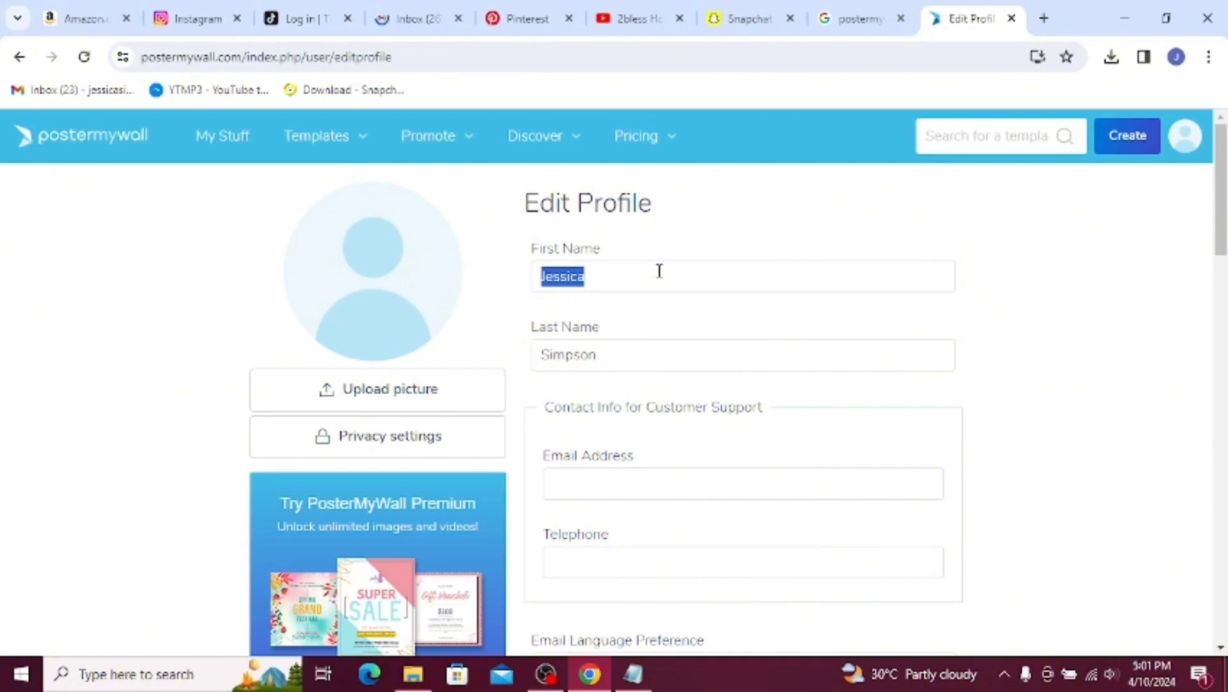
{"action": "type", "text": "Tosi"}
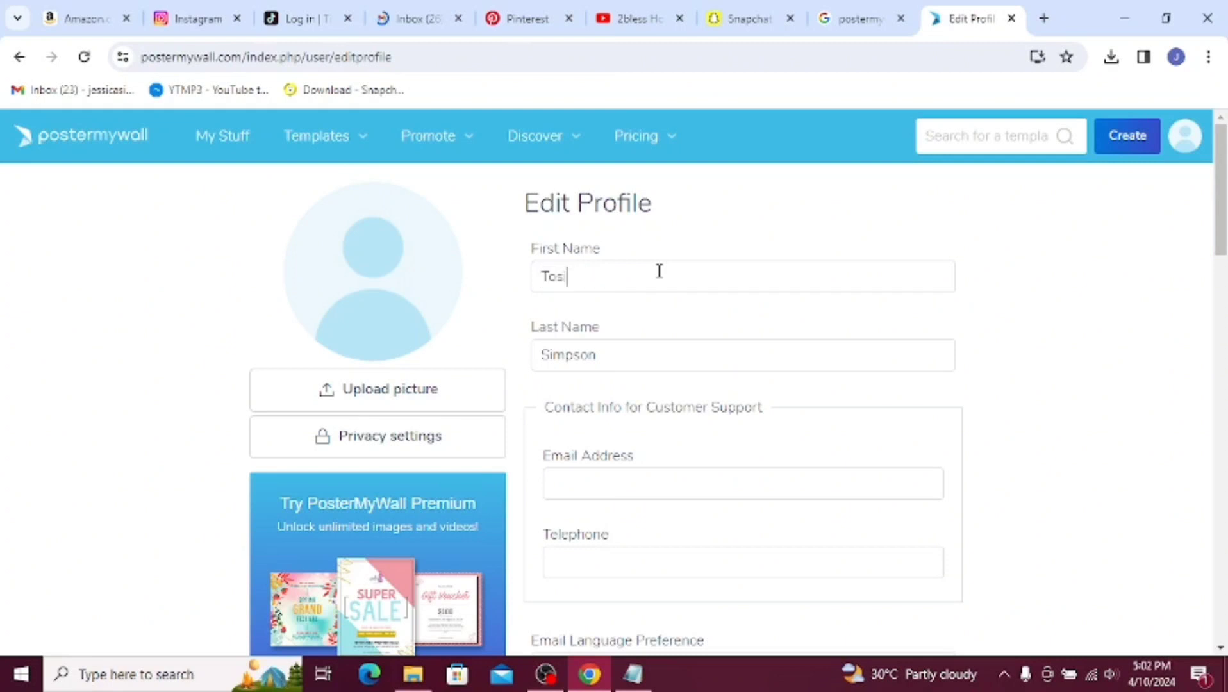
{"action": "type", "text": "n"}
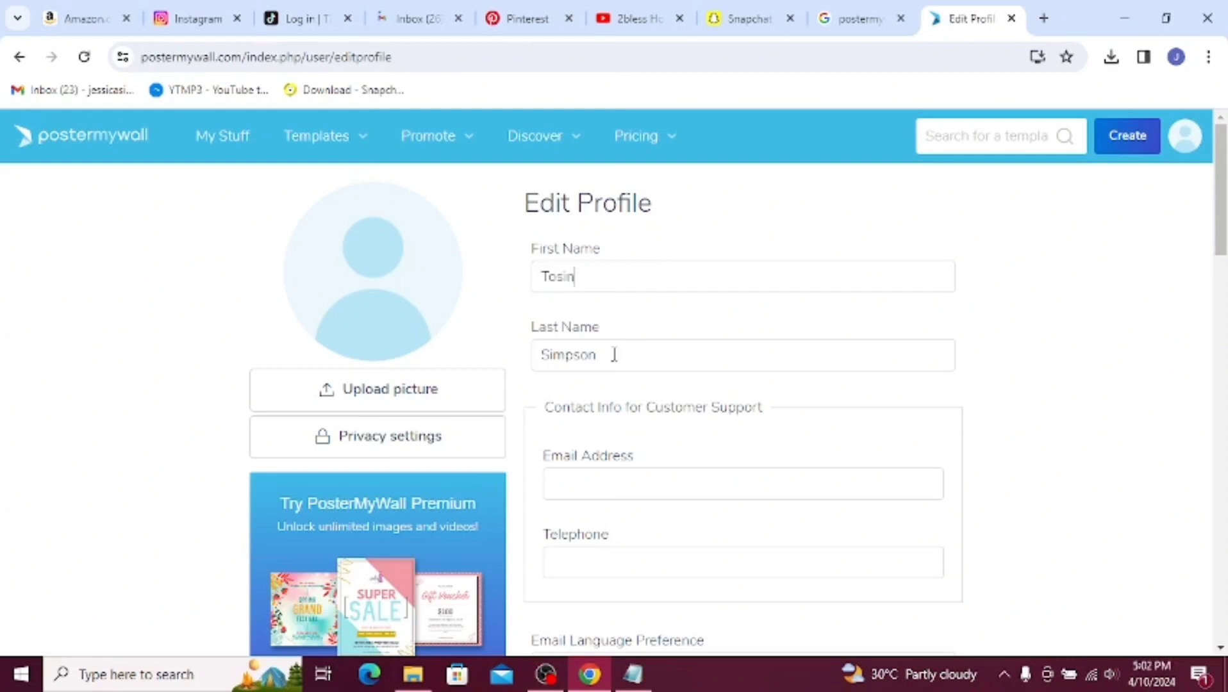
{"action": "double_click", "coordinate": [567, 355]}
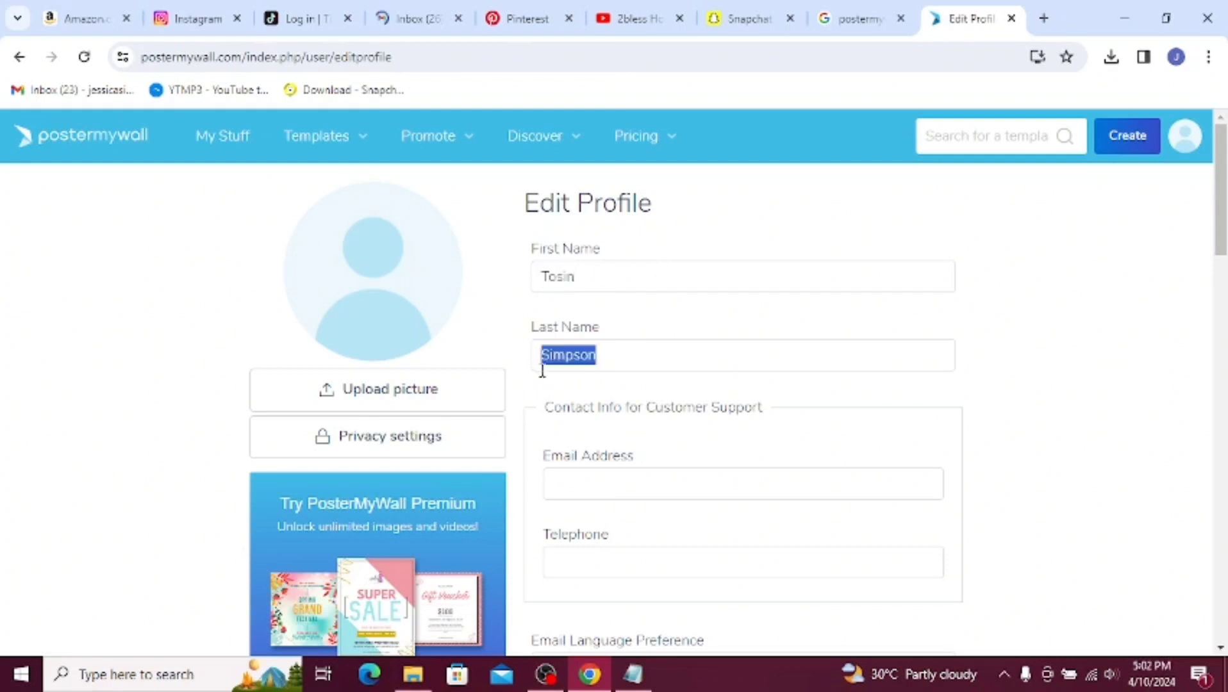
{"action": "type", "text": "Ehuwa"}
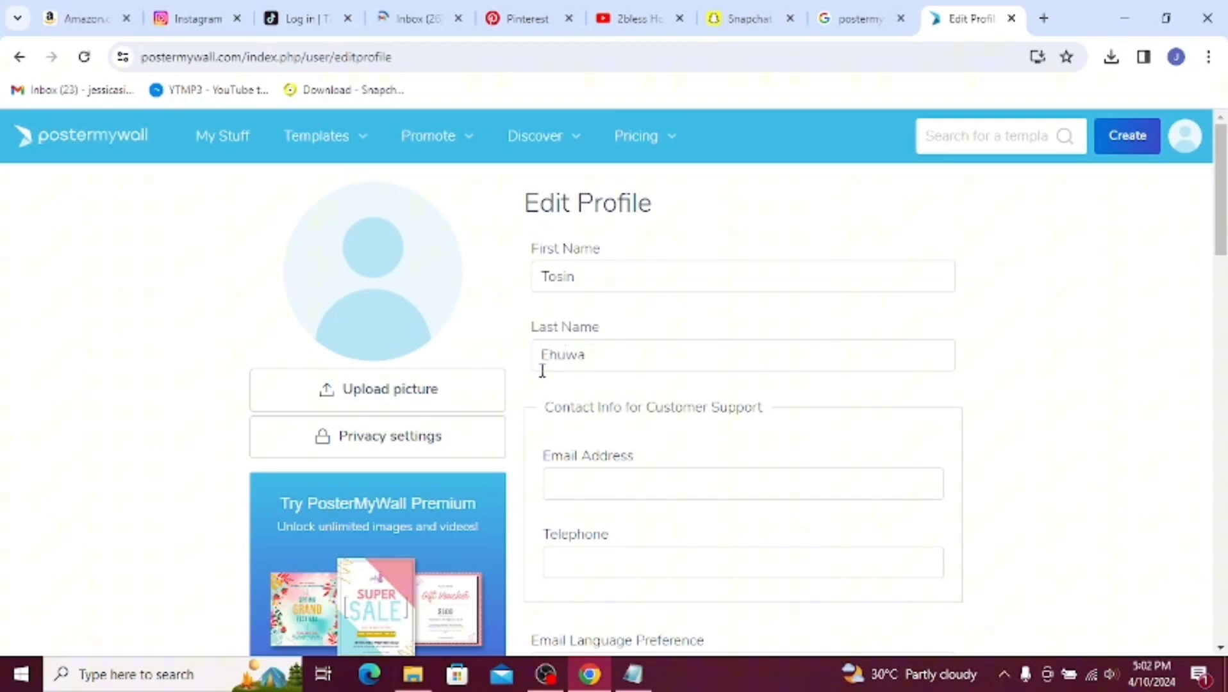
{"action": "scroll", "scroll_direction": "down", "scroll_amount": 3}
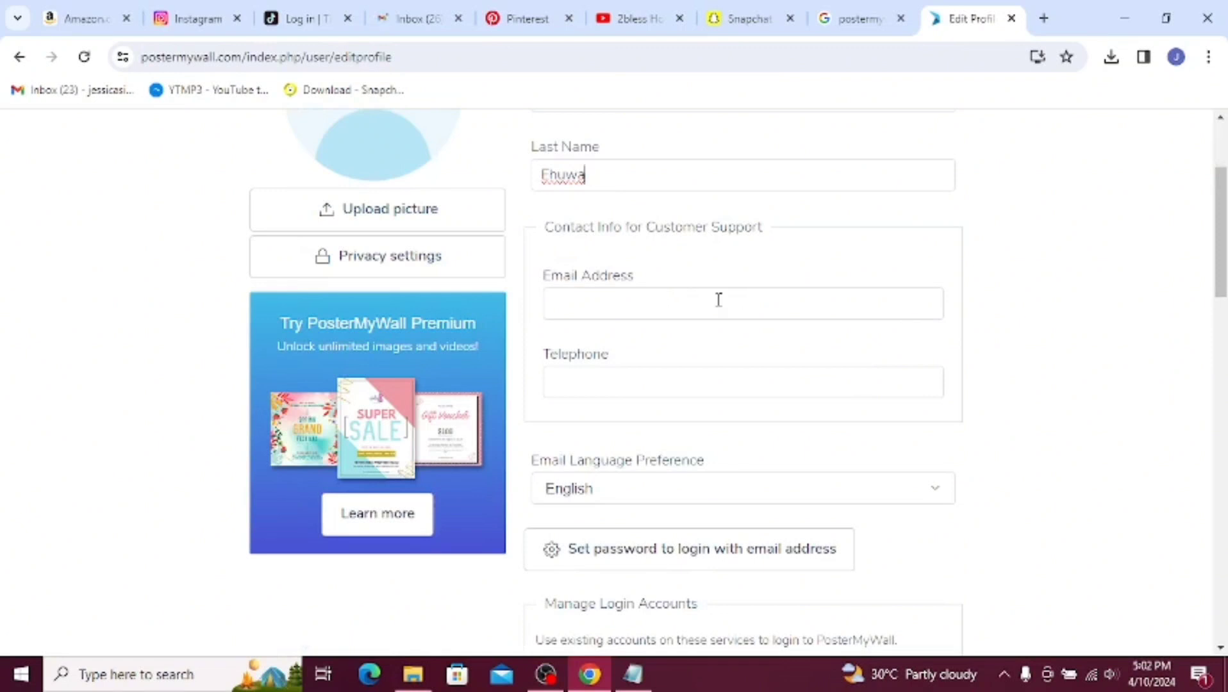
{"action": "mouse_move", "coordinate": [687, 333]}
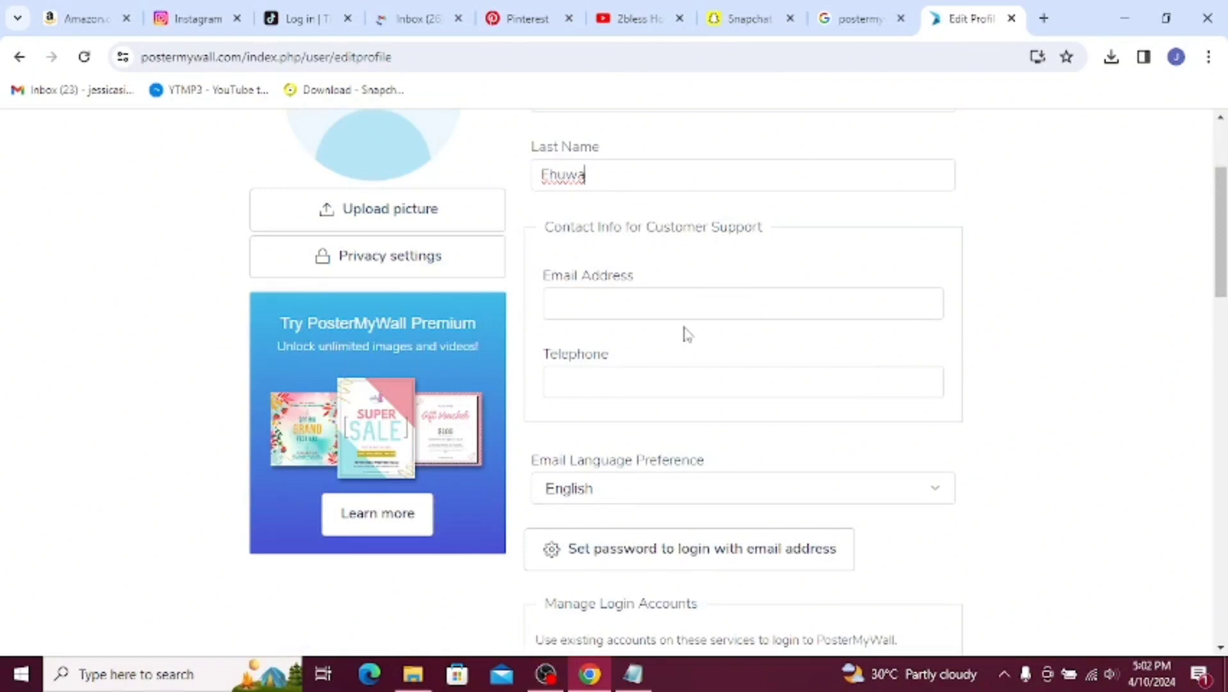
{"action": "scroll", "scroll_direction": "up", "scroll_amount": 3}
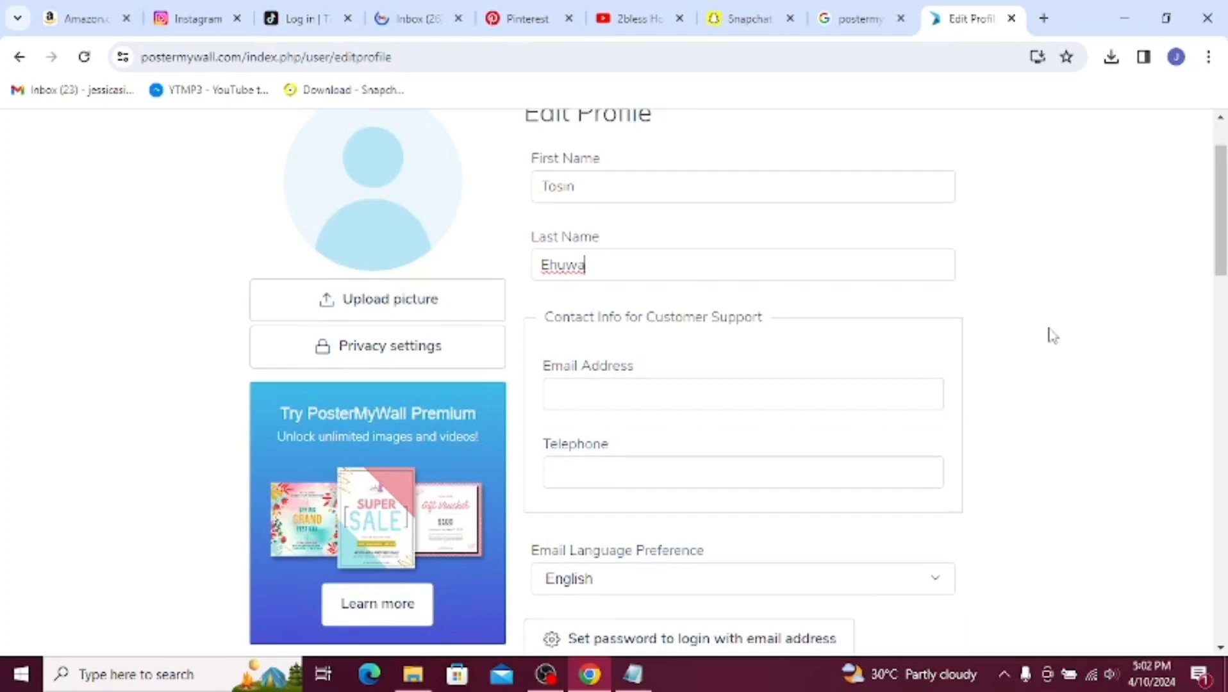
{"action": "scroll", "scroll_direction": "up", "scroll_amount": 3}
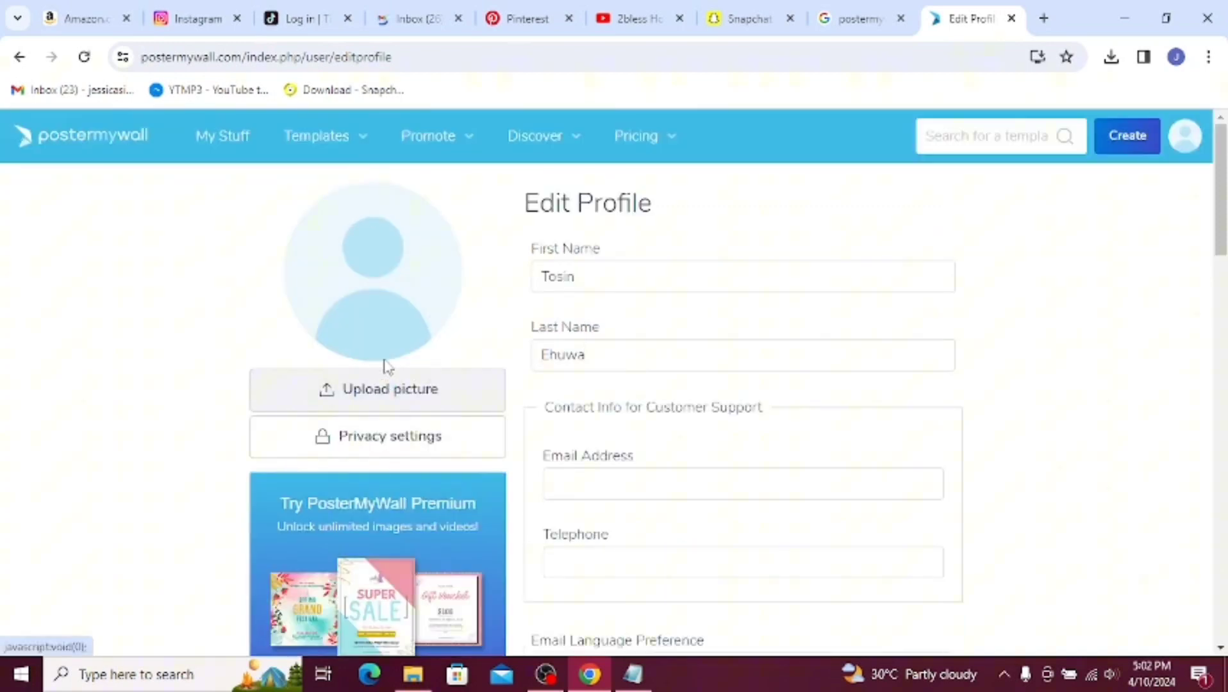
{"action": "mouse_move", "coordinate": [421, 288]}
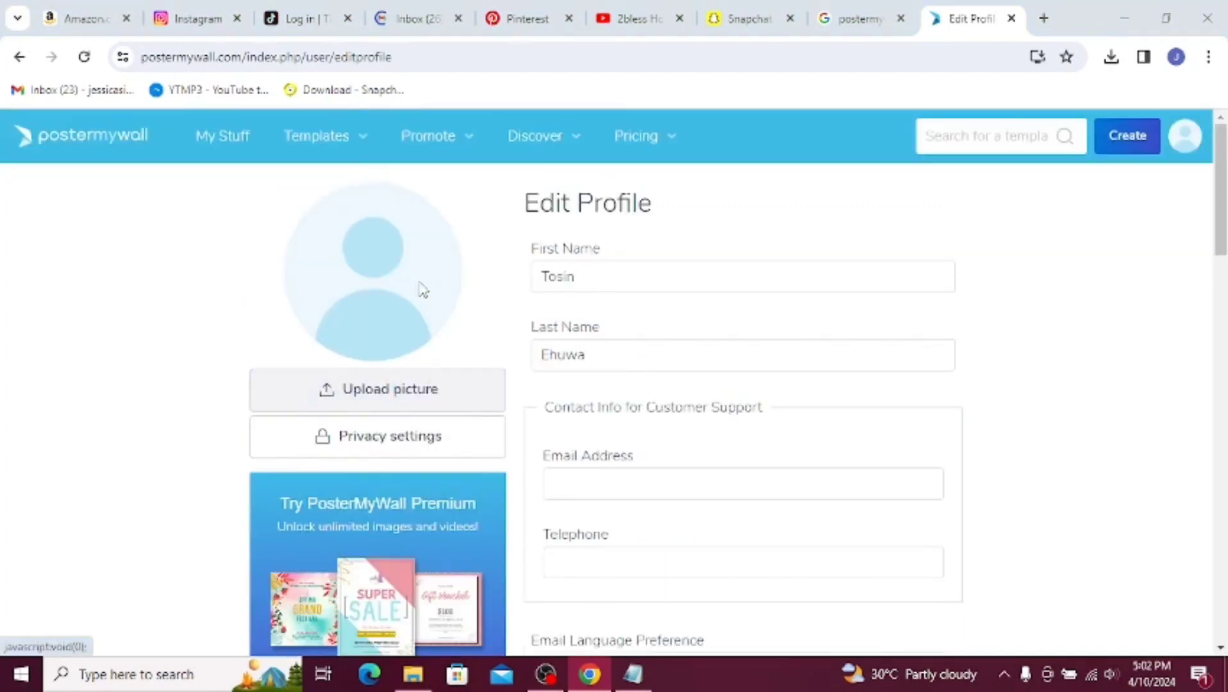
Upload the tripod photo from Downloads as the profile picture.
{"action": "left_click", "coordinate": [376, 390]}
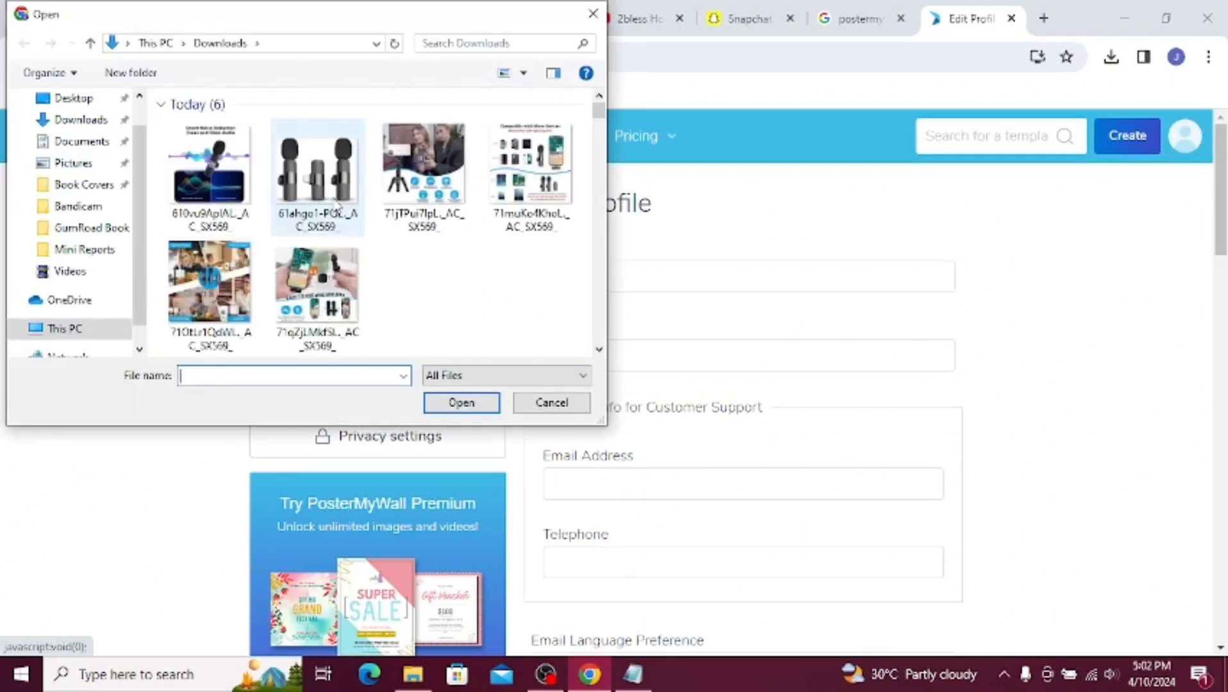
{"action": "left_click", "coordinate": [424, 161]}
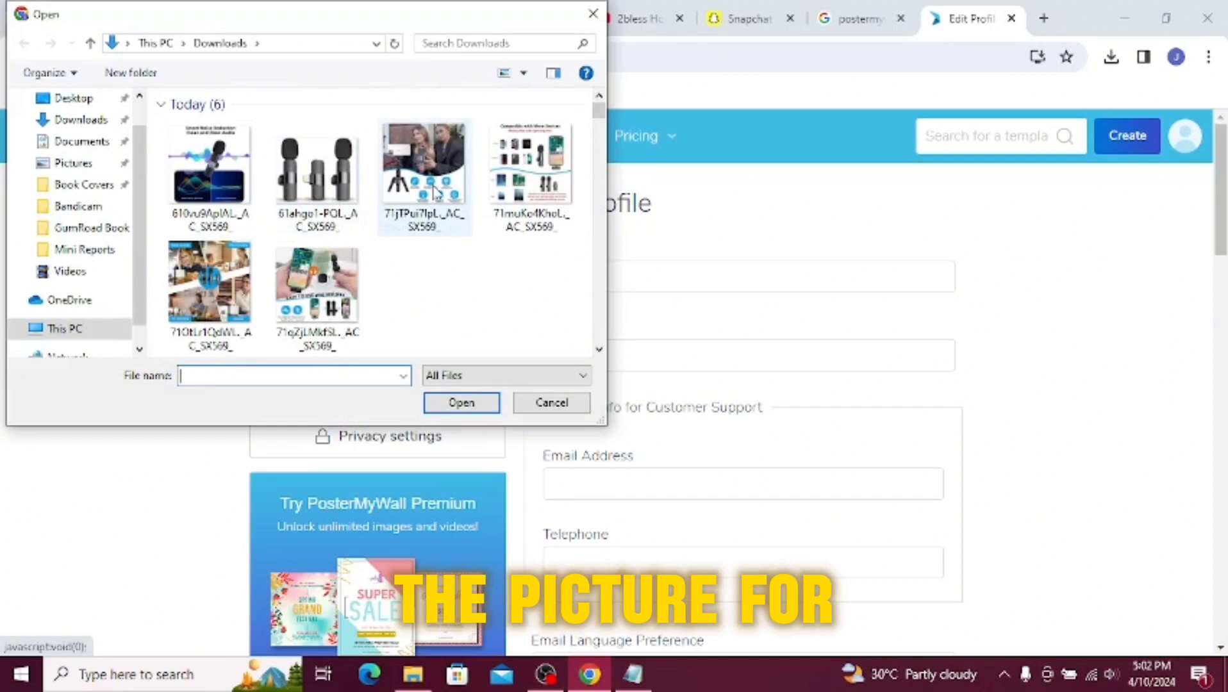
{"action": "left_click", "coordinate": [551, 403]}
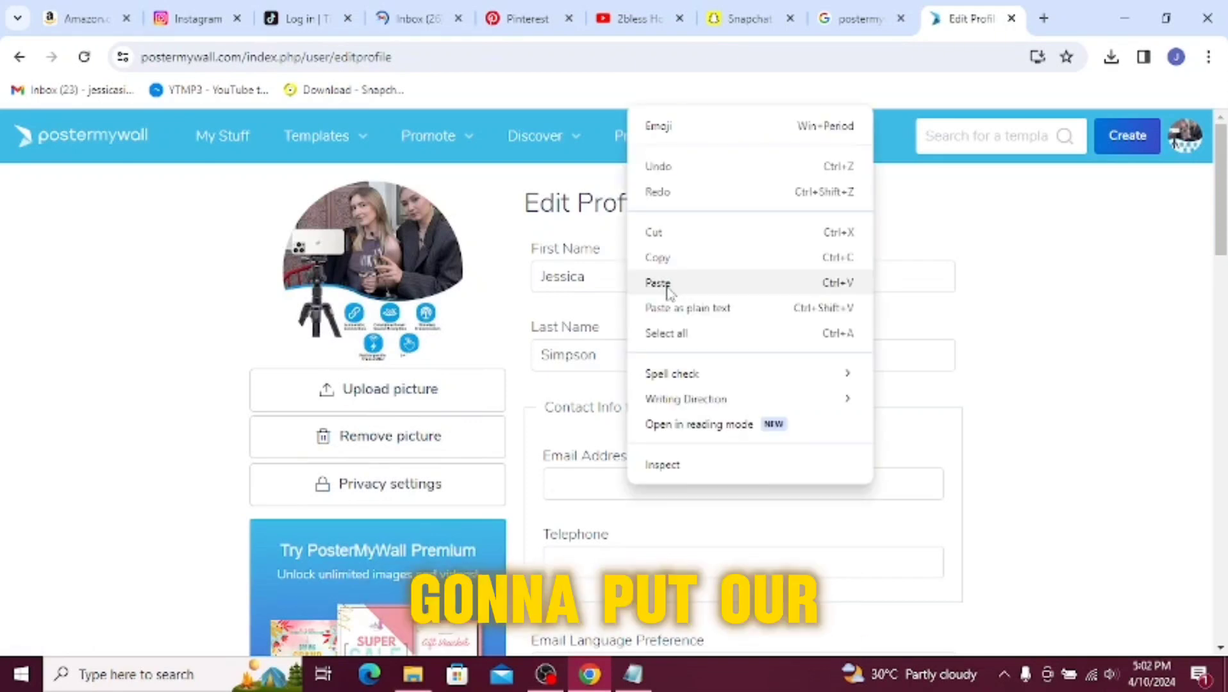
Paste the Gmail address into Email Address and keep English as the email language.
{"action": "left_click", "coordinate": [657, 283]}
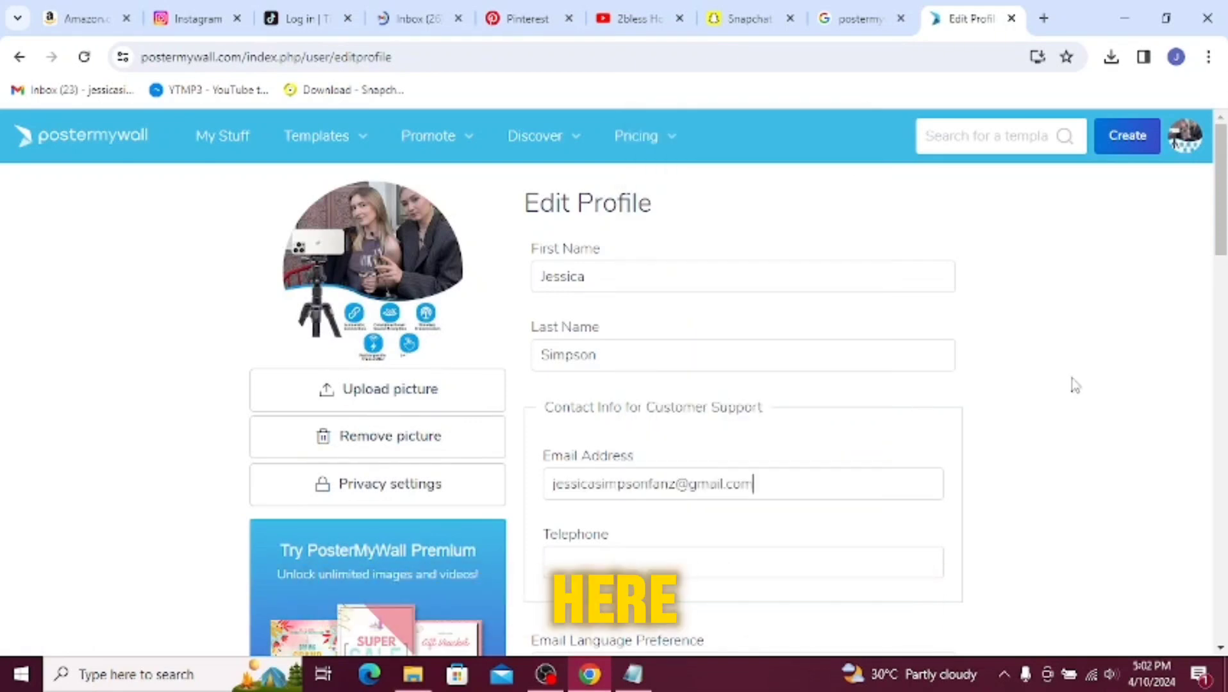
{"action": "scroll", "scroll_direction": "down", "scroll_amount": 3}
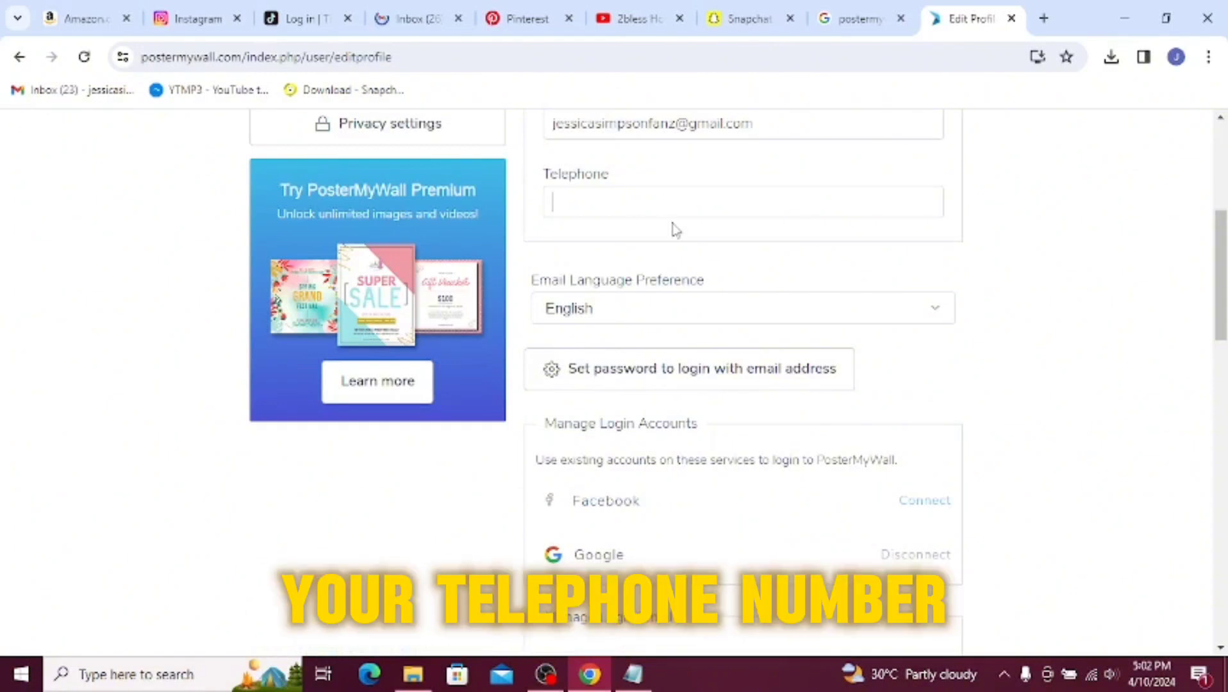
{"action": "left_click", "coordinate": [739, 308]}
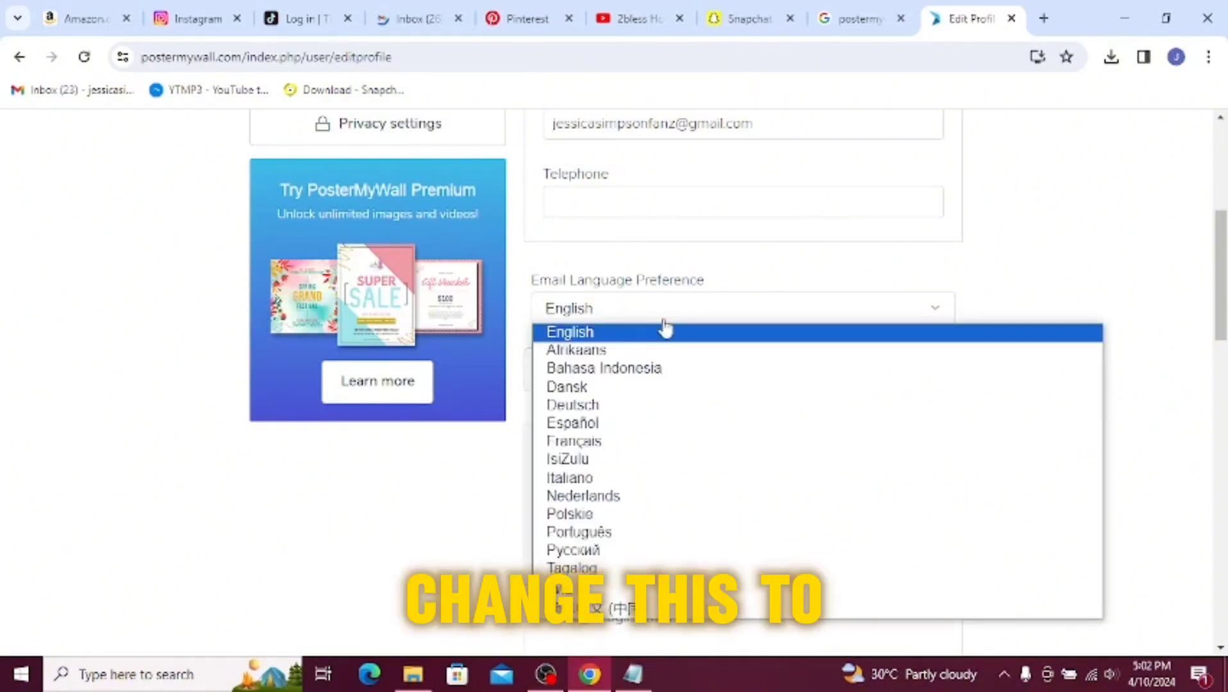
{"action": "left_click", "coordinate": [569, 331]}
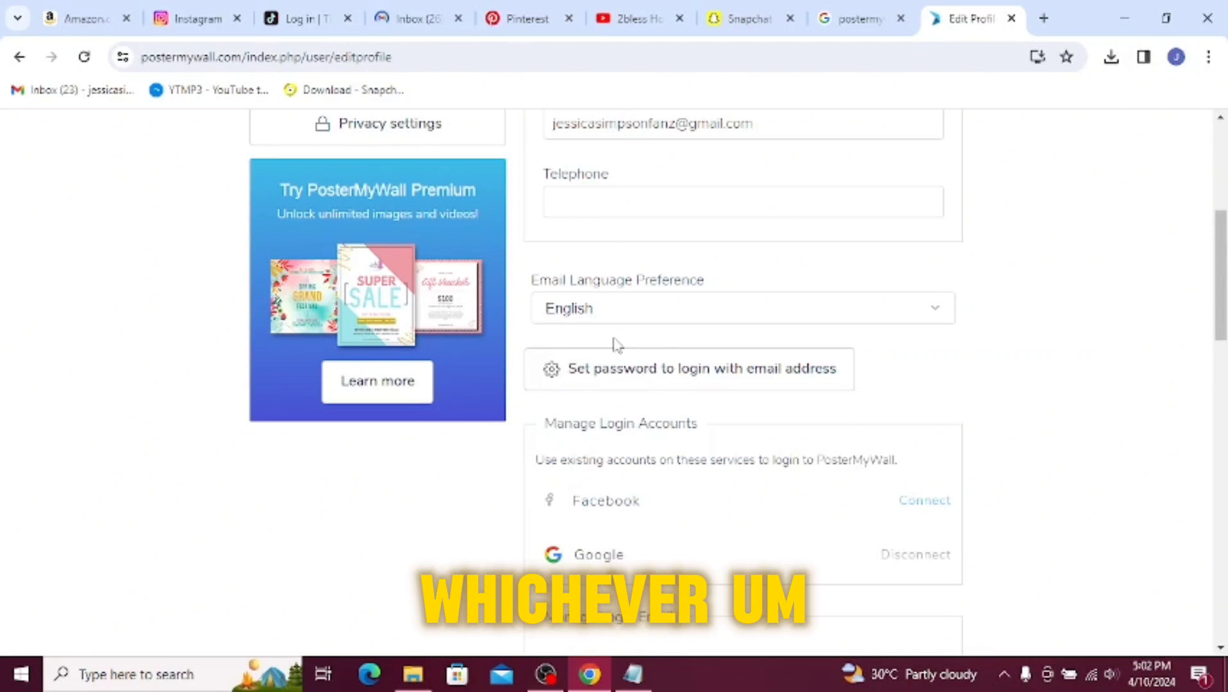
{"action": "scroll", "scroll_direction": "down", "scroll_amount": 3}
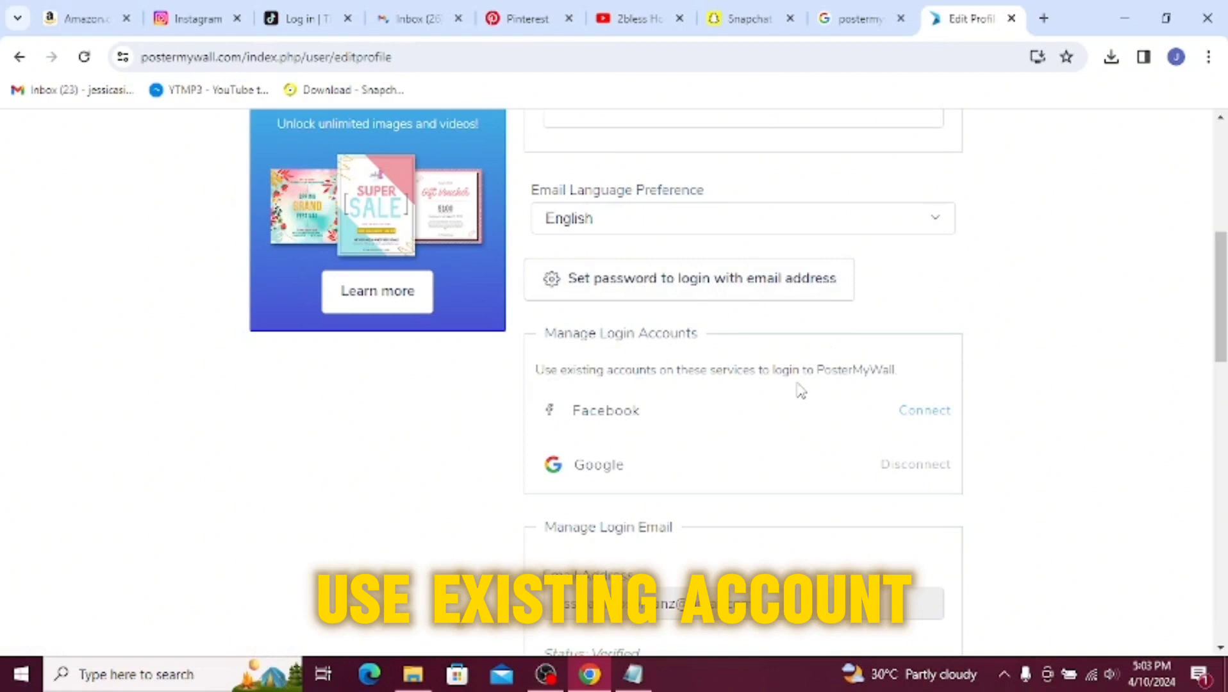
{"action": "scroll", "scroll_direction": "down", "scroll_amount": 3}
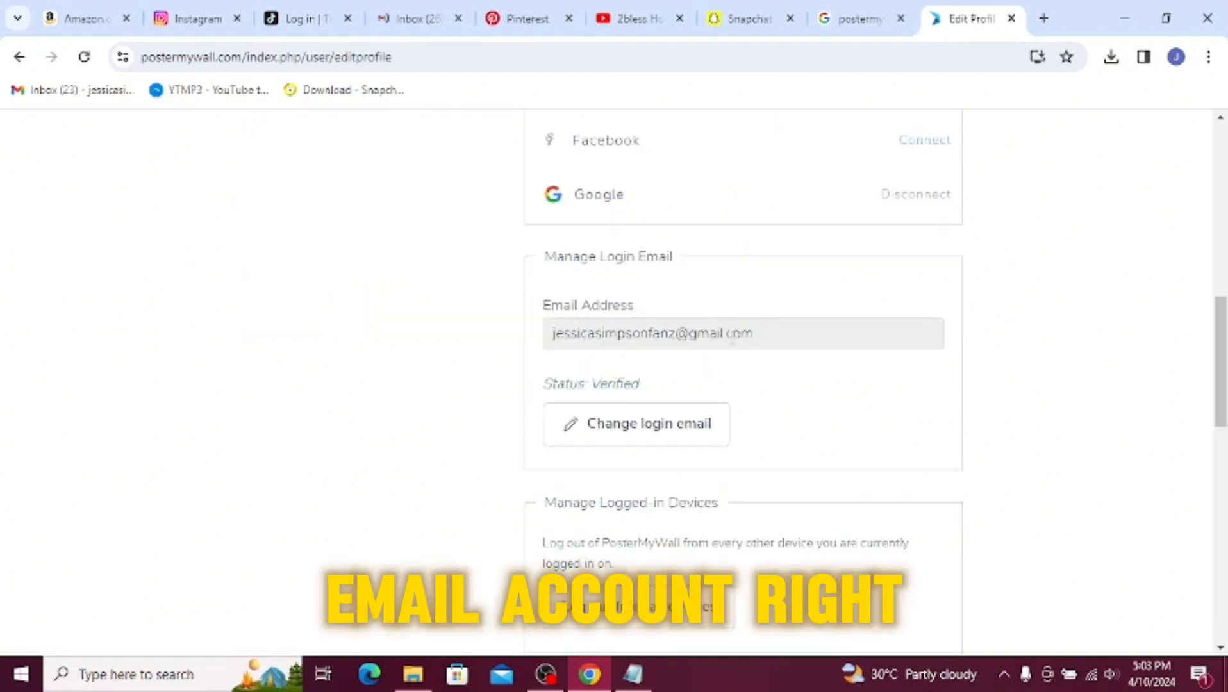
{"action": "scroll", "scroll_direction": "down", "scroll_amount": 3}
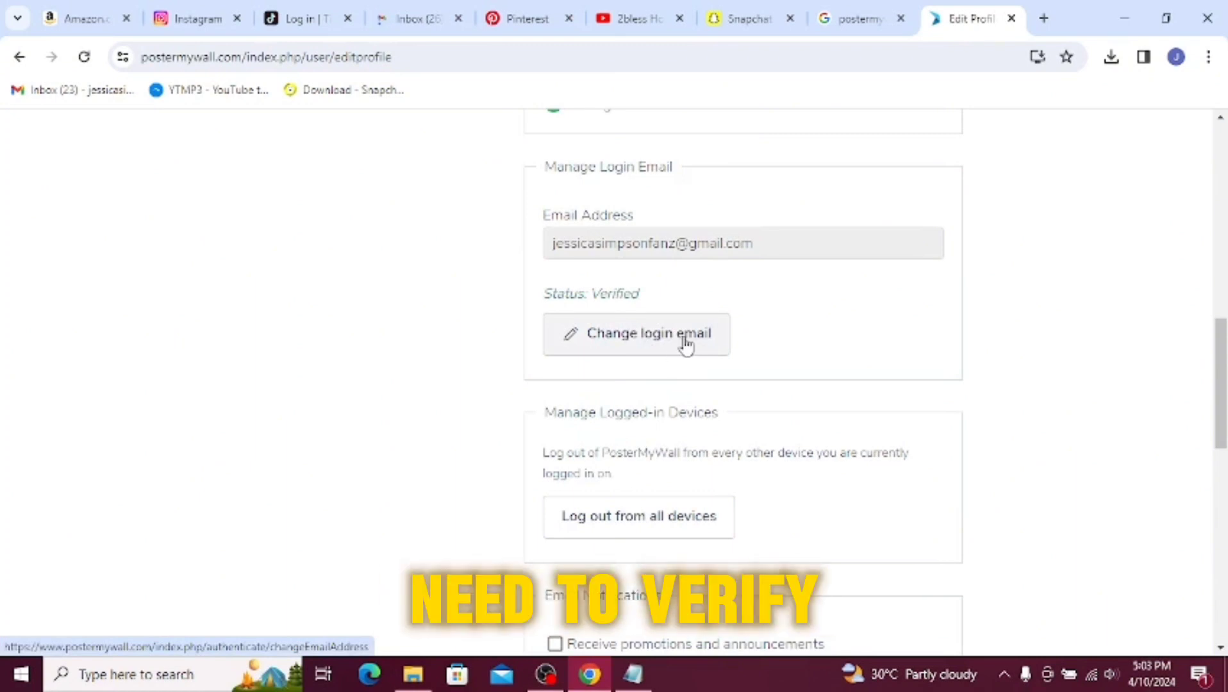
{"action": "left_click", "coordinate": [415, 18]}
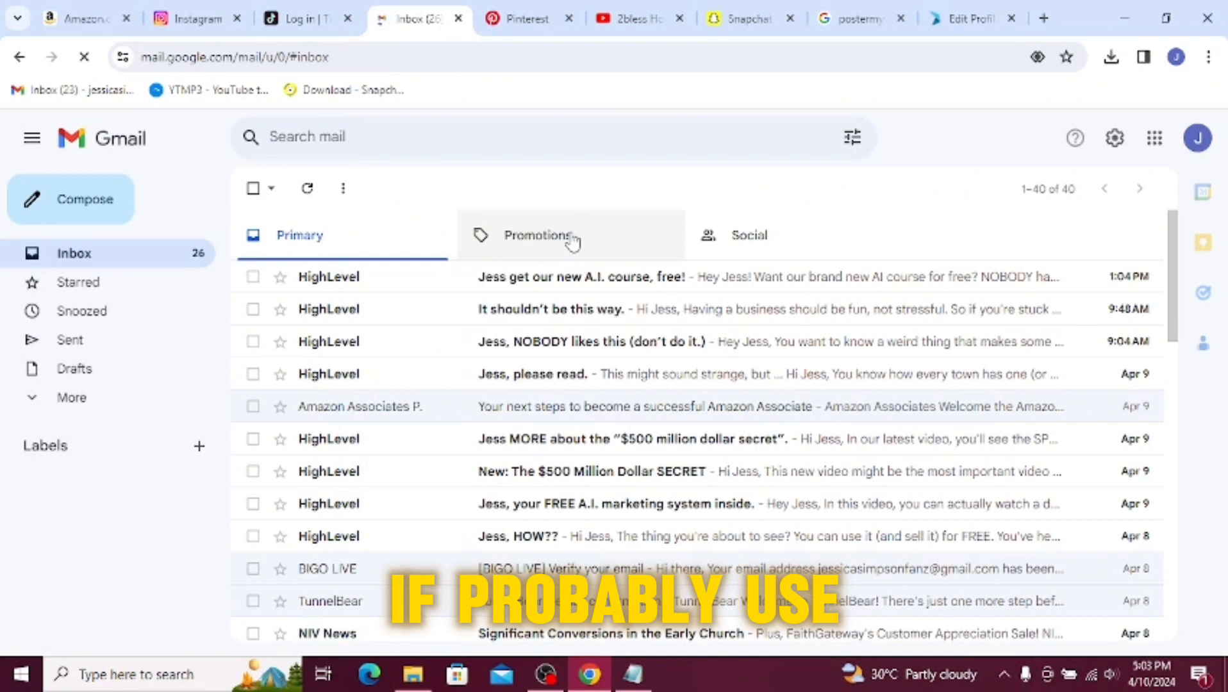
{"action": "left_click", "coordinate": [972, 18]}
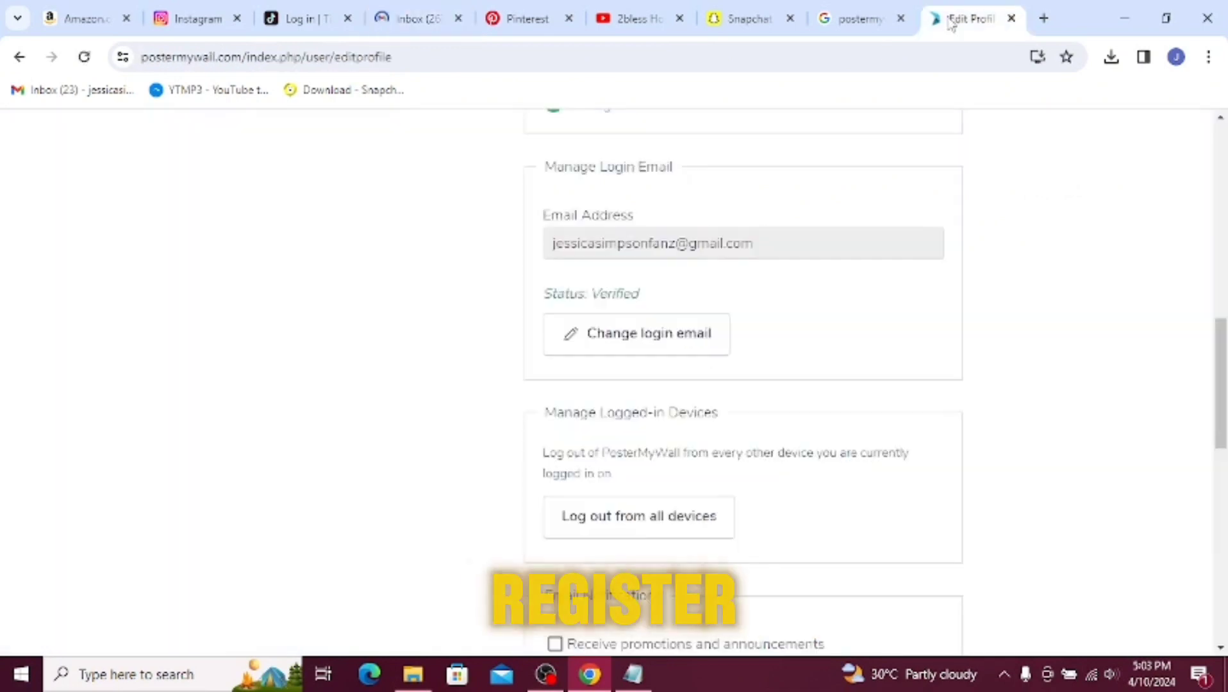
{"action": "scroll", "scroll_direction": "down", "scroll_amount": 3}
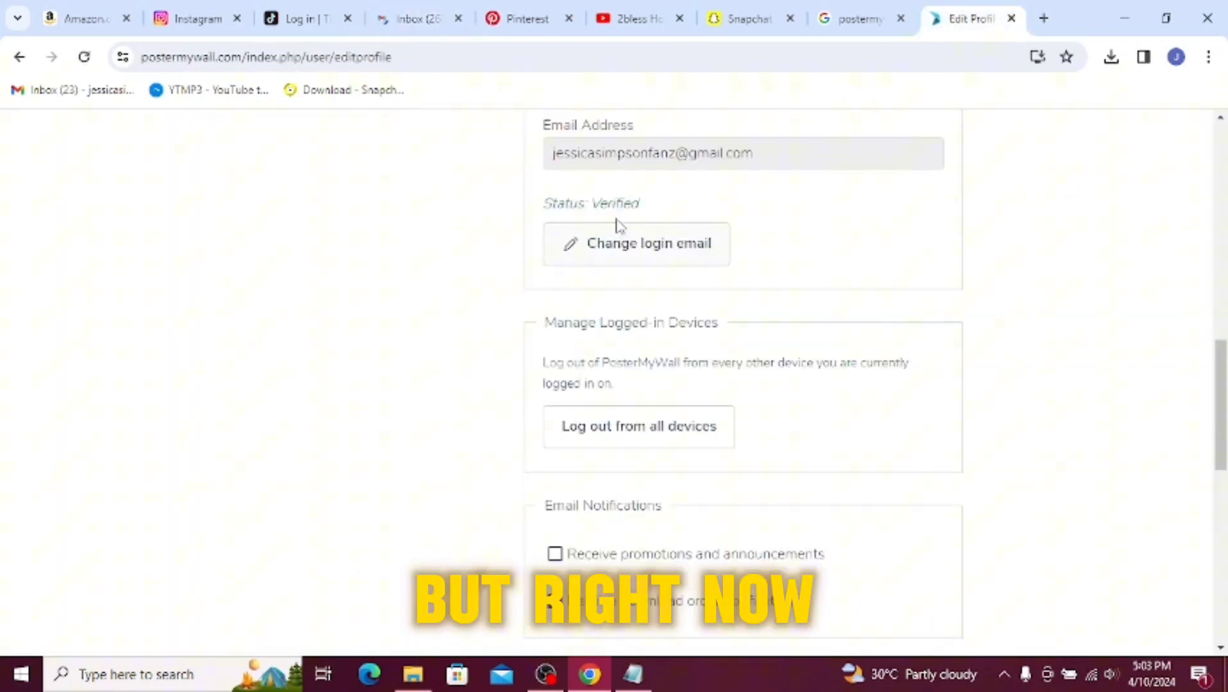
{"action": "scroll", "scroll_direction": "down", "scroll_amount": 3}
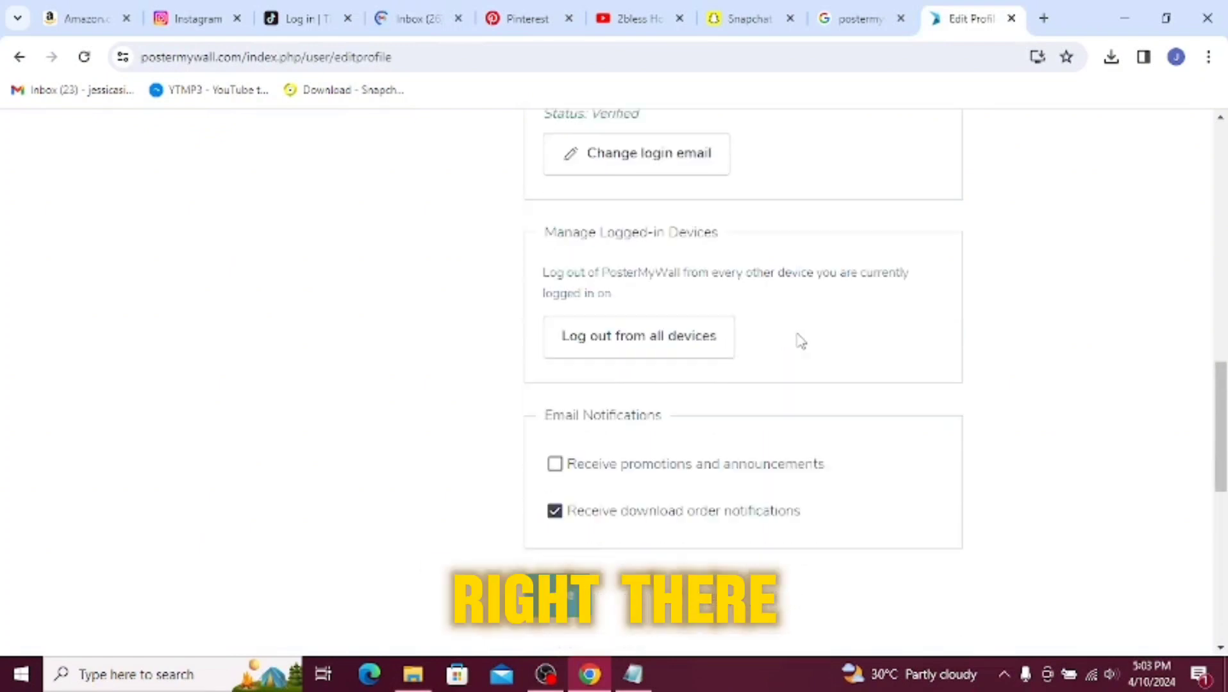
{"action": "mouse_move", "coordinate": [852, 302]}
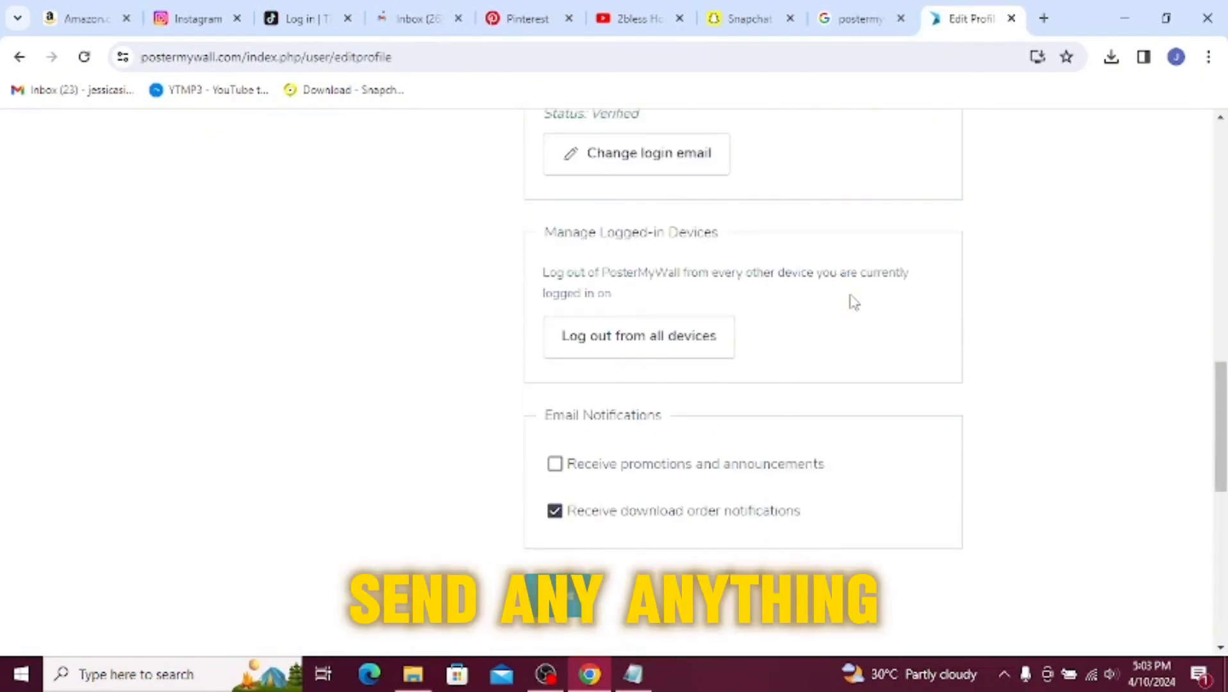
{"action": "mouse_move", "coordinate": [622, 373]}
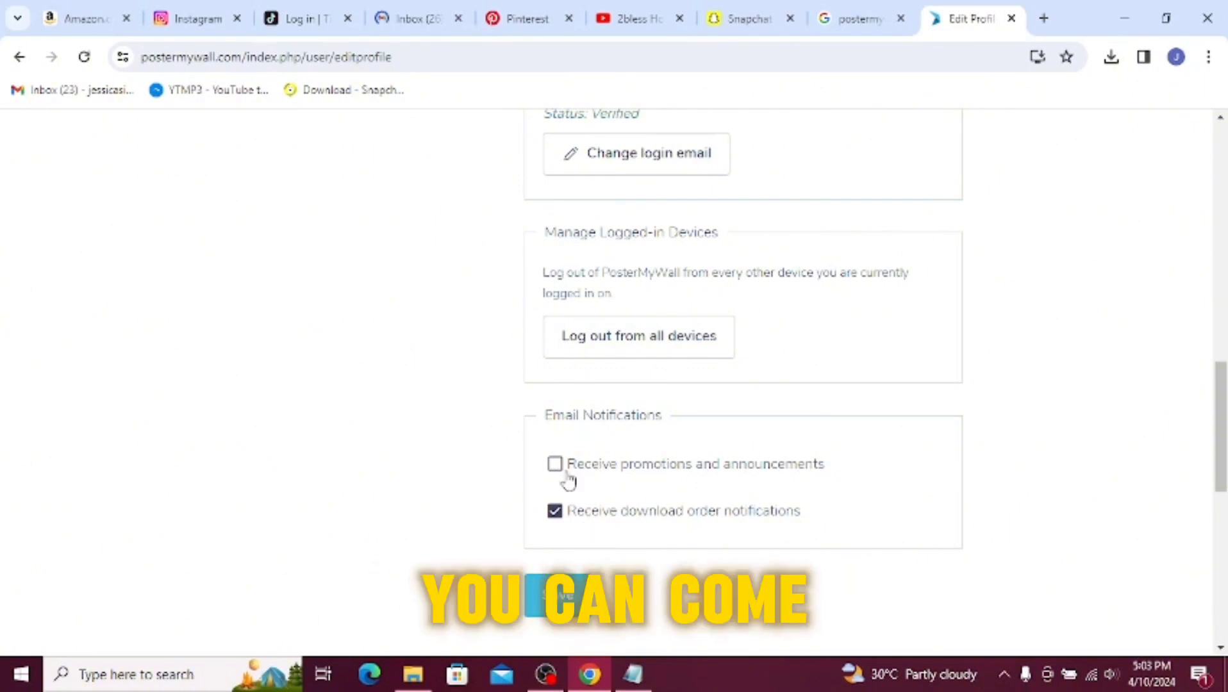
{"action": "scroll", "scroll_direction": "down", "scroll_amount": 3}
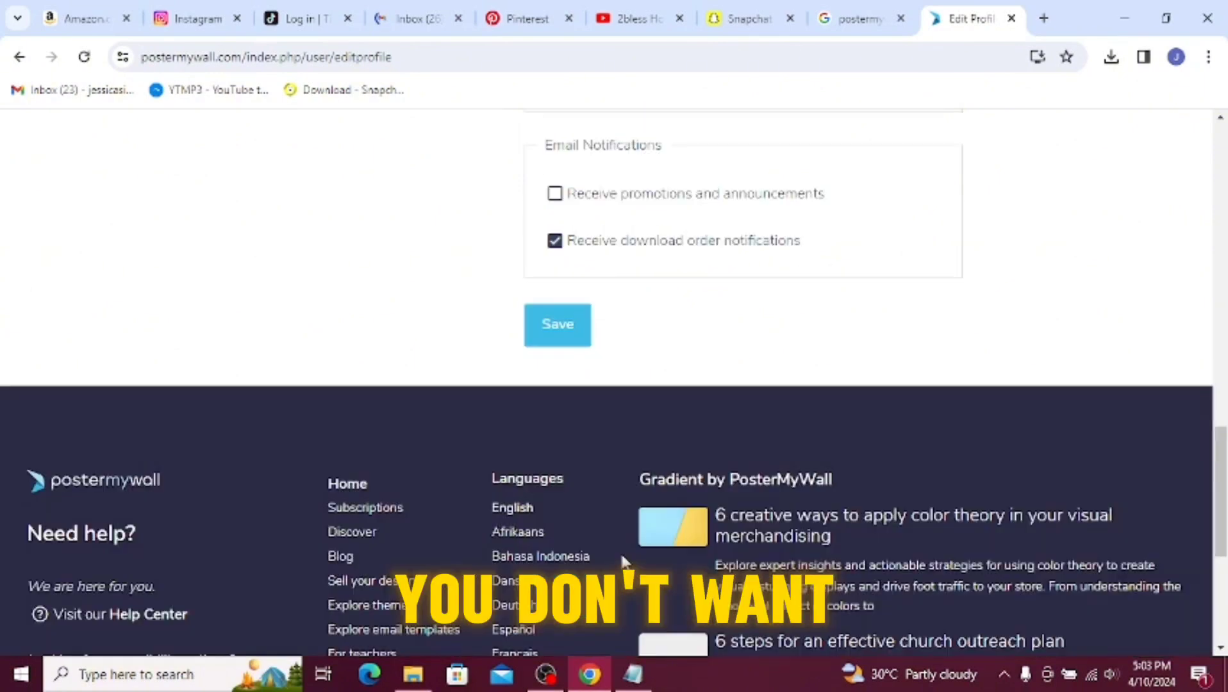
{"action": "scroll", "scroll_direction": "up", "scroll_amount": 3}
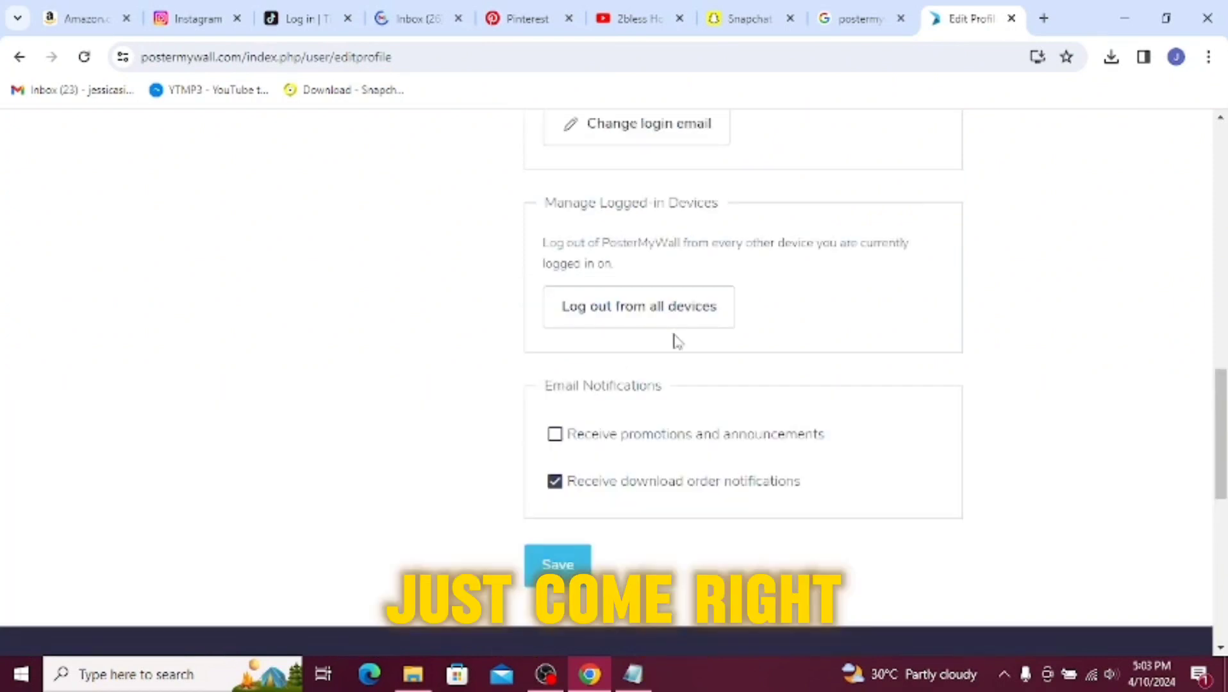
{"action": "scroll", "scroll_direction": "up", "scroll_amount": 3}
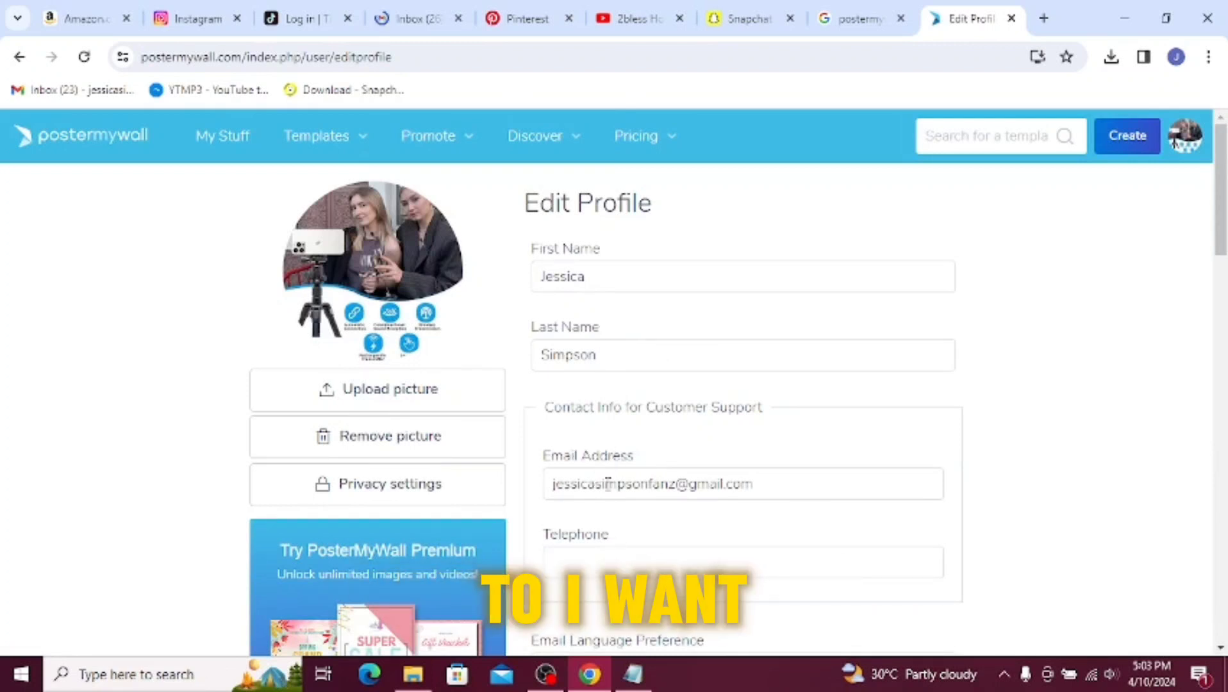
Replace the first name with Tosin and the last name with Ehuwa in the Edit Profile form.
{"action": "scroll", "scroll_direction": "down", "scroll_amount": 3}
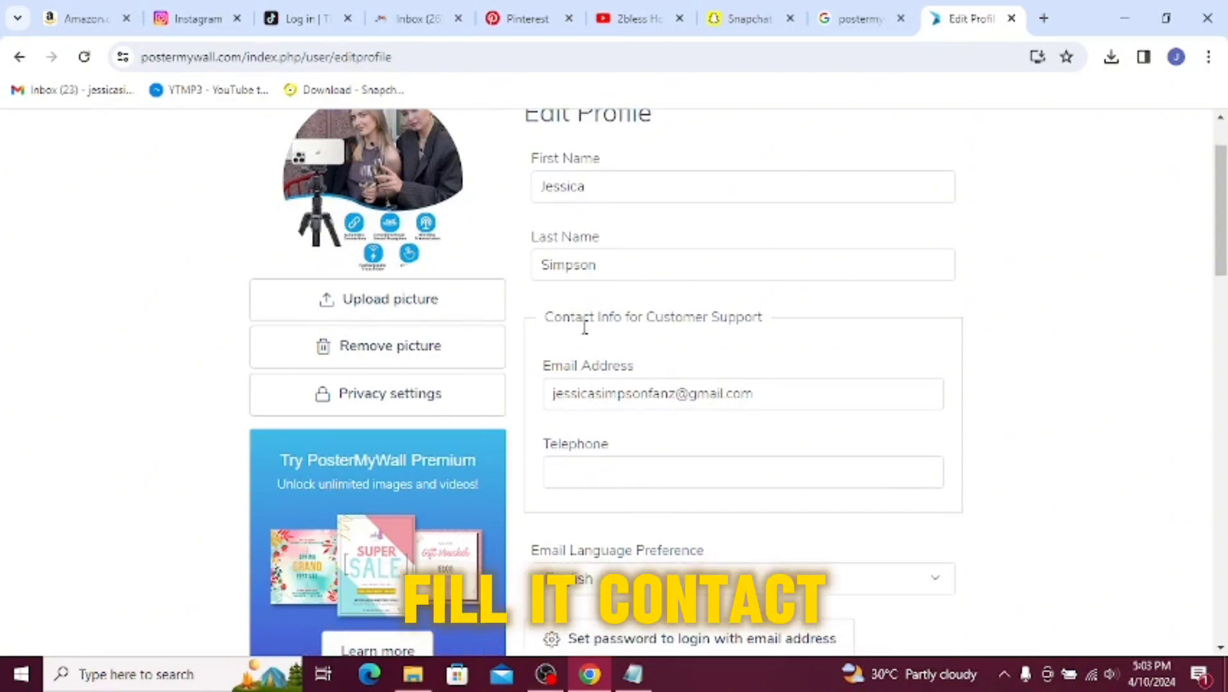
{"action": "mouse_move", "coordinate": [739, 324]}
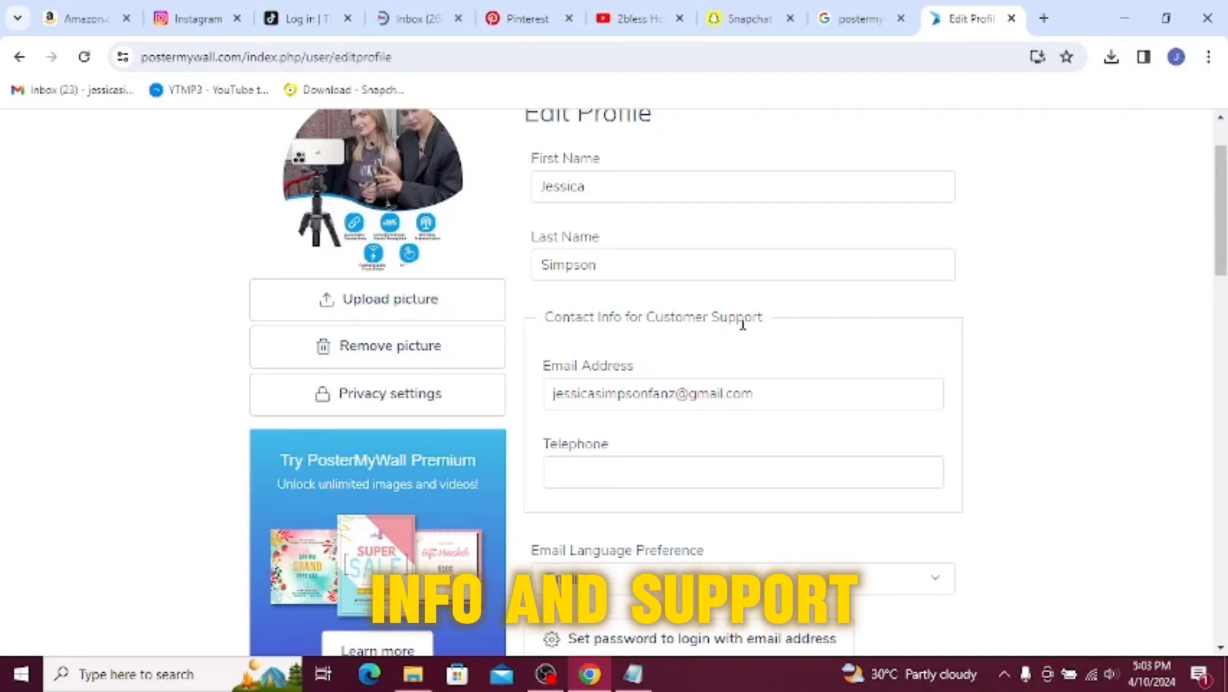
{"action": "double_click", "coordinate": [560, 186]}
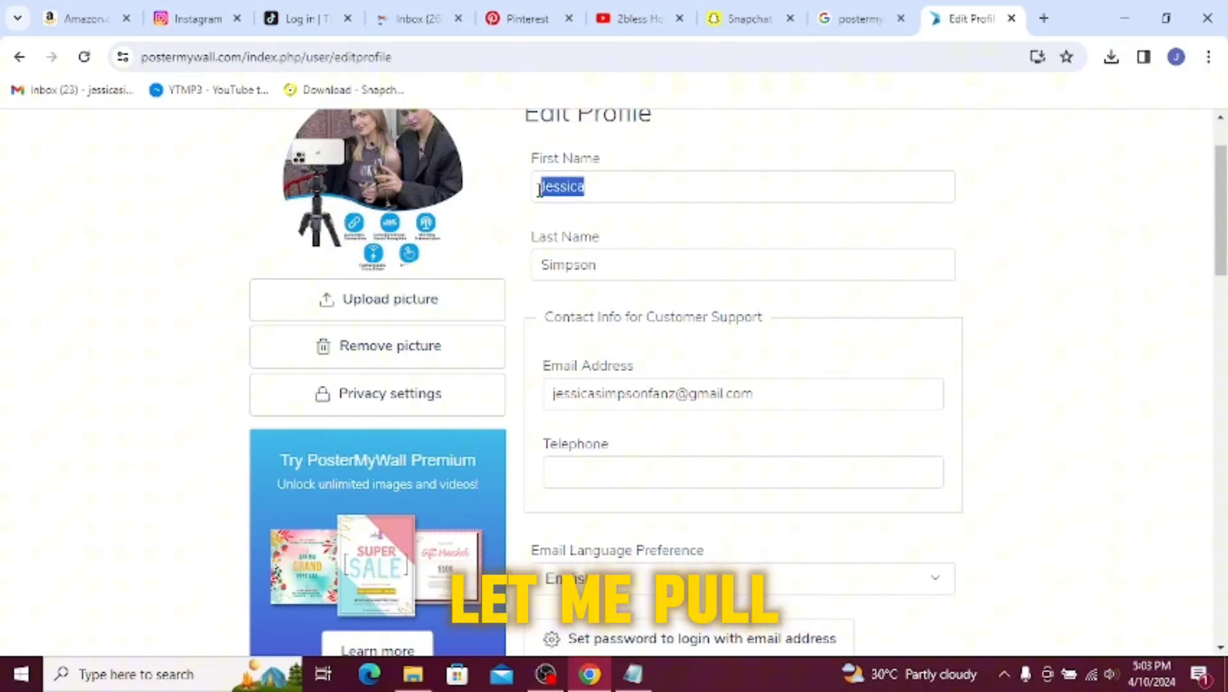
{"action": "type", "text": "Jlos"}
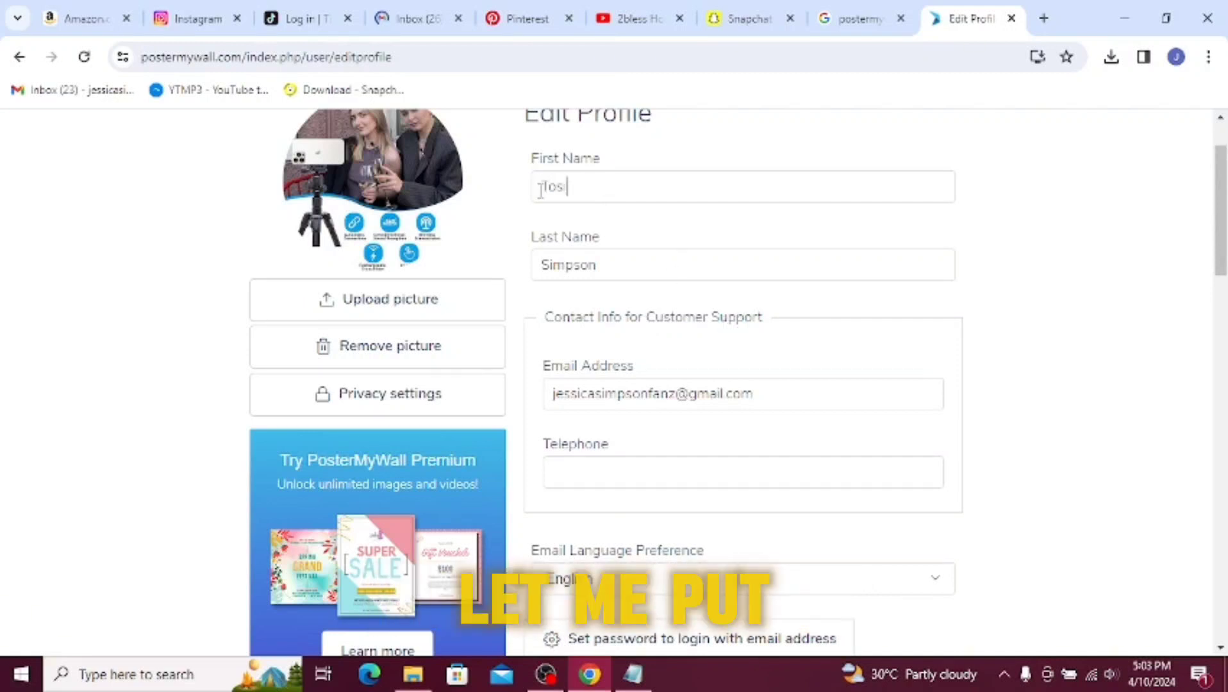
{"action": "double_click", "coordinate": [571, 264]}
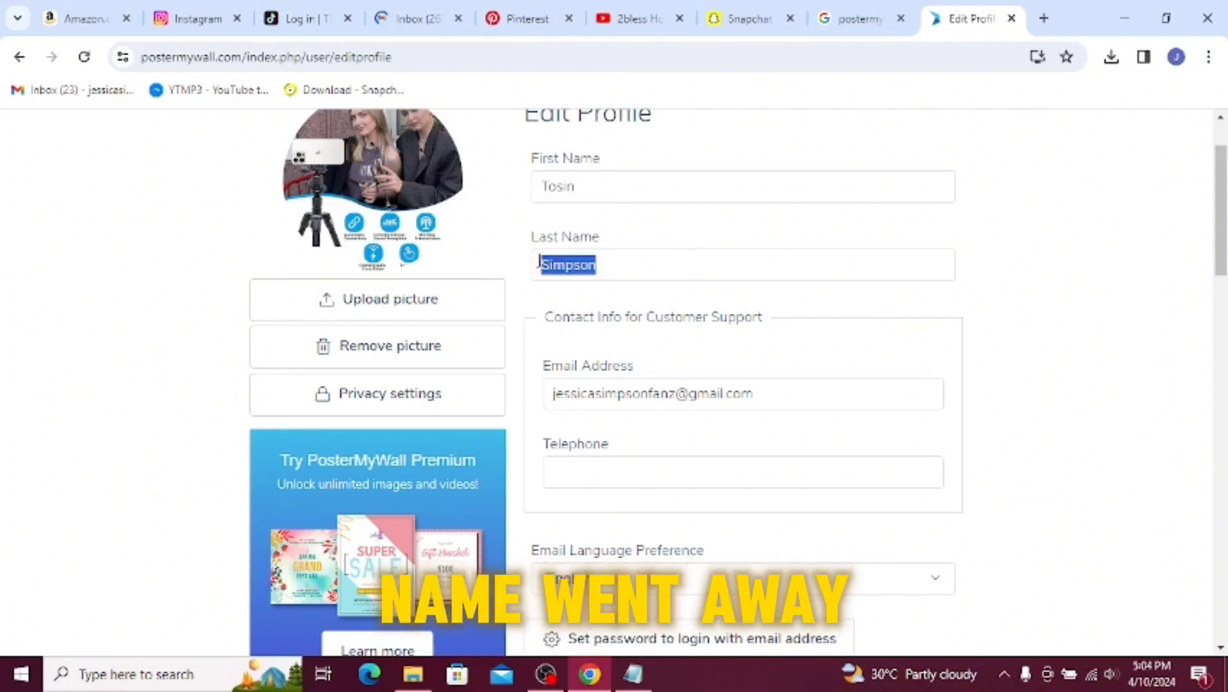
{"action": "type", "text": "Ehuwa"}
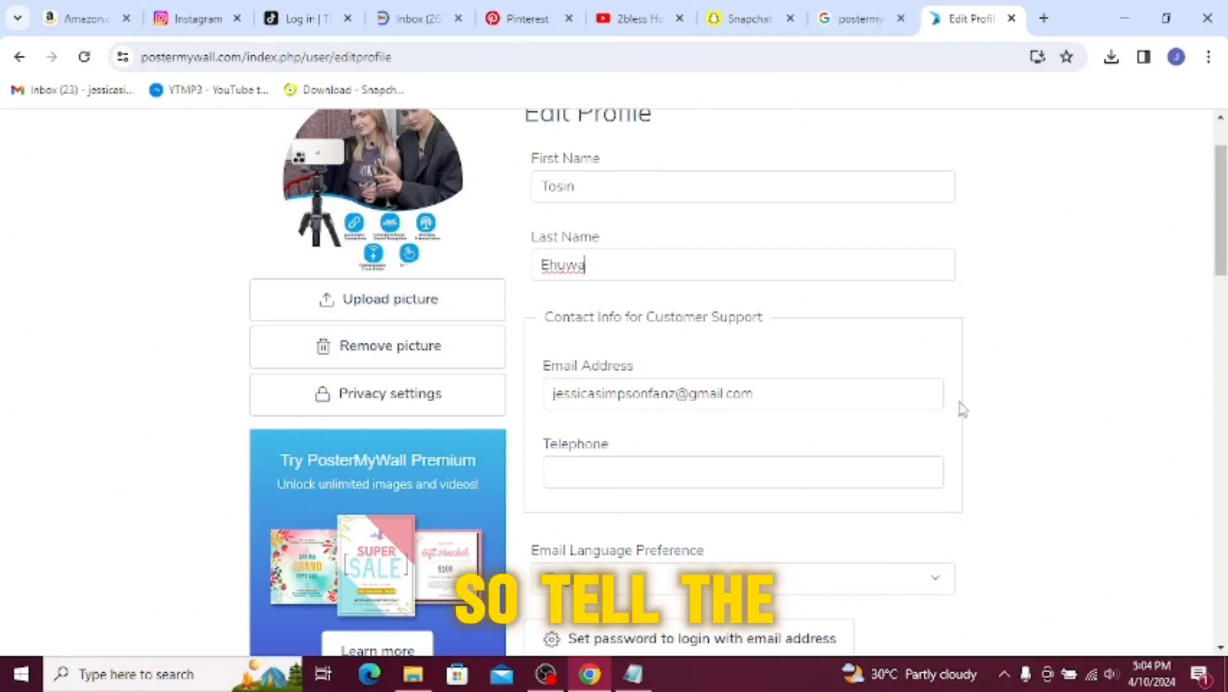
{"action": "scroll", "scroll_direction": "down", "scroll_amount": 3}
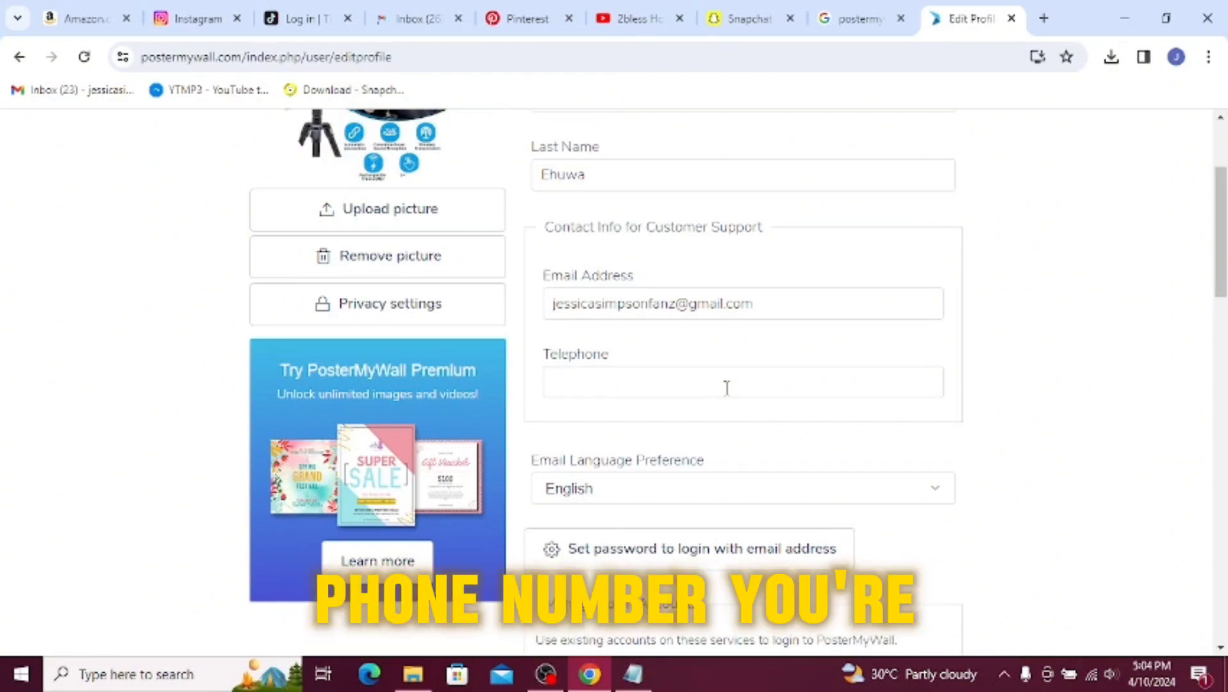
{"action": "type", "text": "+"}
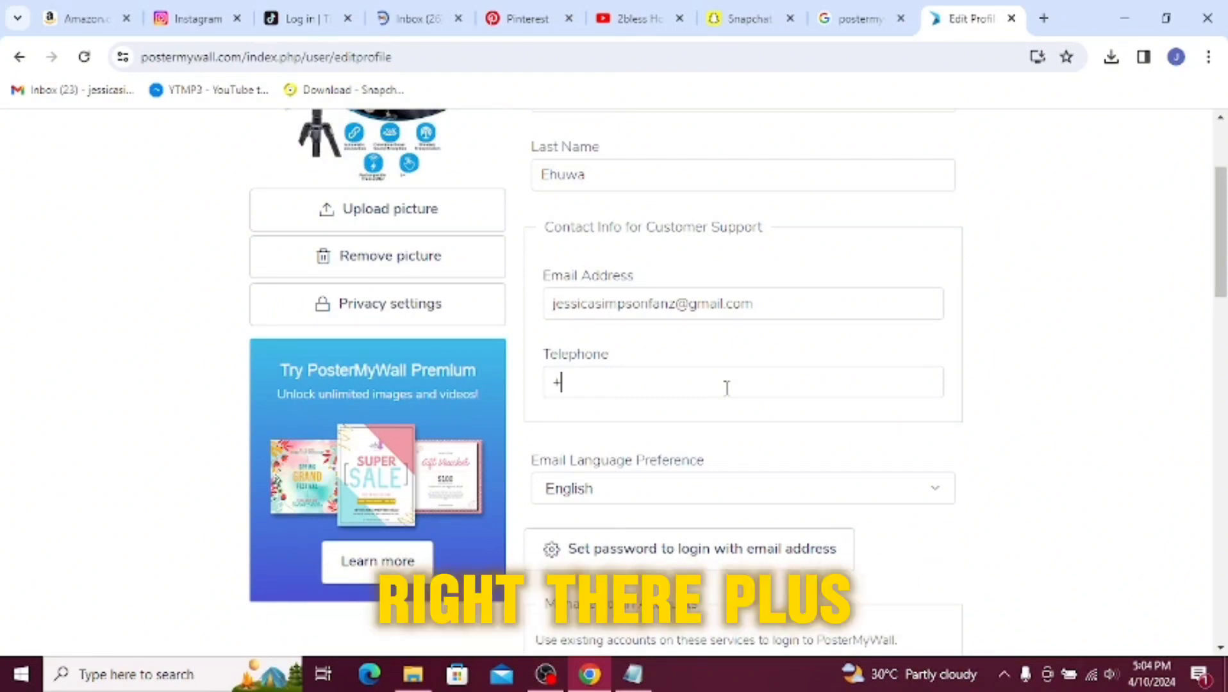
{"action": "type", "text": "234"}
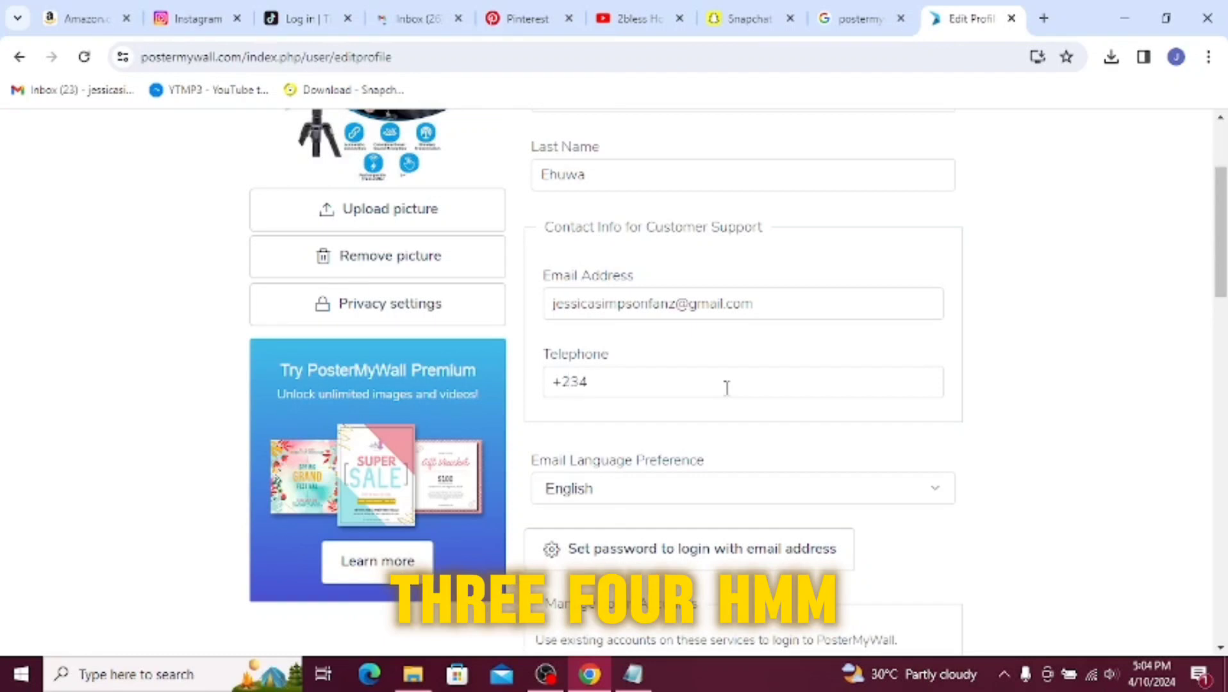
{"action": "type", "text": "8"}
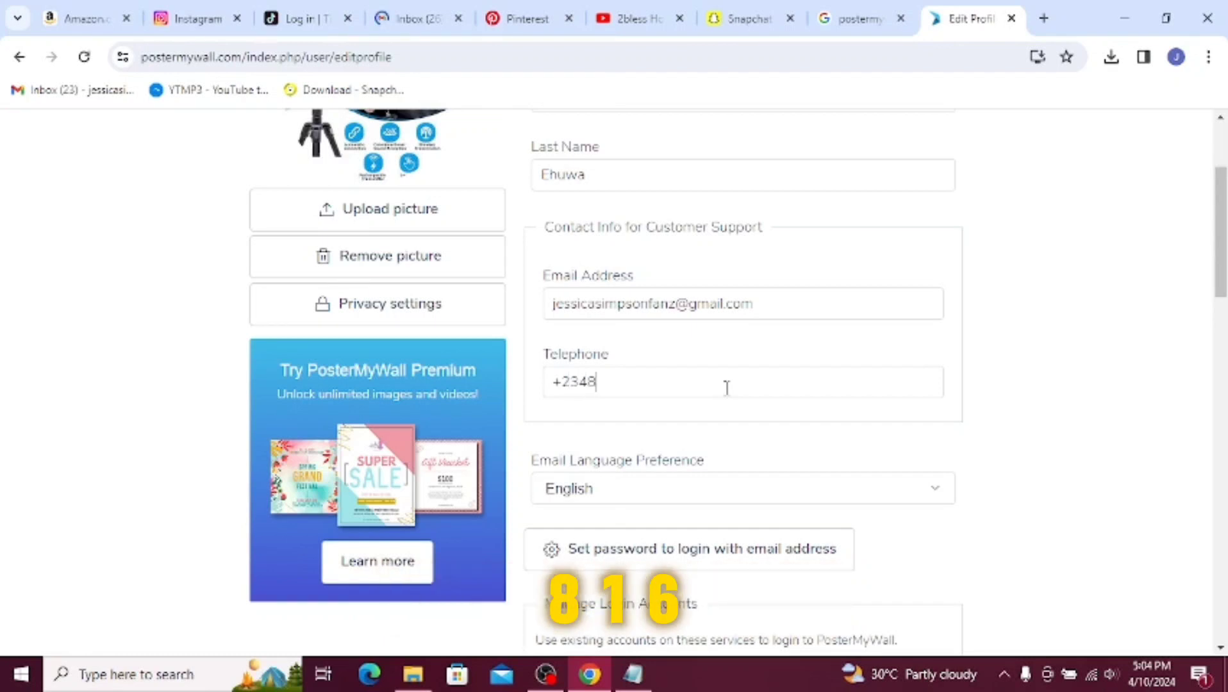
{"action": "type", "text": "160"}
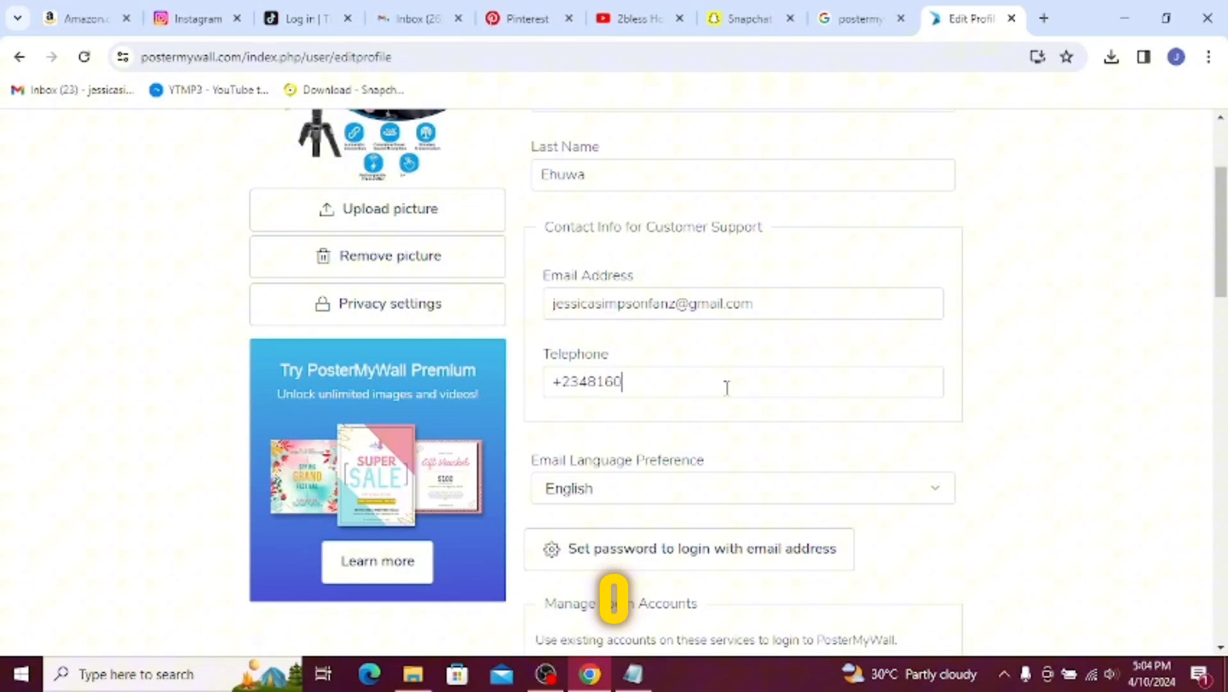
{"action": "type", "text": "88"}
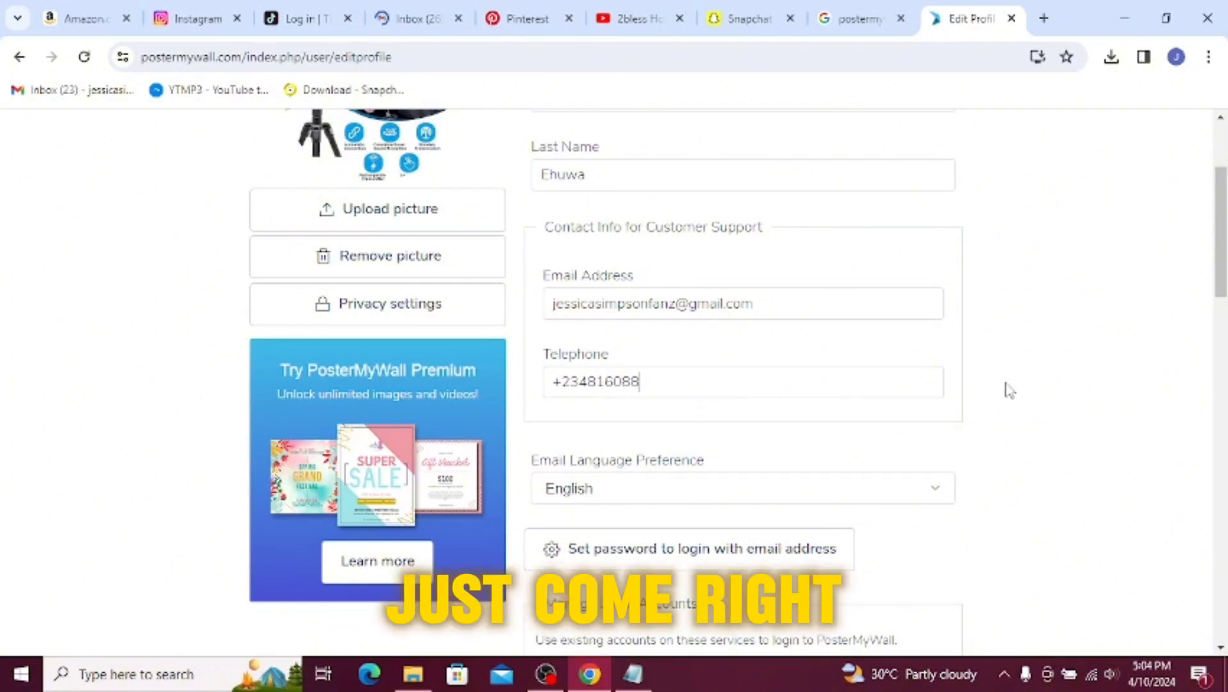
{"action": "scroll", "scroll_direction": "down", "scroll_amount": 3}
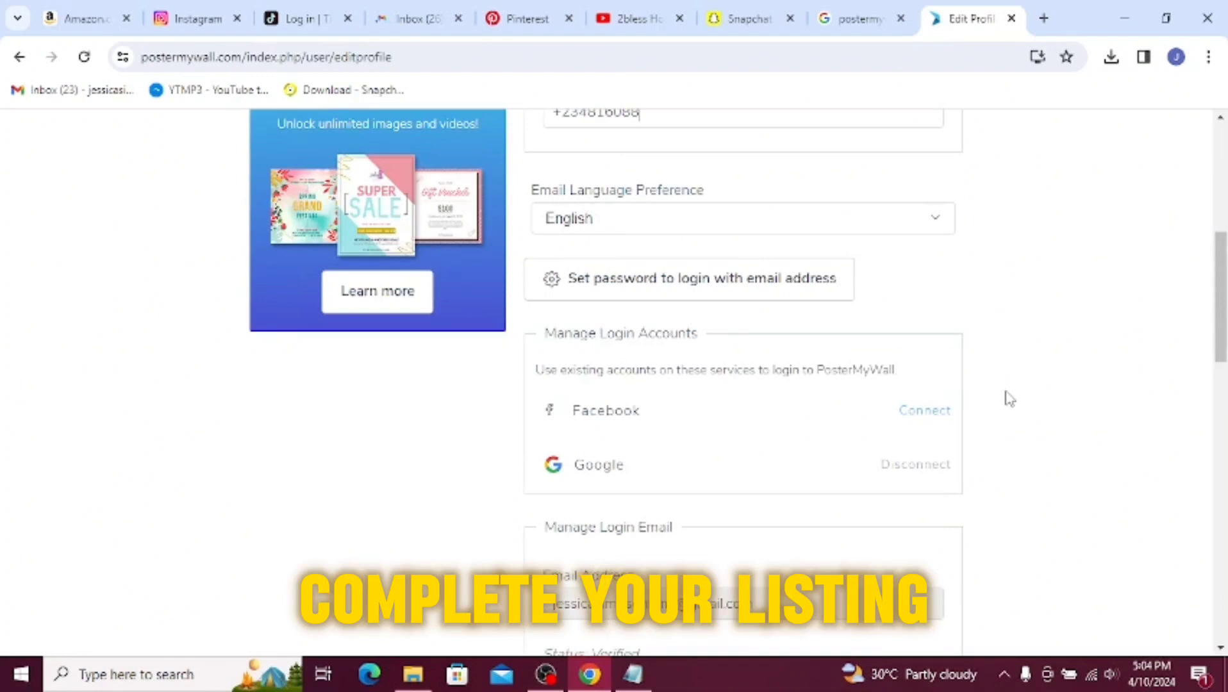
Save the profile changes with the Save button at the bottom of the form.
{"action": "scroll", "scroll_direction": "down", "scroll_amount": 3}
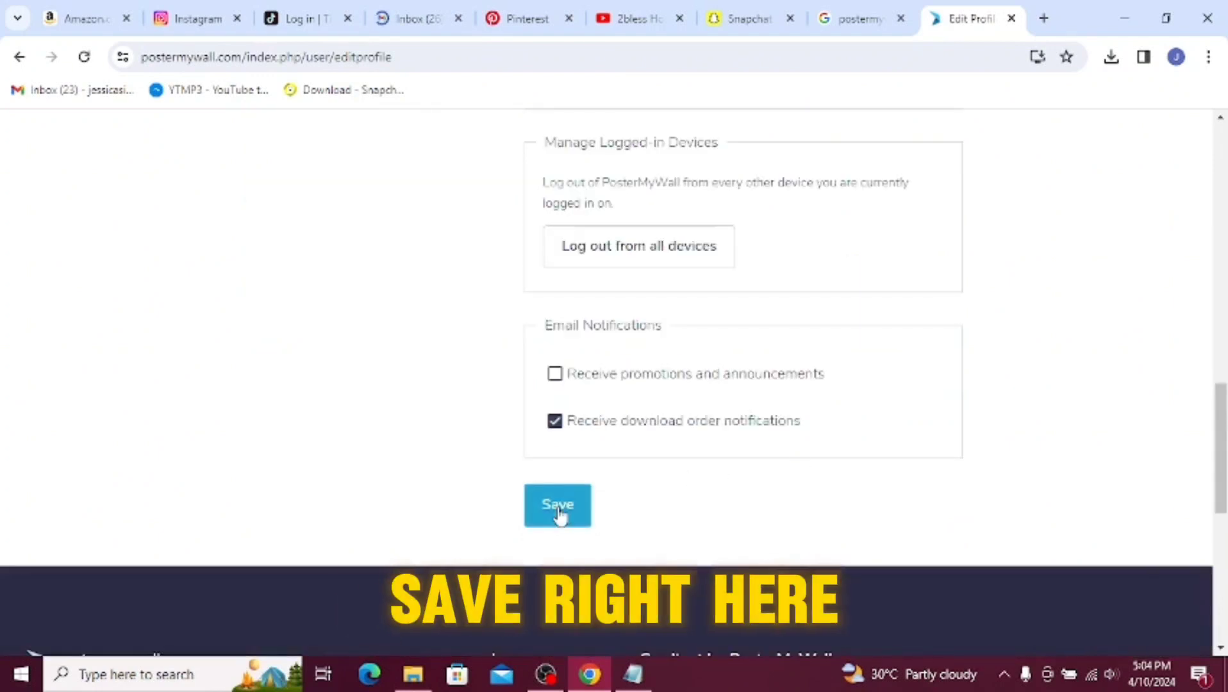
{"action": "left_click", "coordinate": [556, 505]}
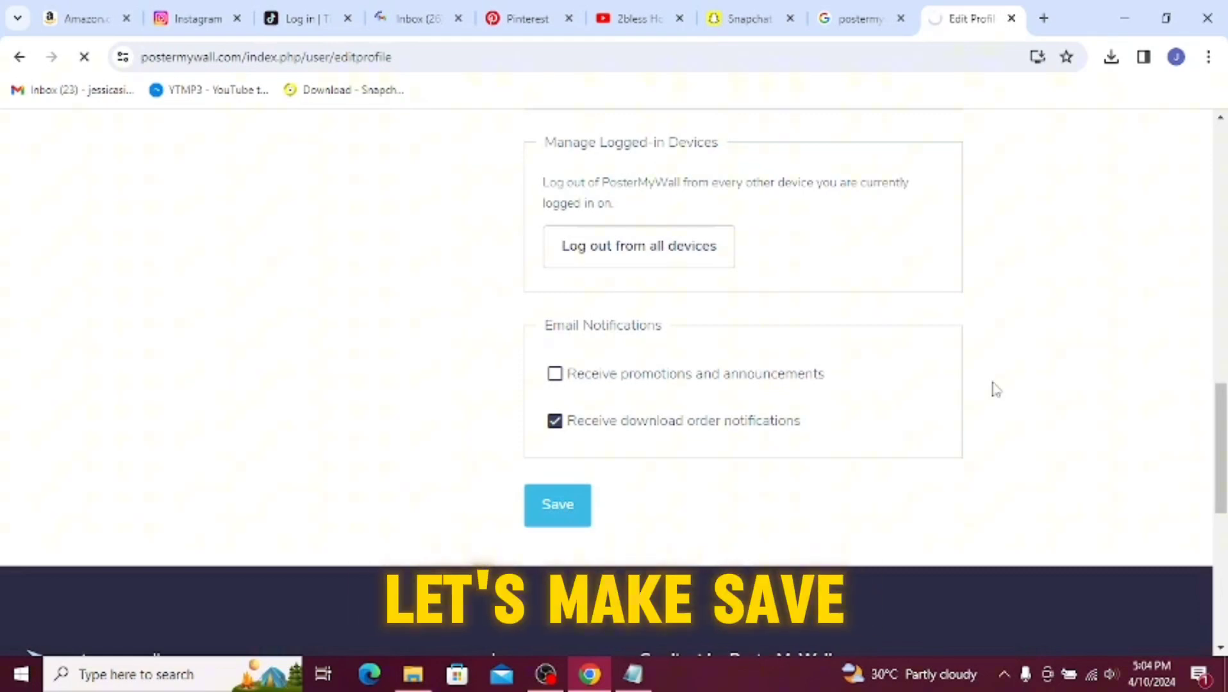
{"action": "left_click", "coordinate": [556, 505]}
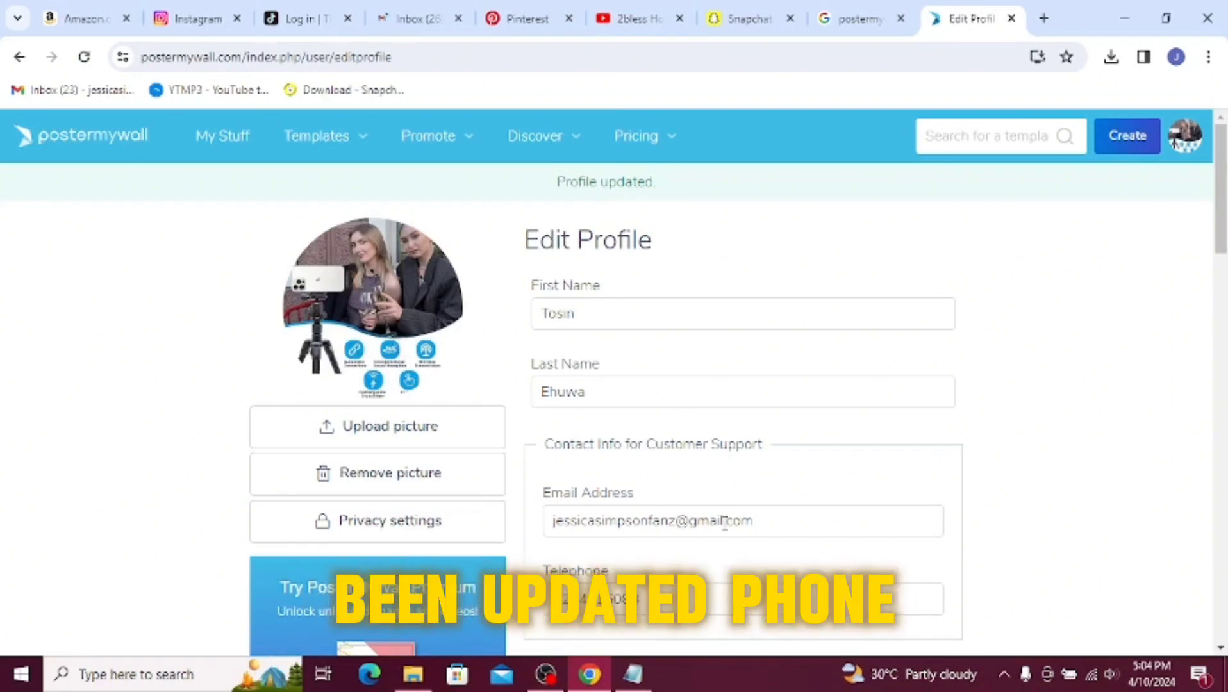
Scroll through the saved profile to review the new phone number and the Google-only login notice.
{"action": "scroll", "scroll_direction": "down", "scroll_amount": 3}
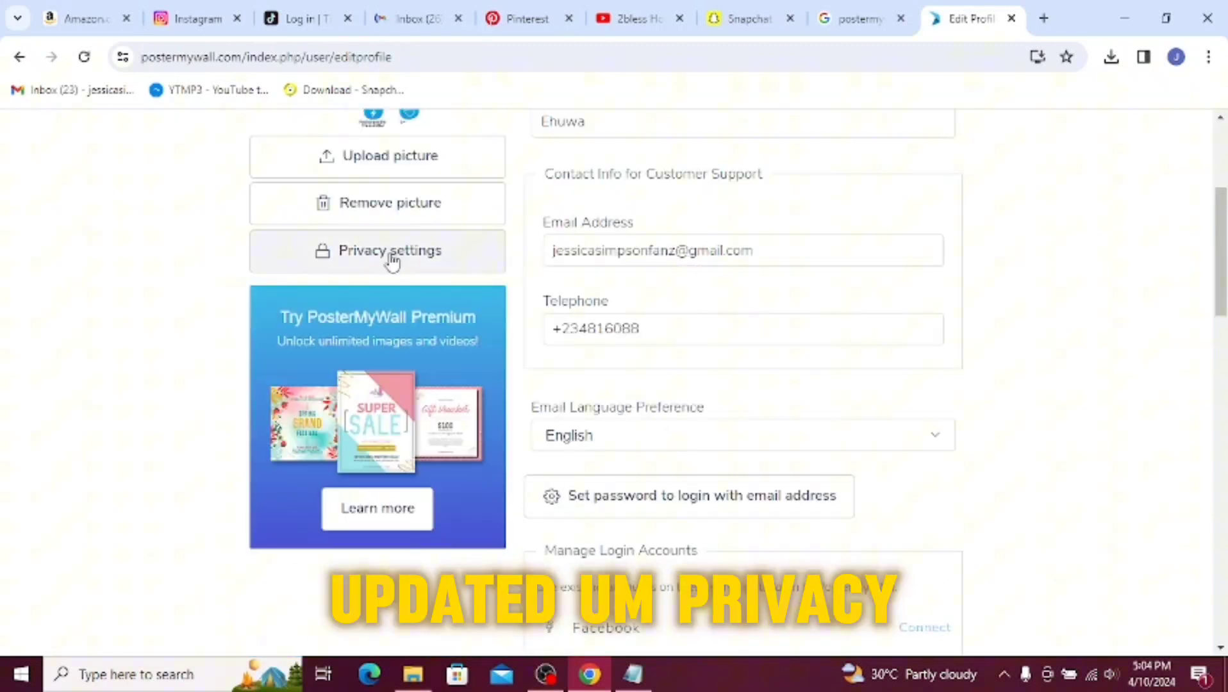
{"action": "mouse_move", "coordinate": [491, 334]}
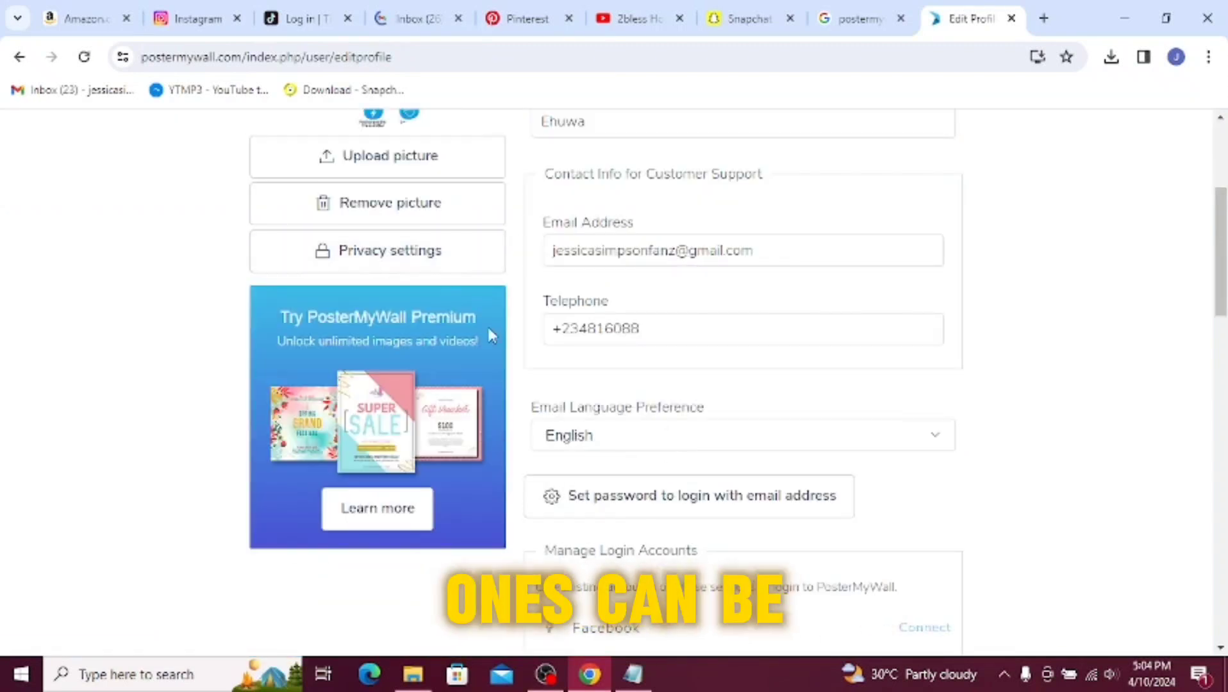
{"action": "scroll", "scroll_direction": "down", "scroll_amount": 3}
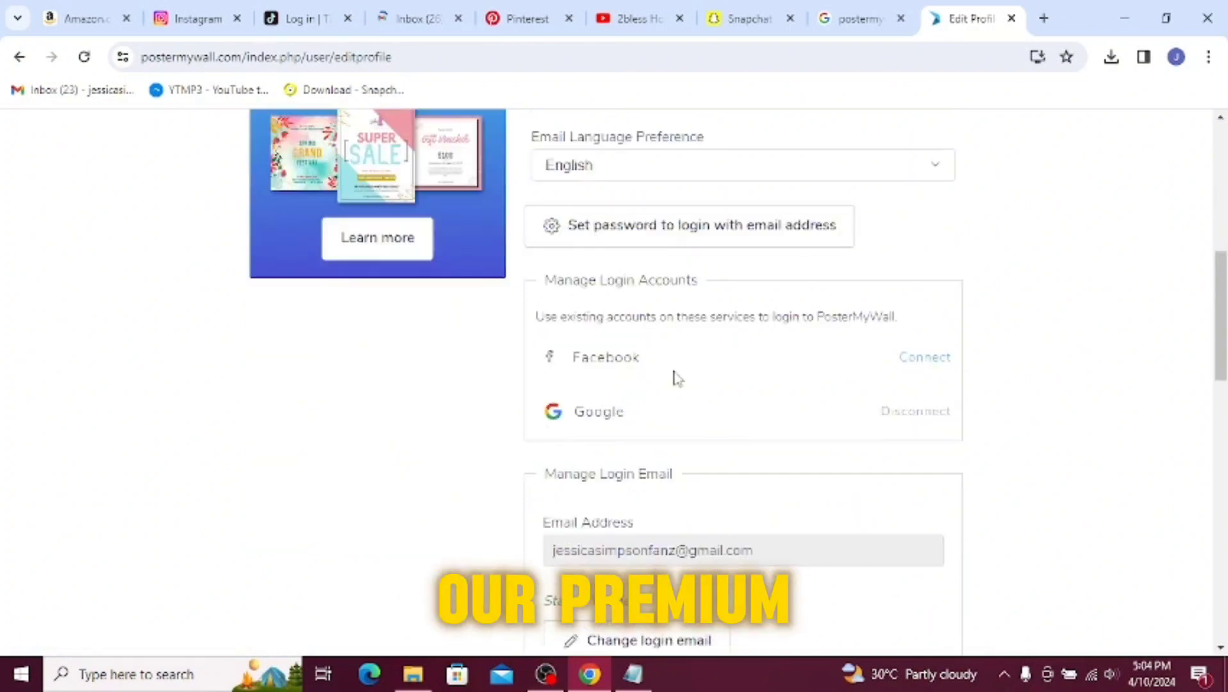
{"action": "scroll", "scroll_direction": "down", "scroll_amount": 3}
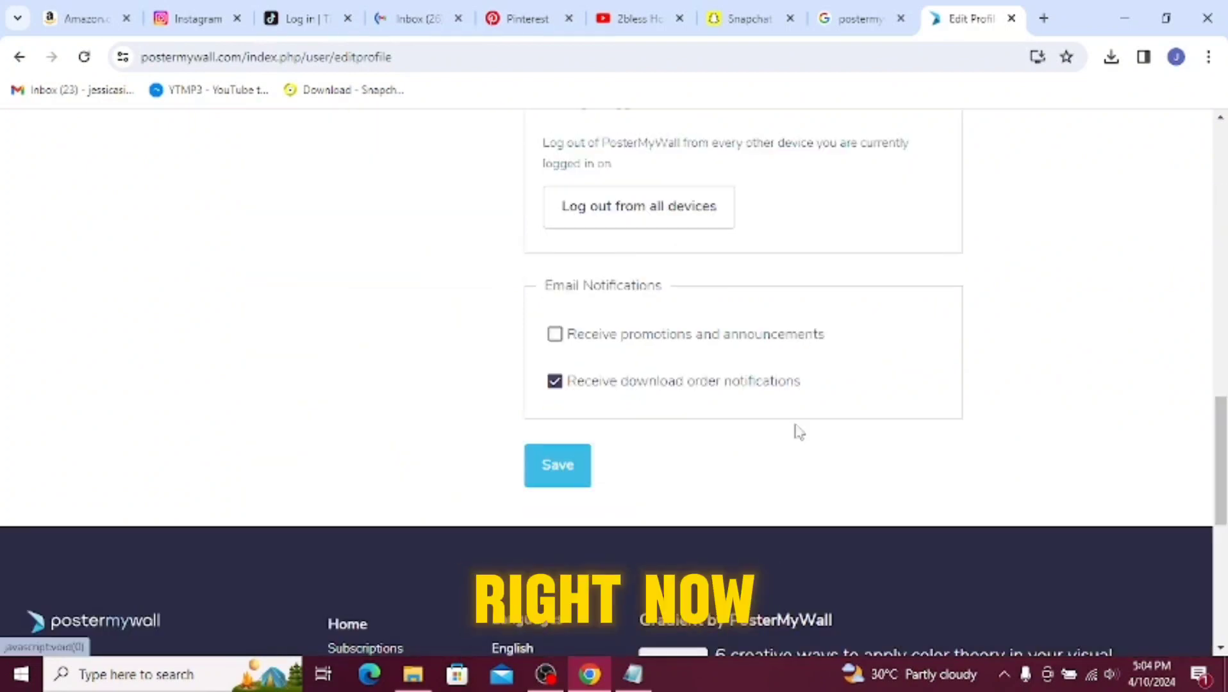
{"action": "scroll", "scroll_direction": "up", "scroll_amount": 3}
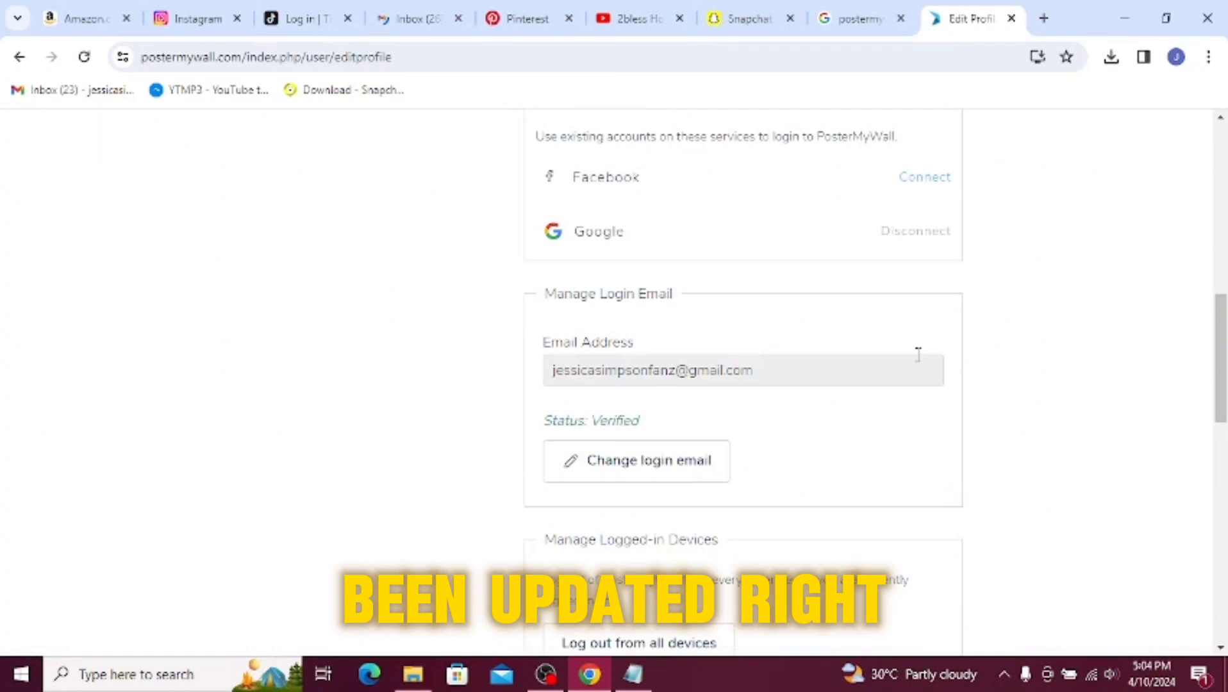
{"action": "scroll", "scroll_direction": "up", "scroll_amount": 3}
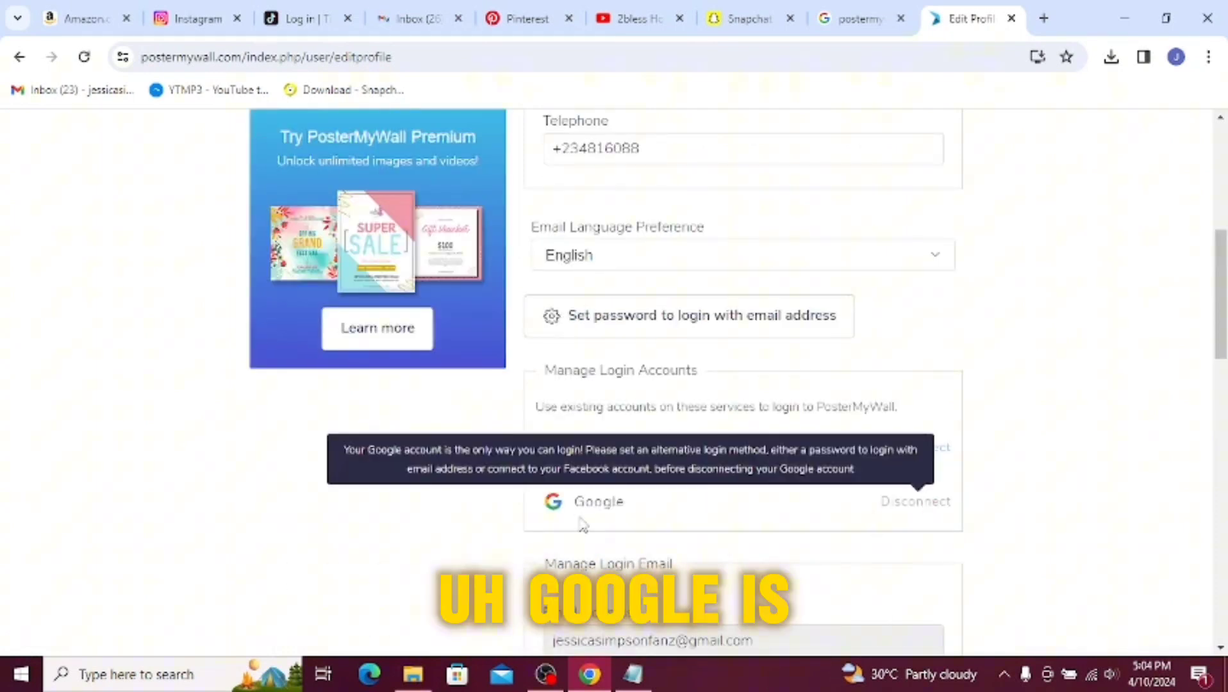
{"action": "scroll", "scroll_direction": "up", "scroll_amount": 3}
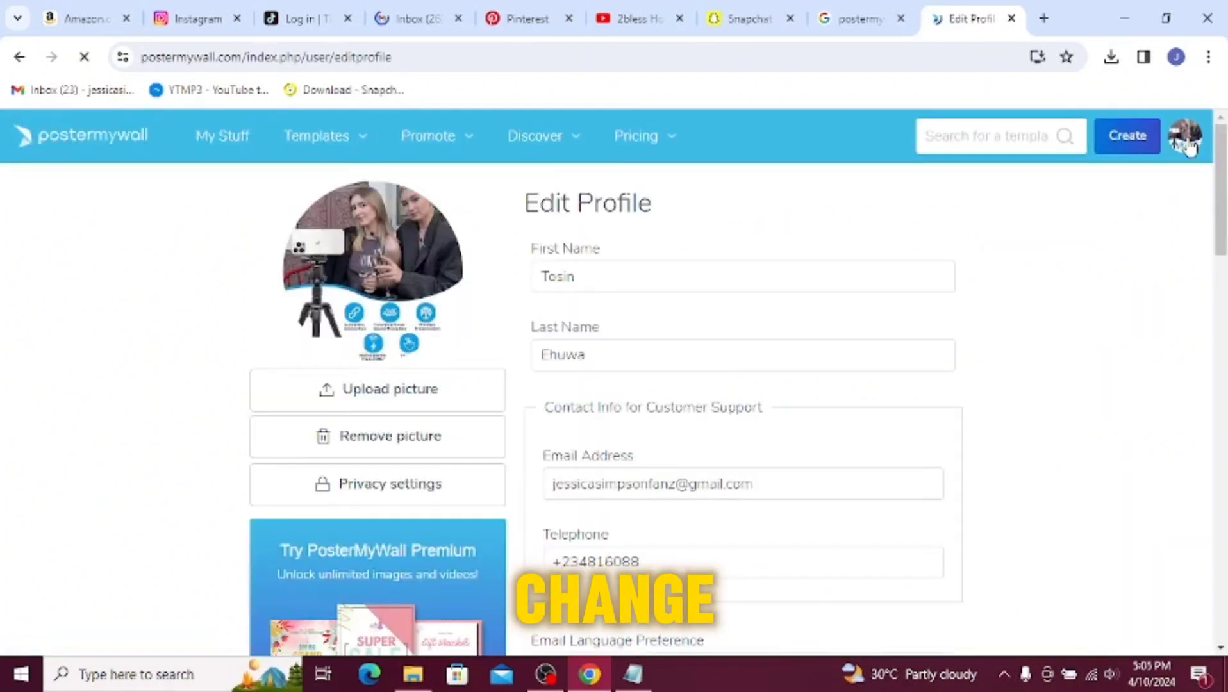
Go to Order History from the profile avatar's account menu.
{"action": "left_click", "coordinate": [1186, 136]}
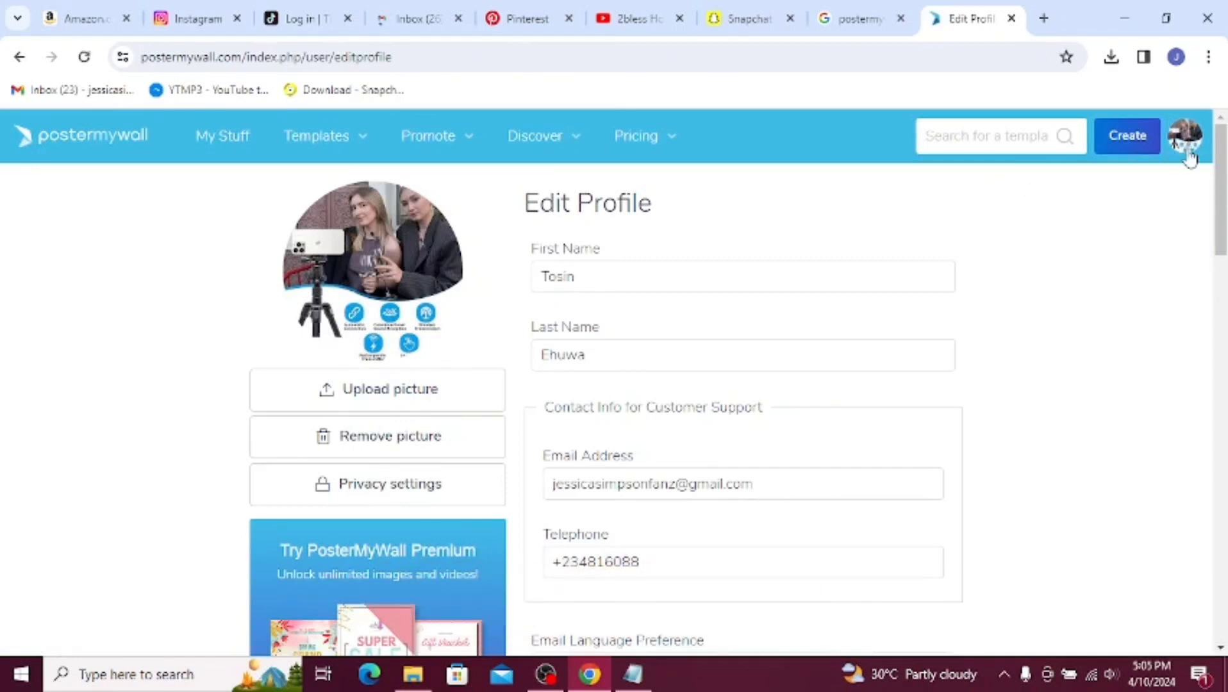
{"action": "left_click", "coordinate": [1187, 136]}
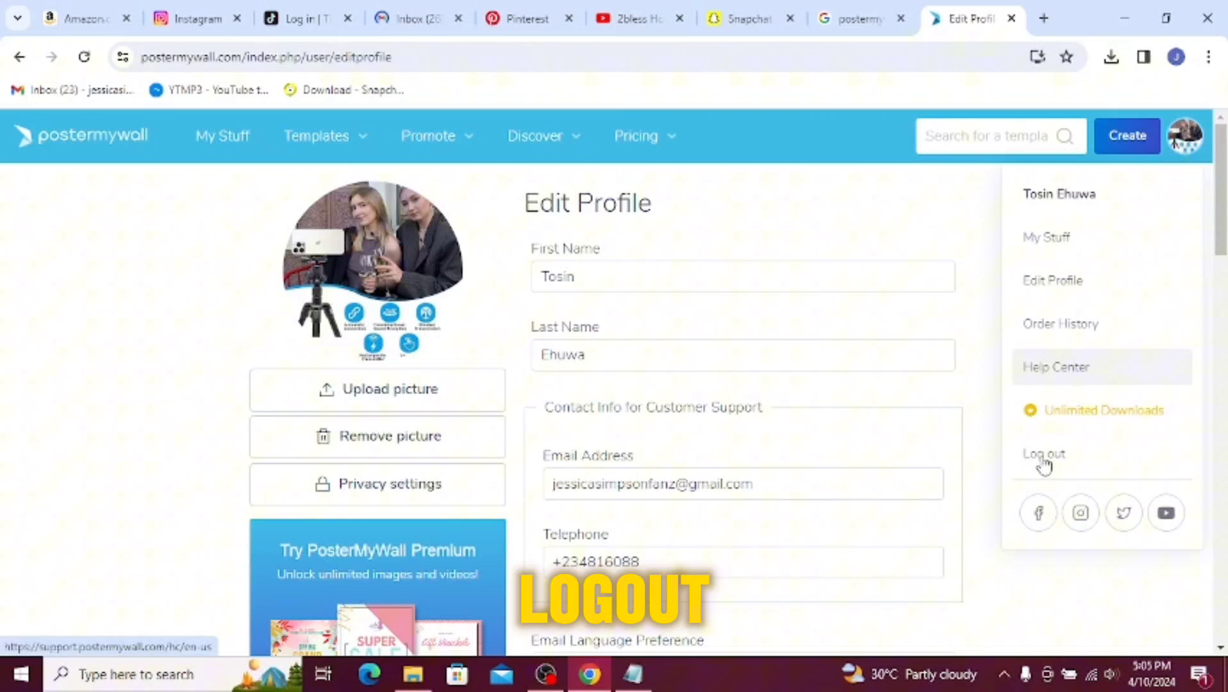
{"action": "mouse_move", "coordinate": [1104, 410]}
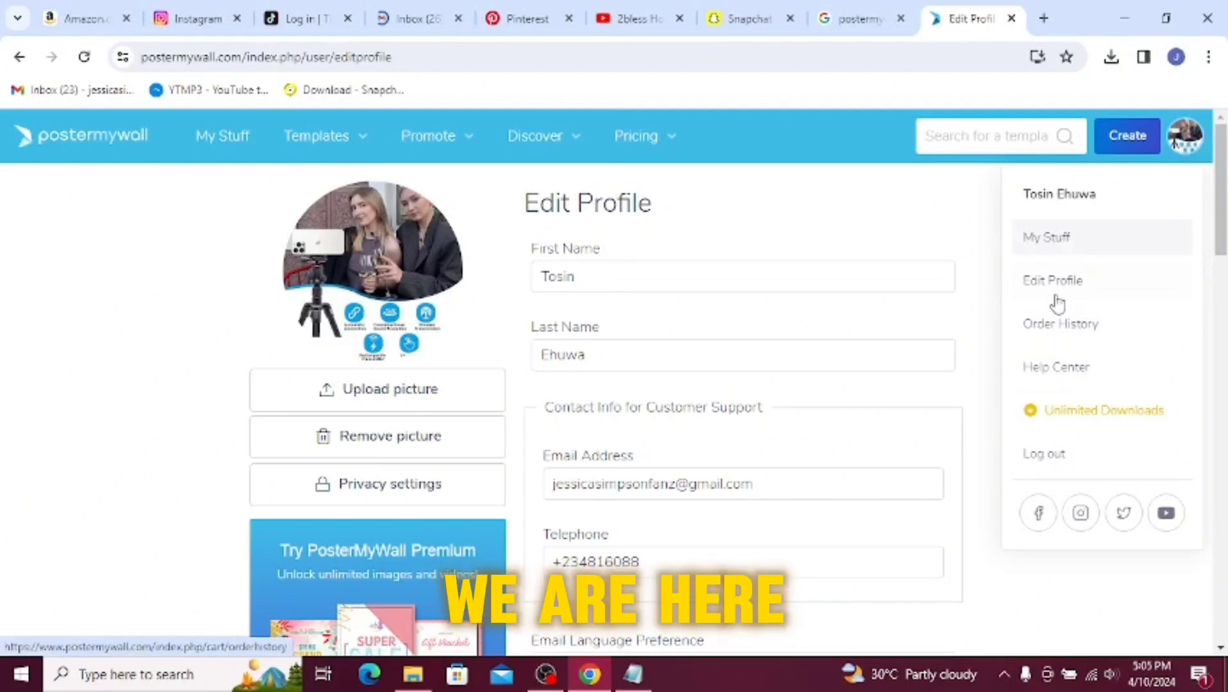
{"action": "mouse_move", "coordinate": [1060, 323]}
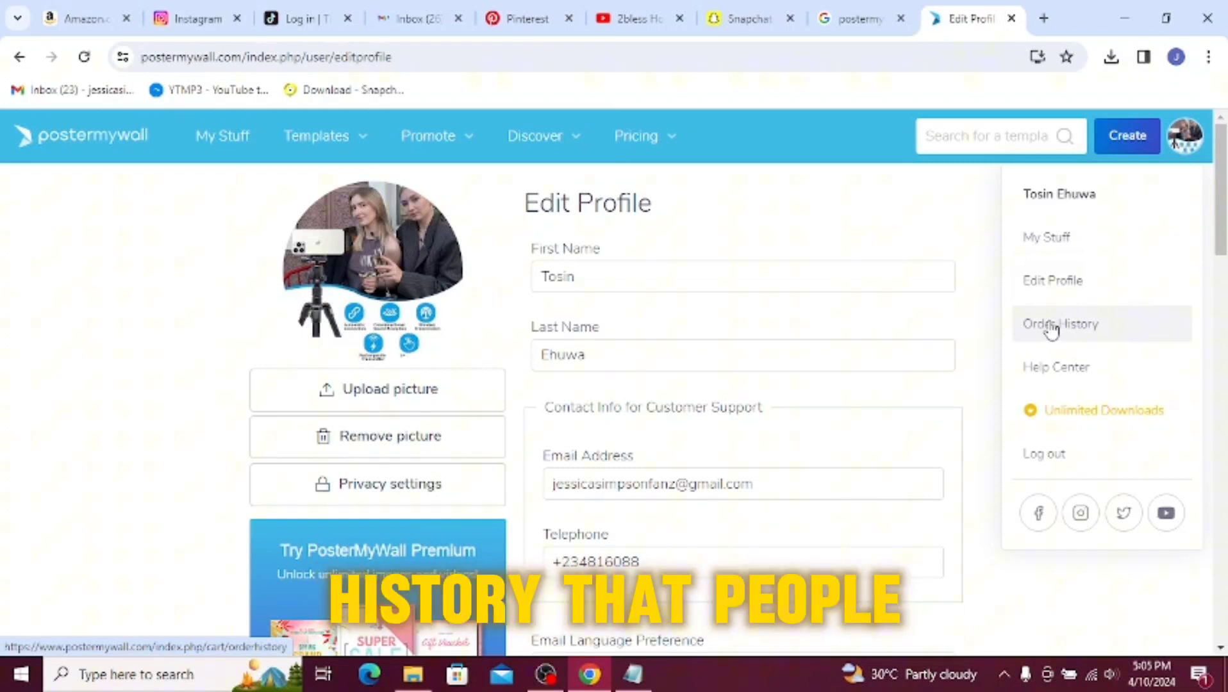
{"action": "left_click", "coordinate": [1060, 323]}
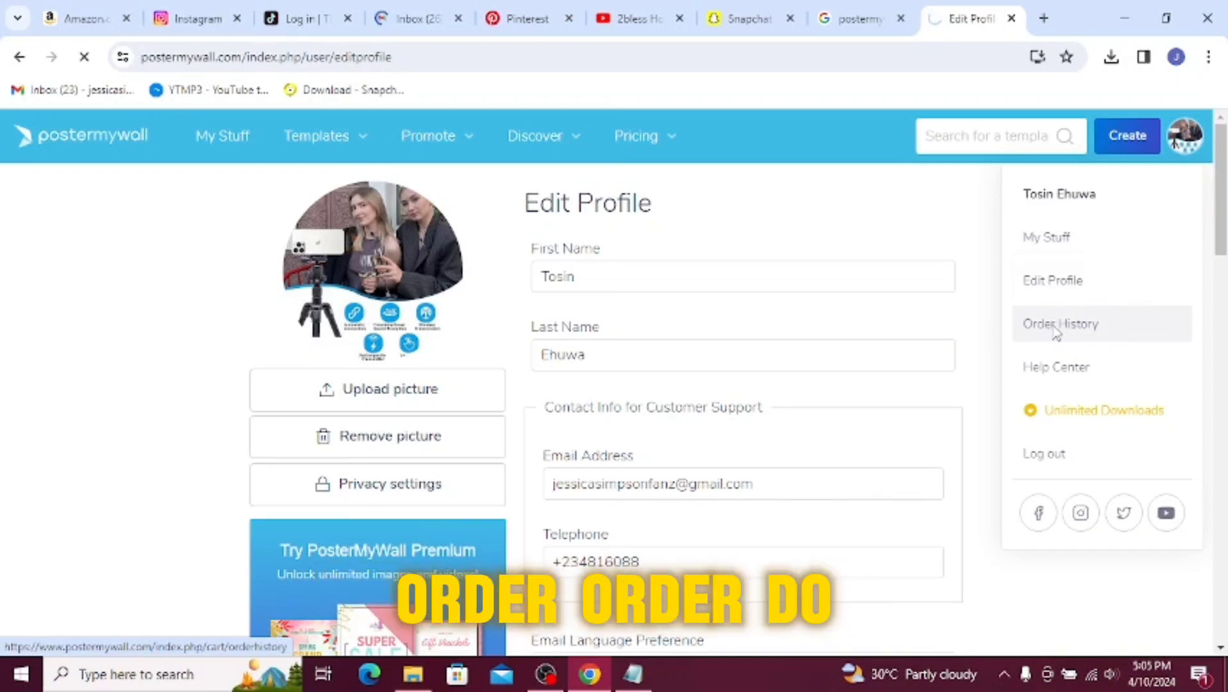
{"action": "left_click", "coordinate": [1060, 323]}
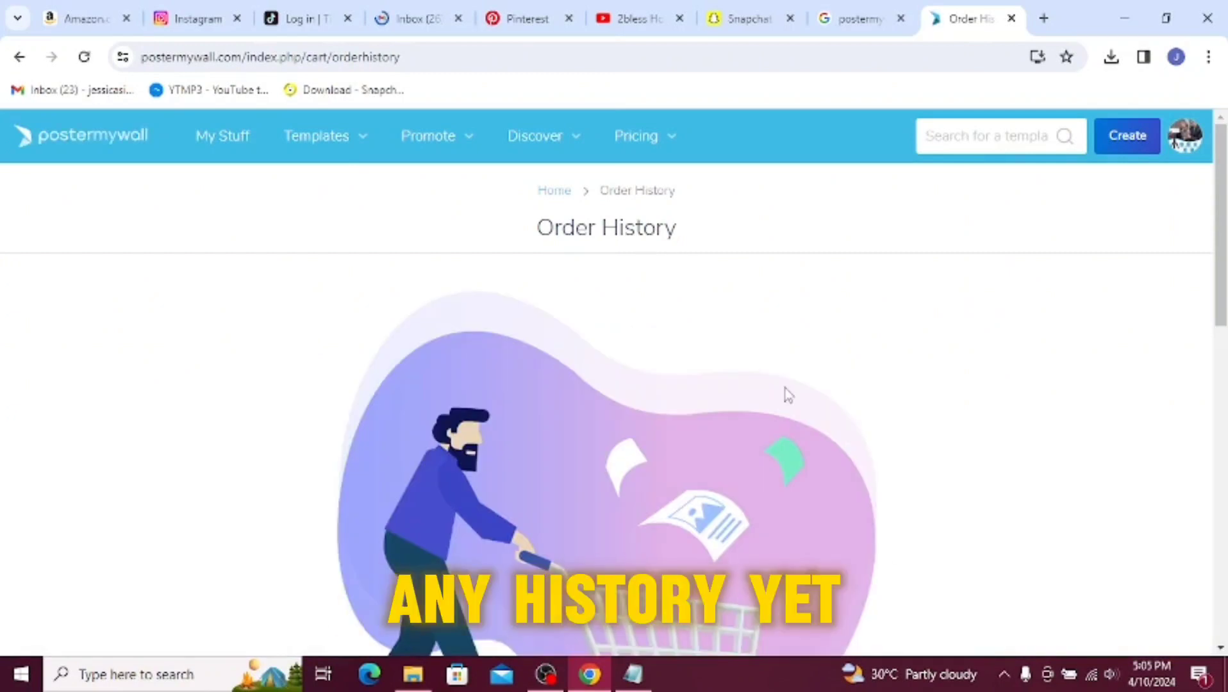
Reopen the account menu from Order History and choose My Stuff.
{"action": "left_click", "coordinate": [1186, 136]}
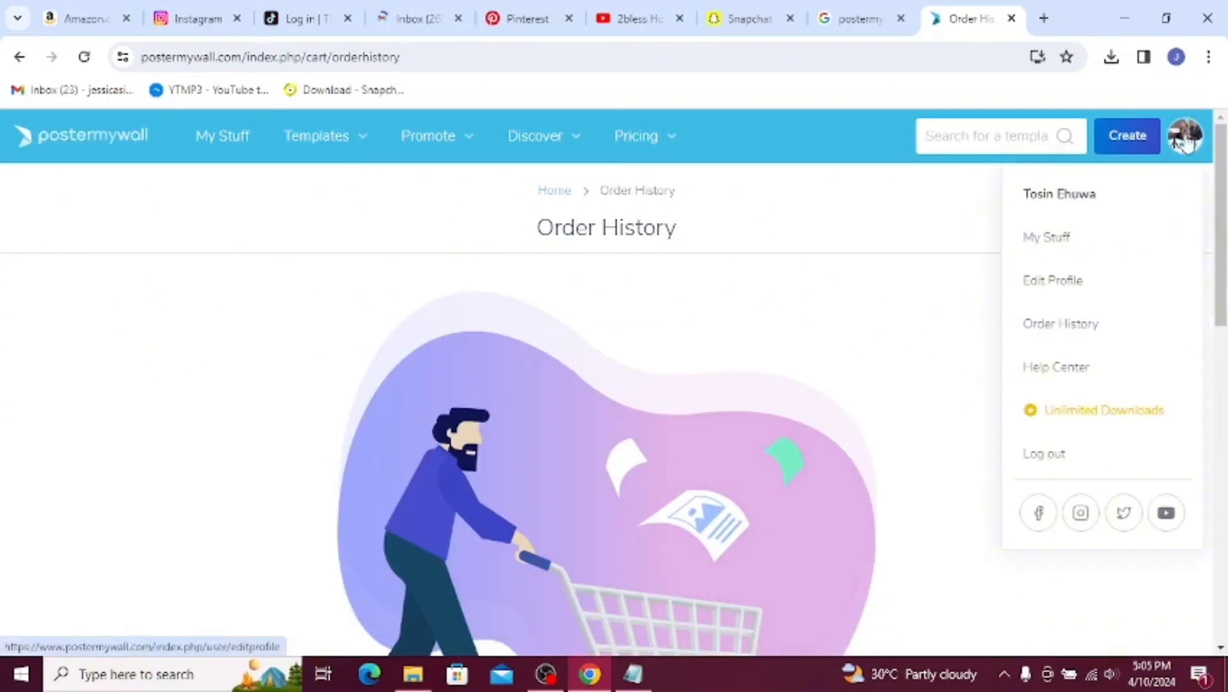
{"action": "mouse_move", "coordinate": [1052, 281]}
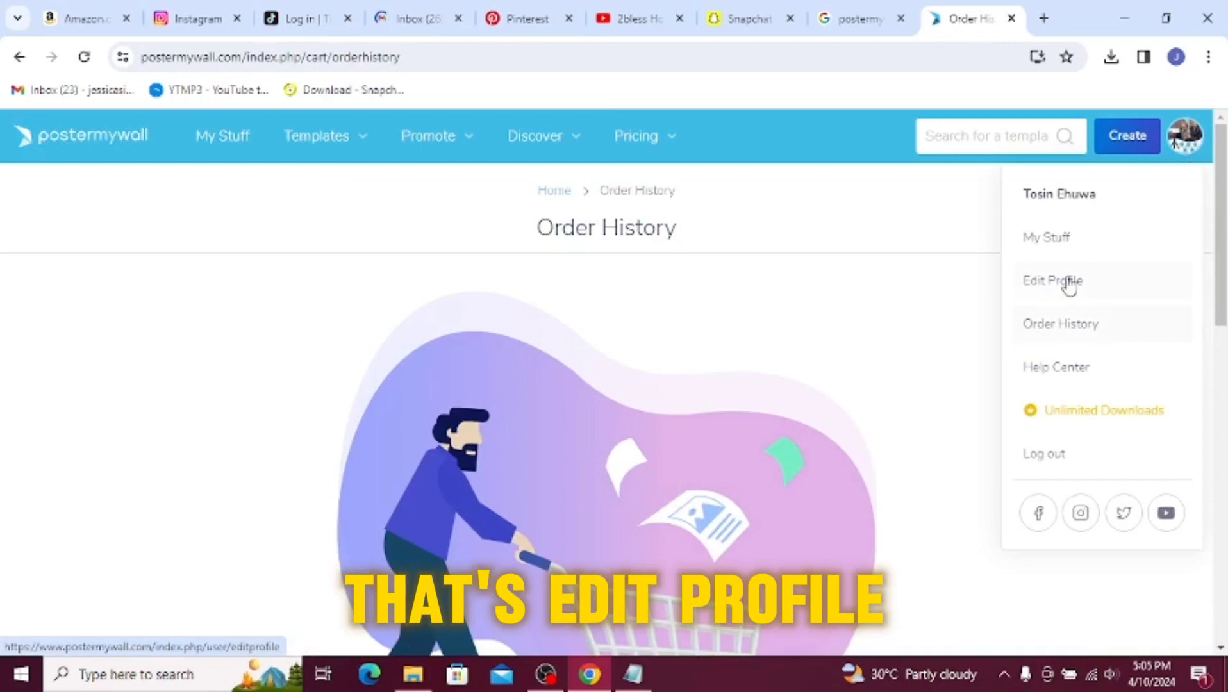
{"action": "left_click", "coordinate": [1045, 237]}
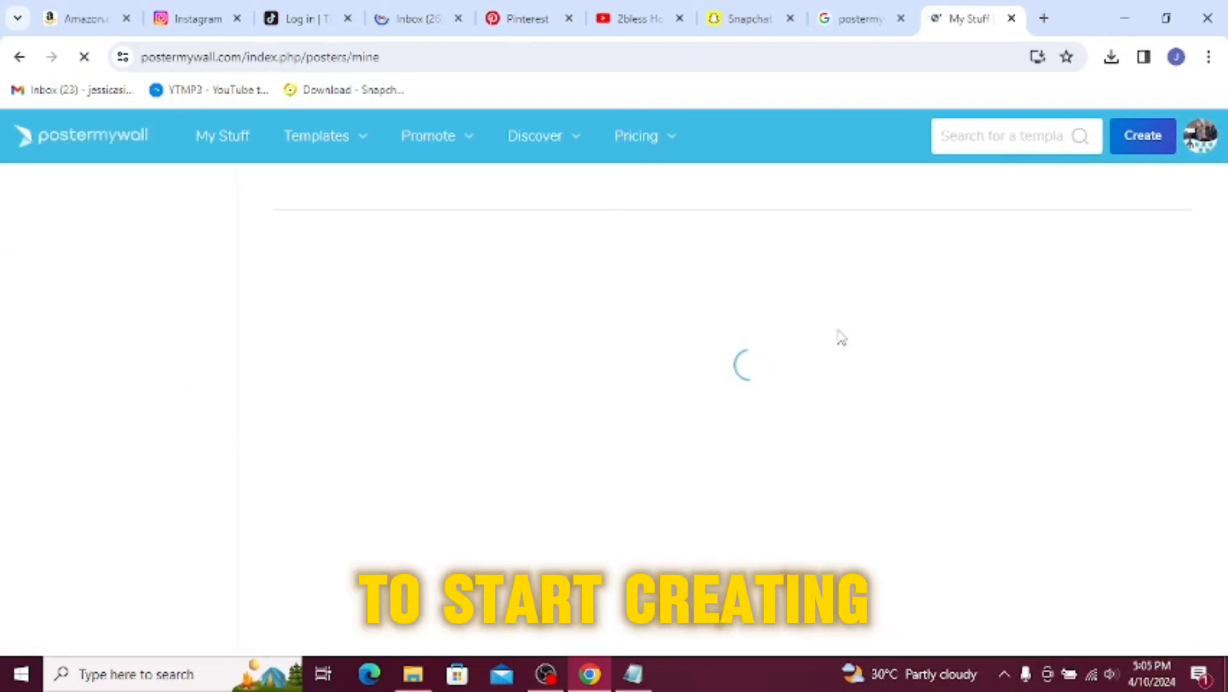
{"action": "mouse_move", "coordinate": [883, 327]}
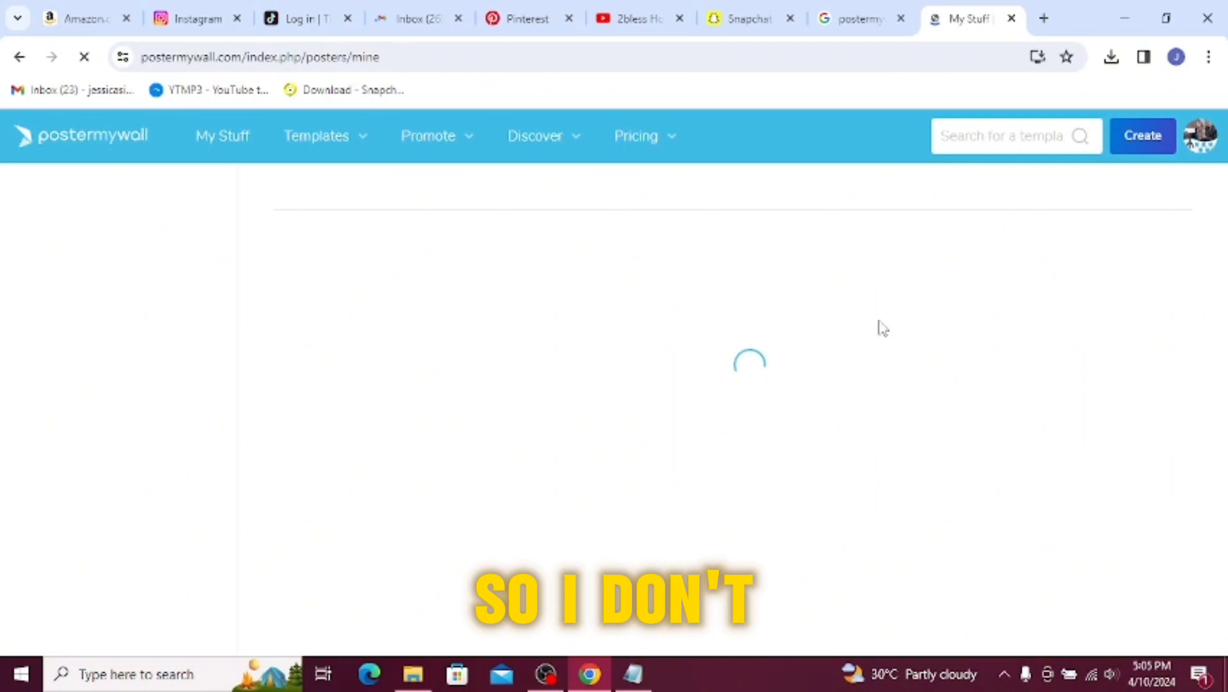
{"action": "mouse_move", "coordinate": [926, 373]}
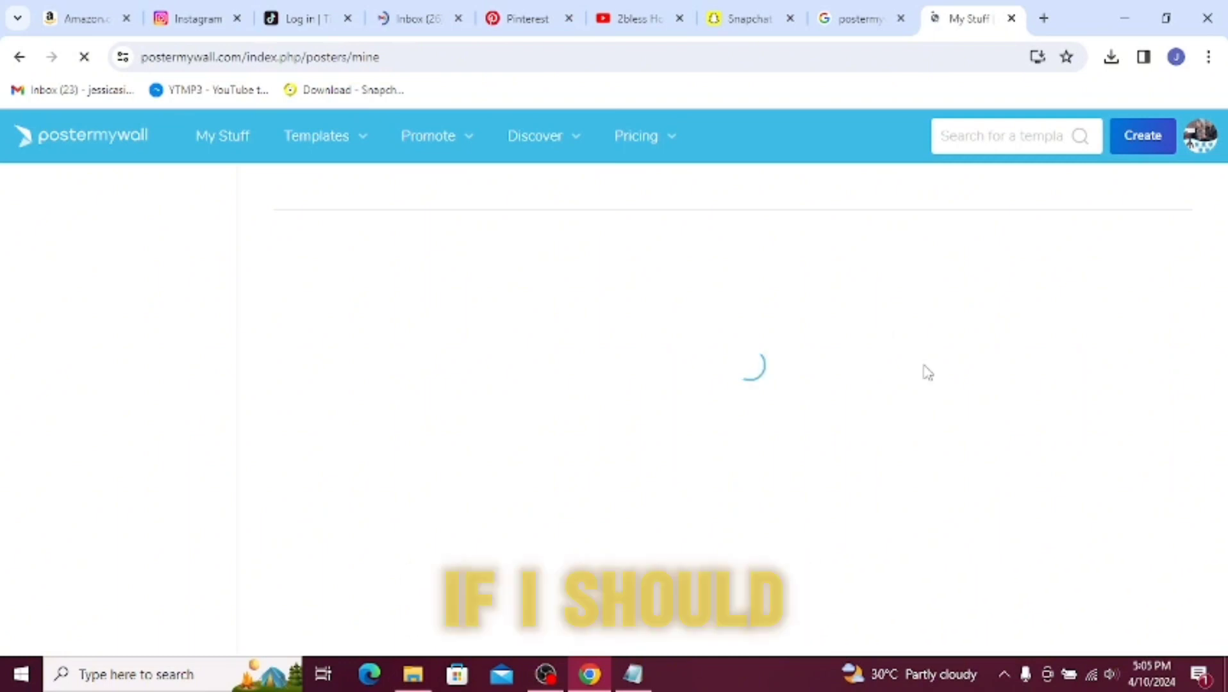
Wait on the My Stuff page until the Designs section finishes loading.
{"action": "left_click", "coordinate": [222, 136]}
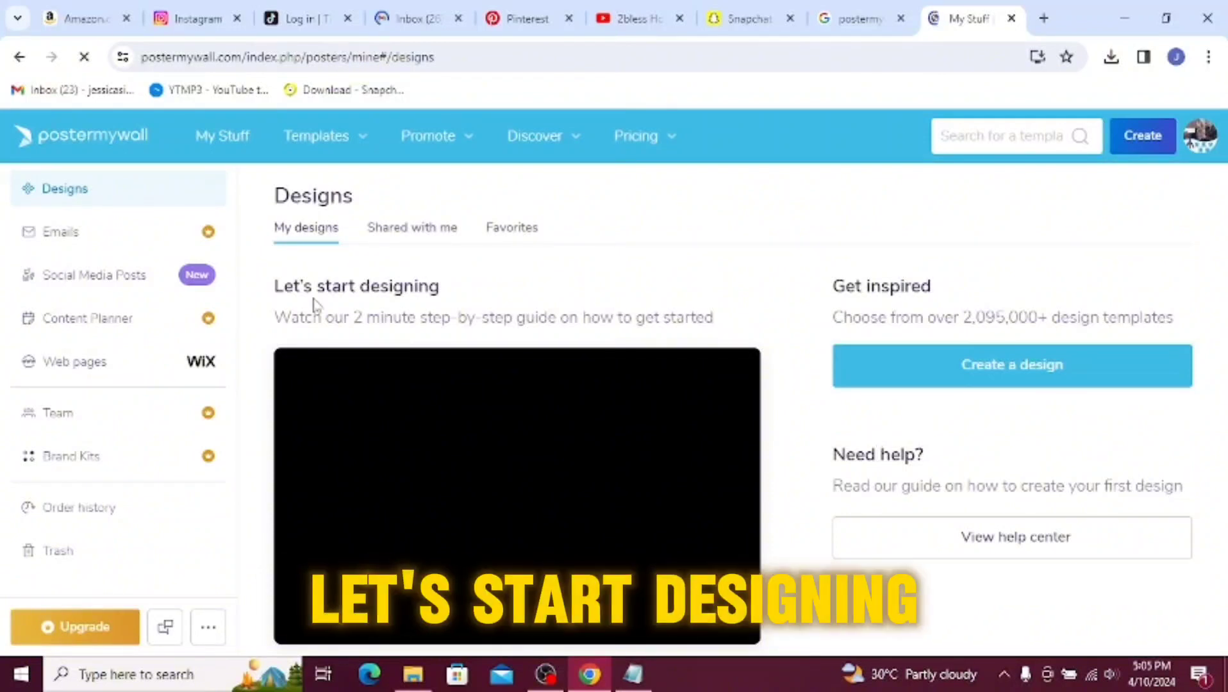
{"action": "mouse_move", "coordinate": [797, 357]}
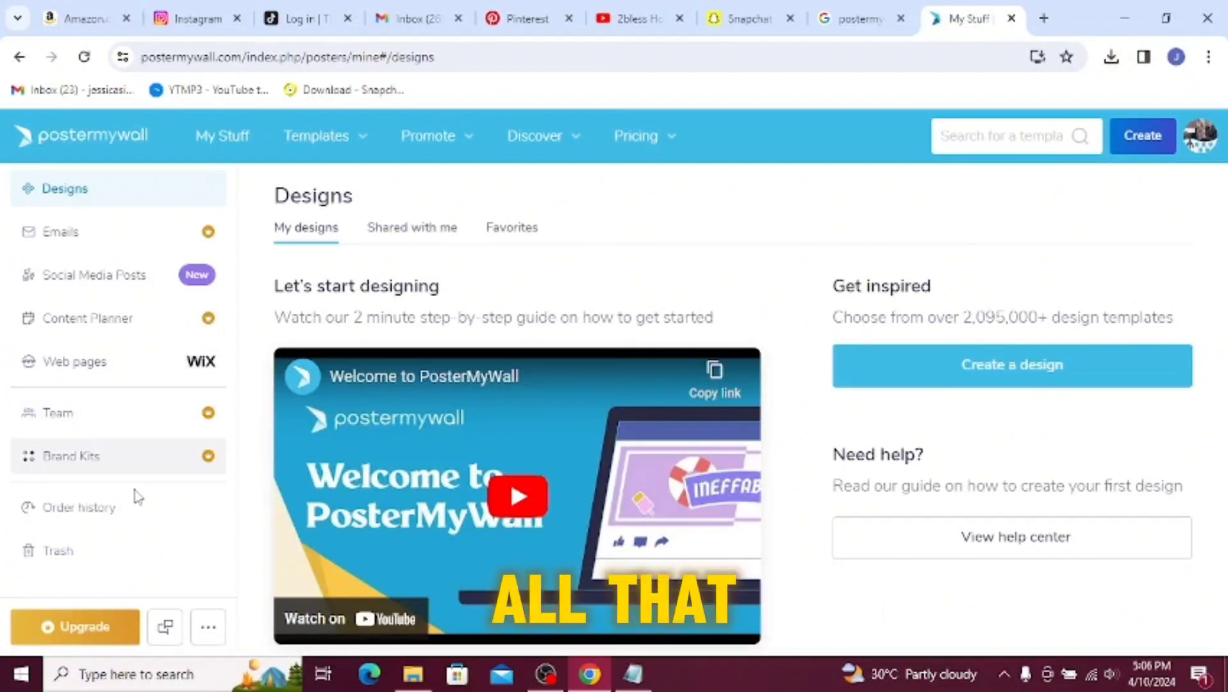
{"action": "mouse_move", "coordinate": [82, 549]}
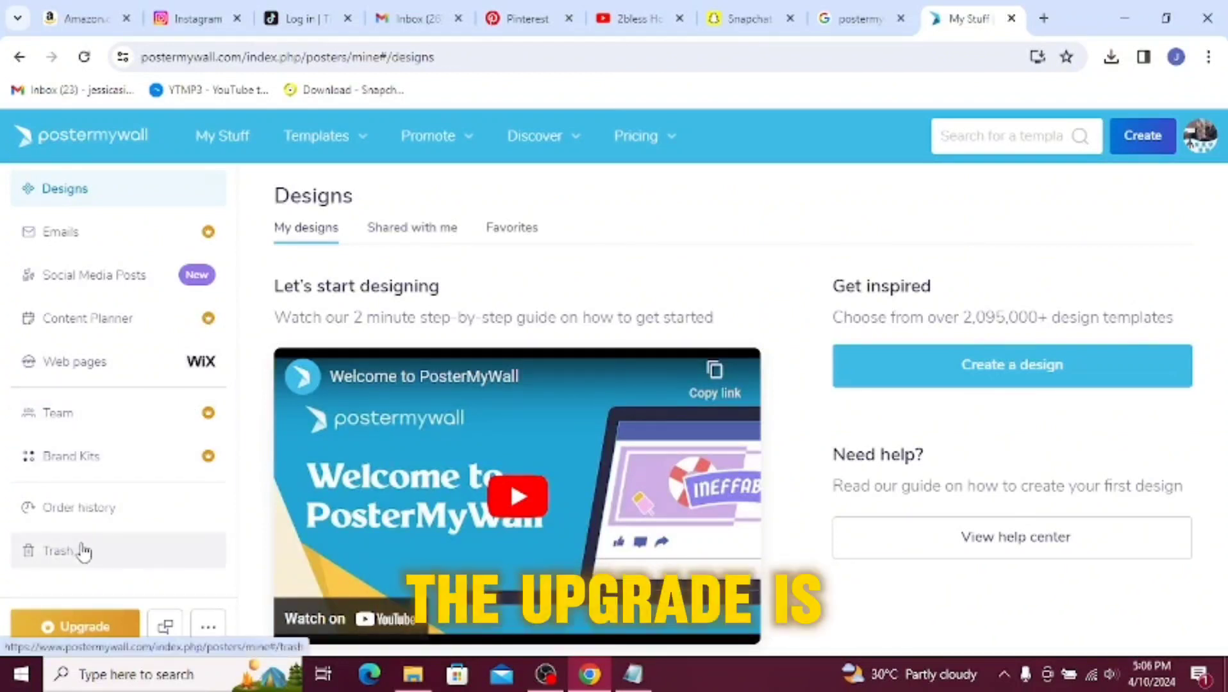
{"action": "mouse_move", "coordinate": [222, 525]}
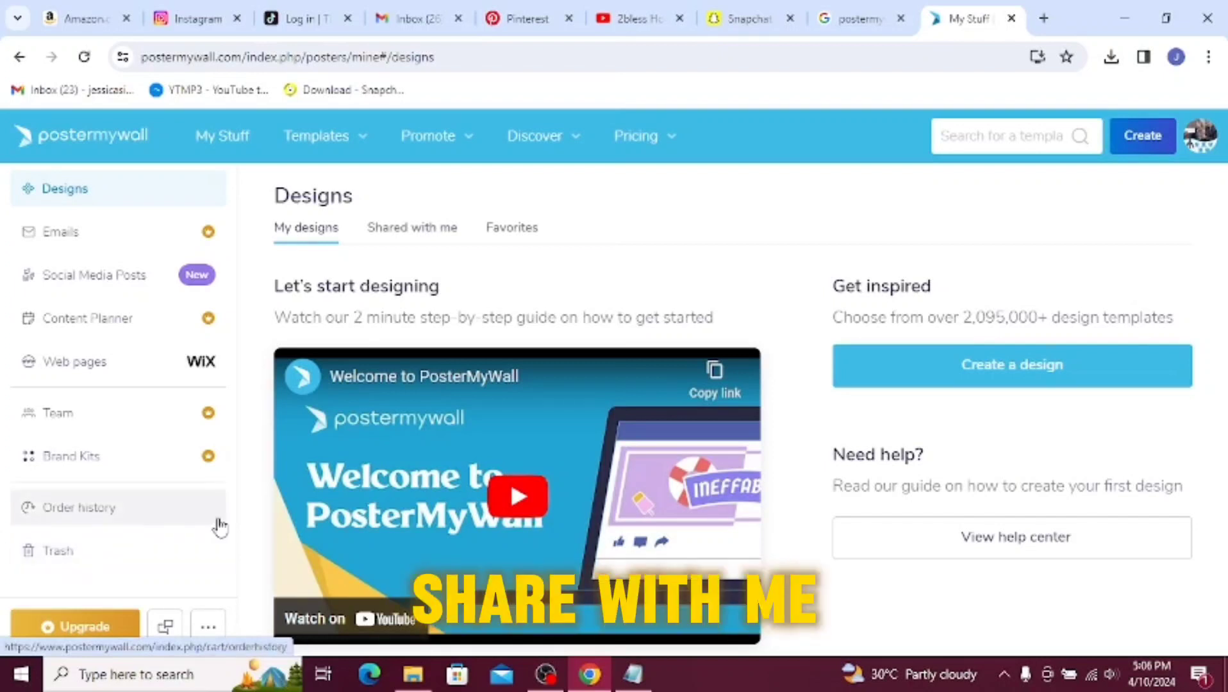
{"action": "mouse_move", "coordinate": [75, 627]}
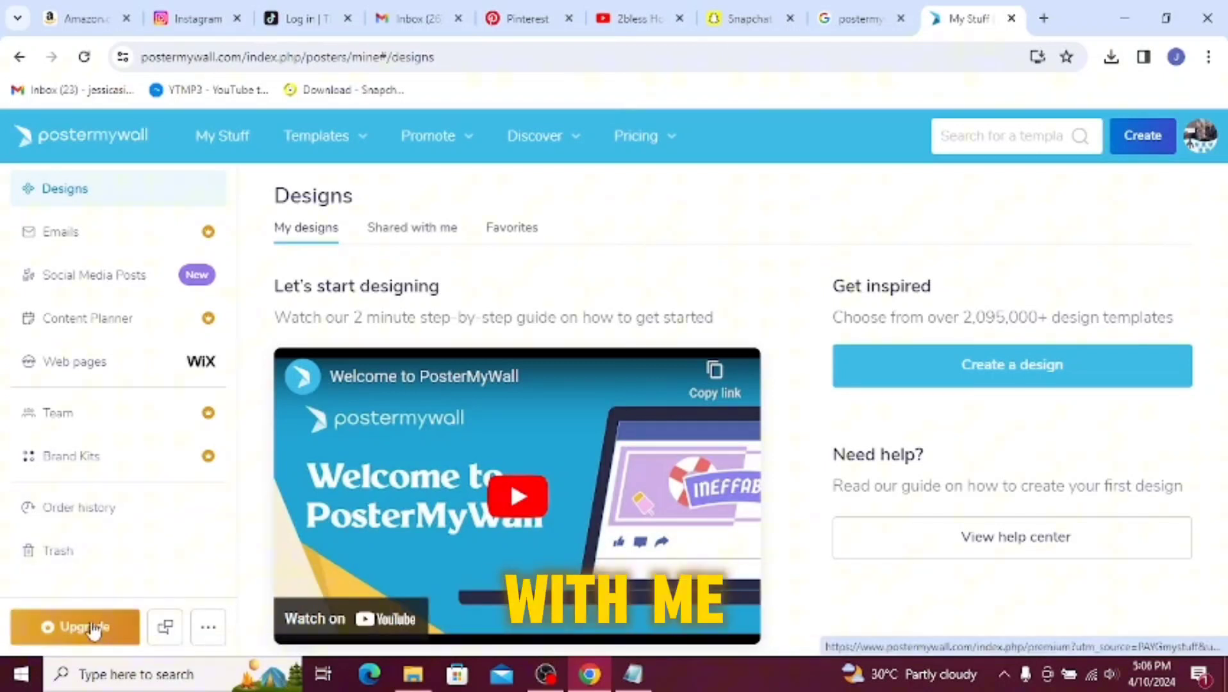
{"action": "mouse_move", "coordinate": [438, 234]}
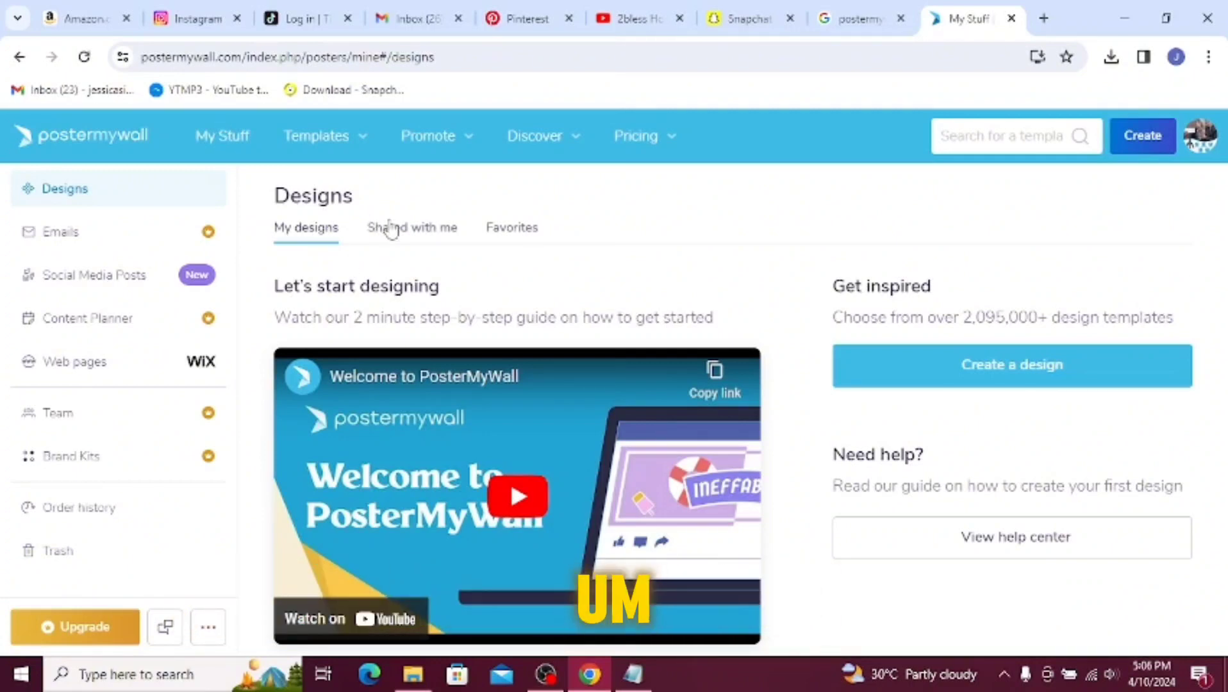
Look over the Designs dashboard tabs, then bring up the account menu from the avatar.
{"action": "left_click", "coordinate": [636, 136]}
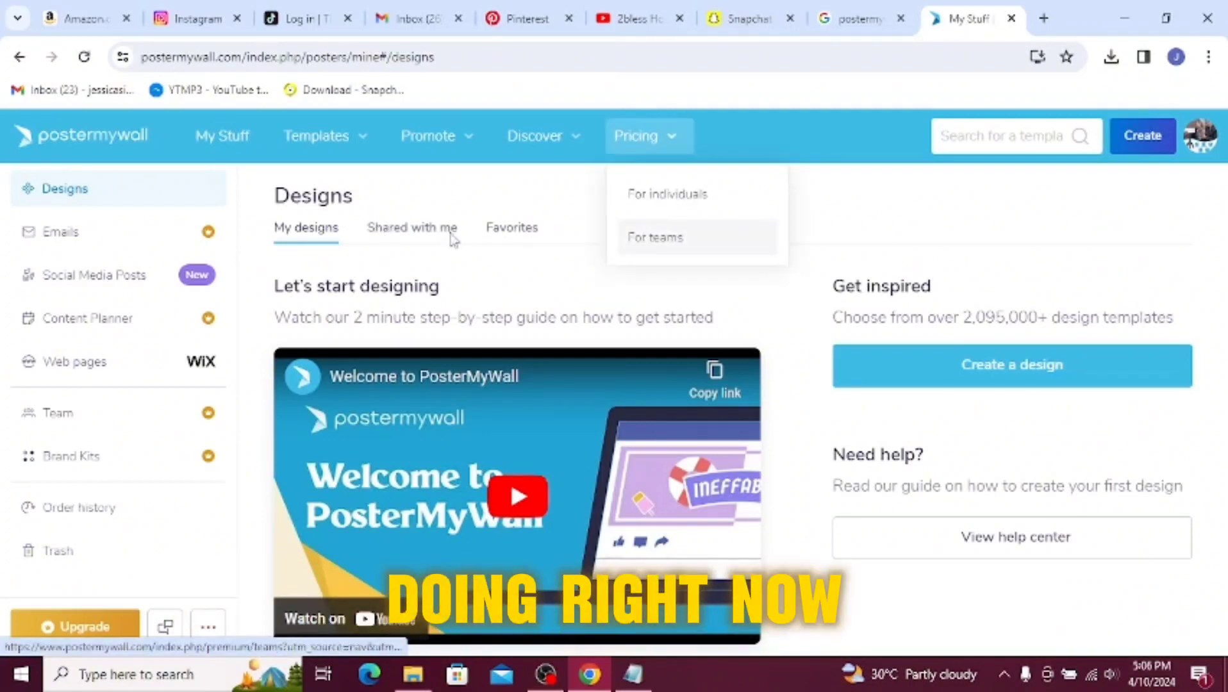
{"action": "mouse_move", "coordinate": [1151, 270]}
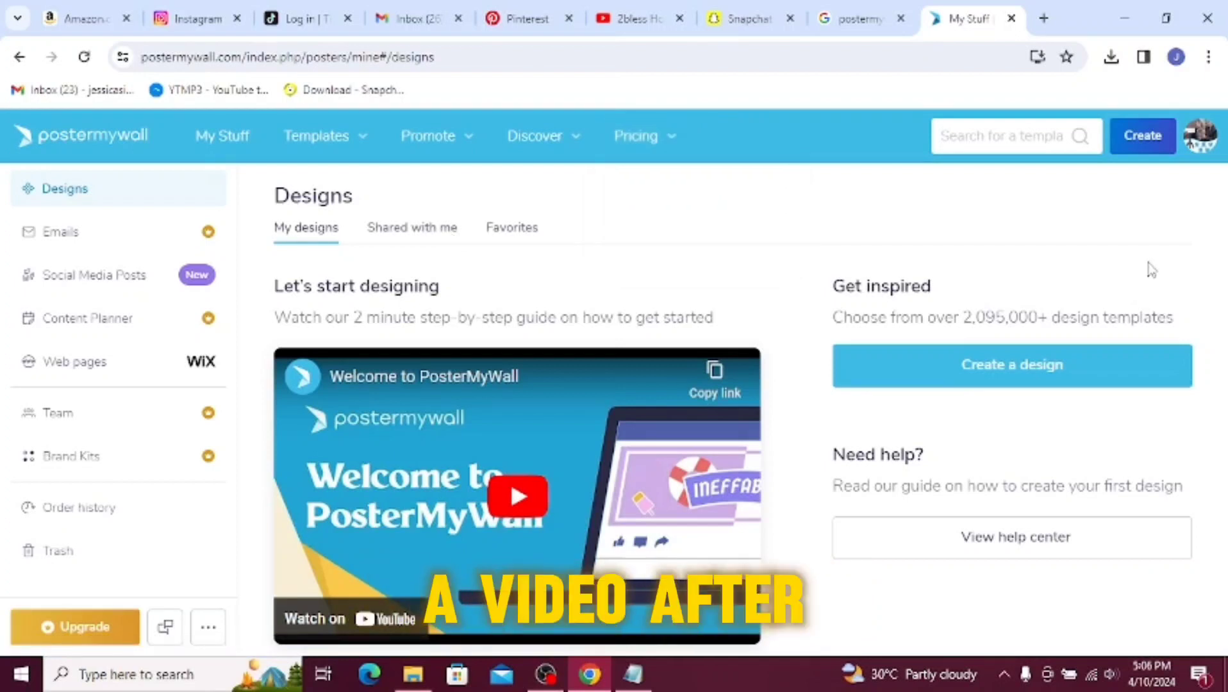
{"action": "mouse_move", "coordinate": [1190, 381]}
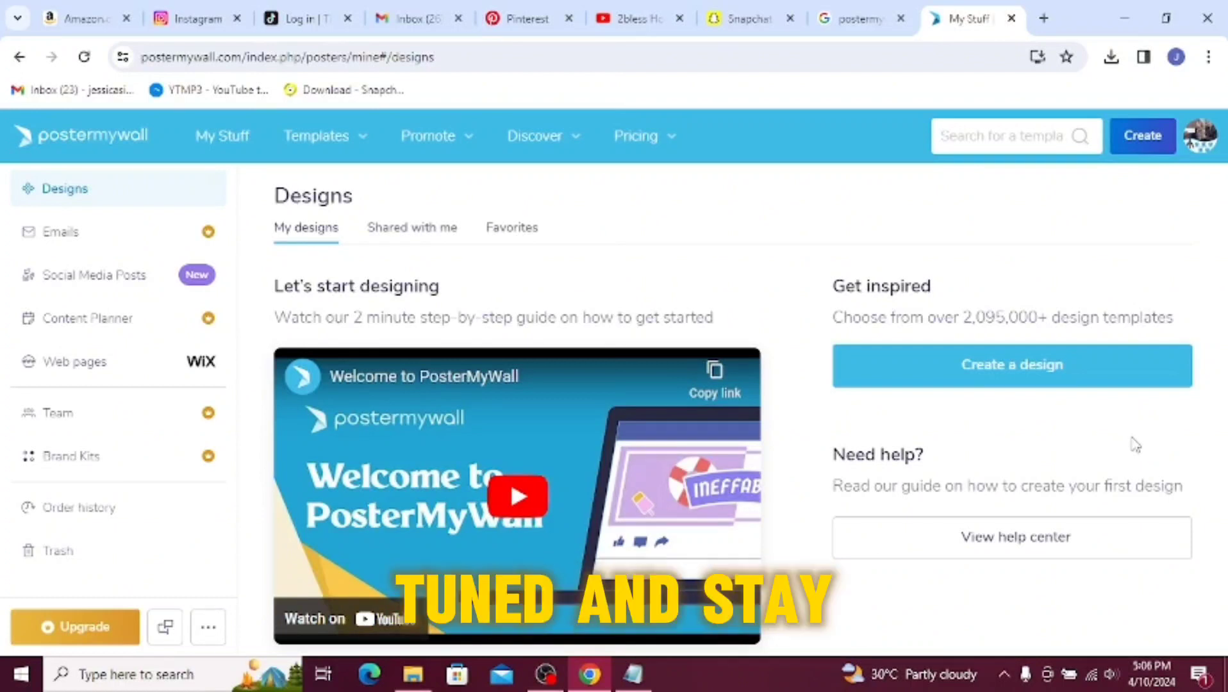
{"action": "mouse_move", "coordinate": [787, 259]}
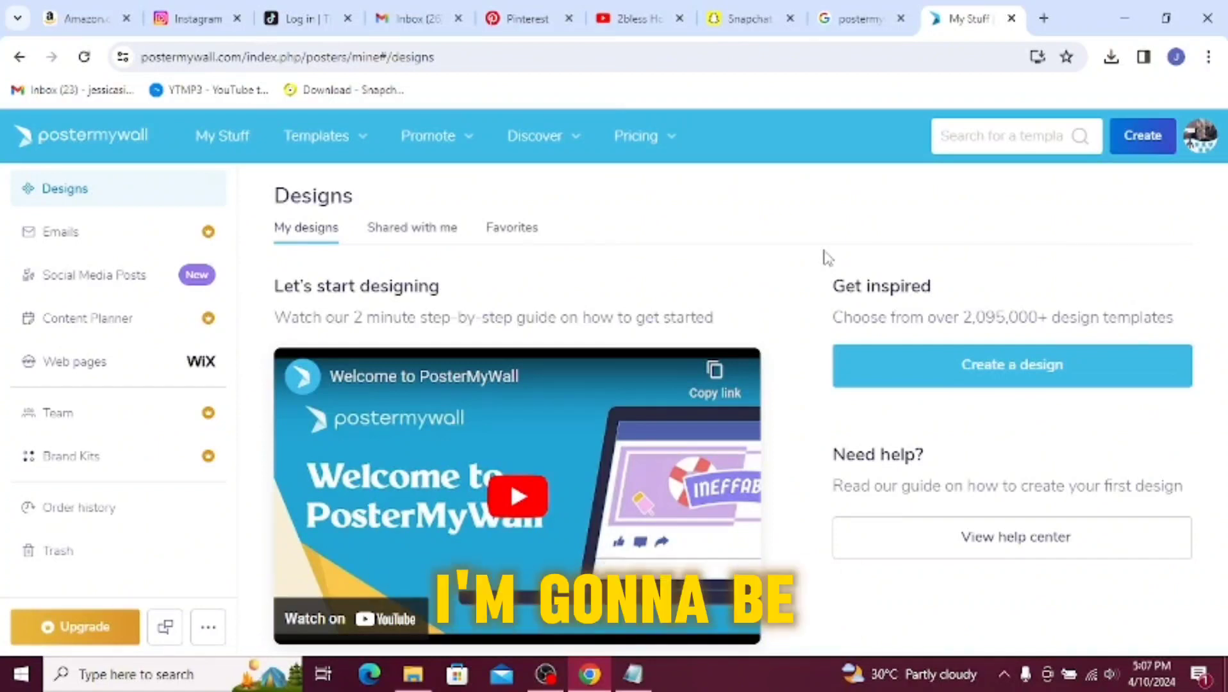
{"action": "mouse_move", "coordinate": [860, 252]}
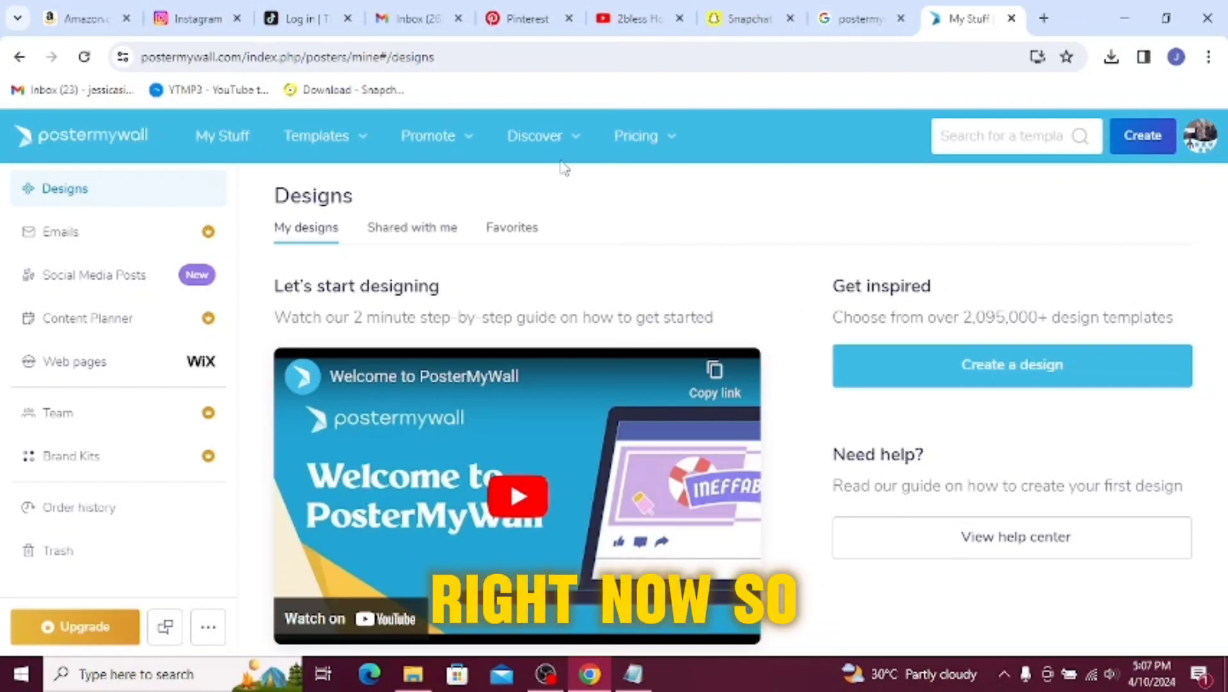
{"action": "mouse_move", "coordinate": [167, 140]}
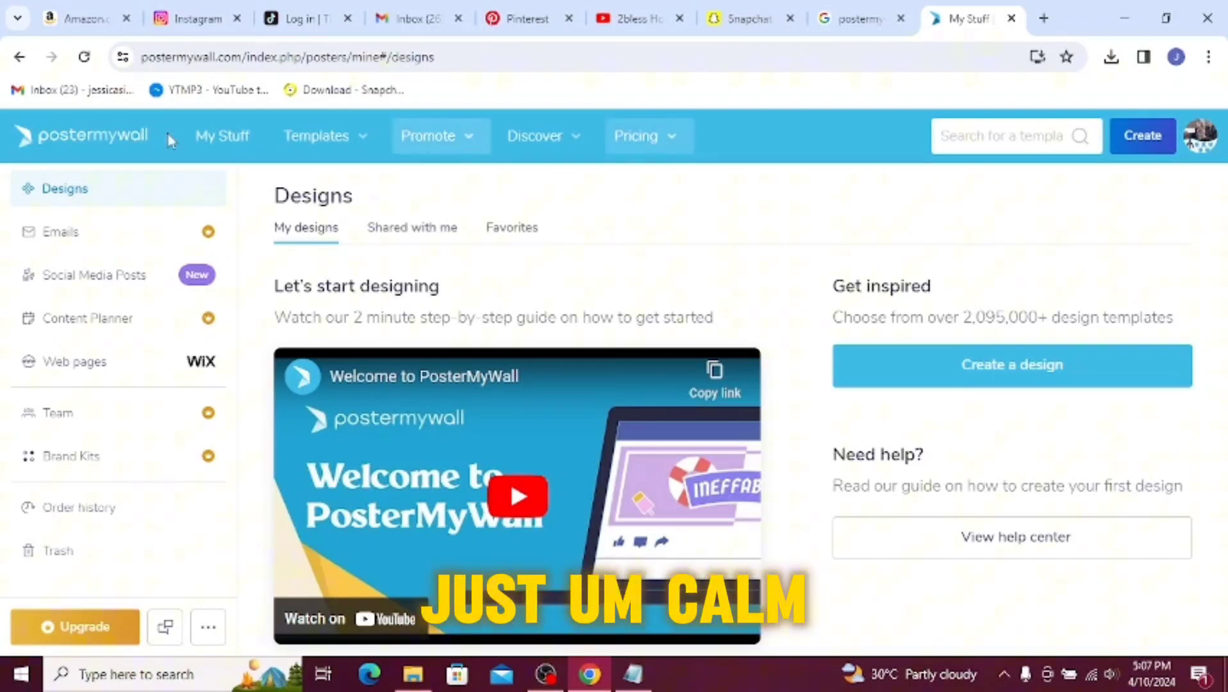
{"action": "mouse_move", "coordinate": [319, 320]}
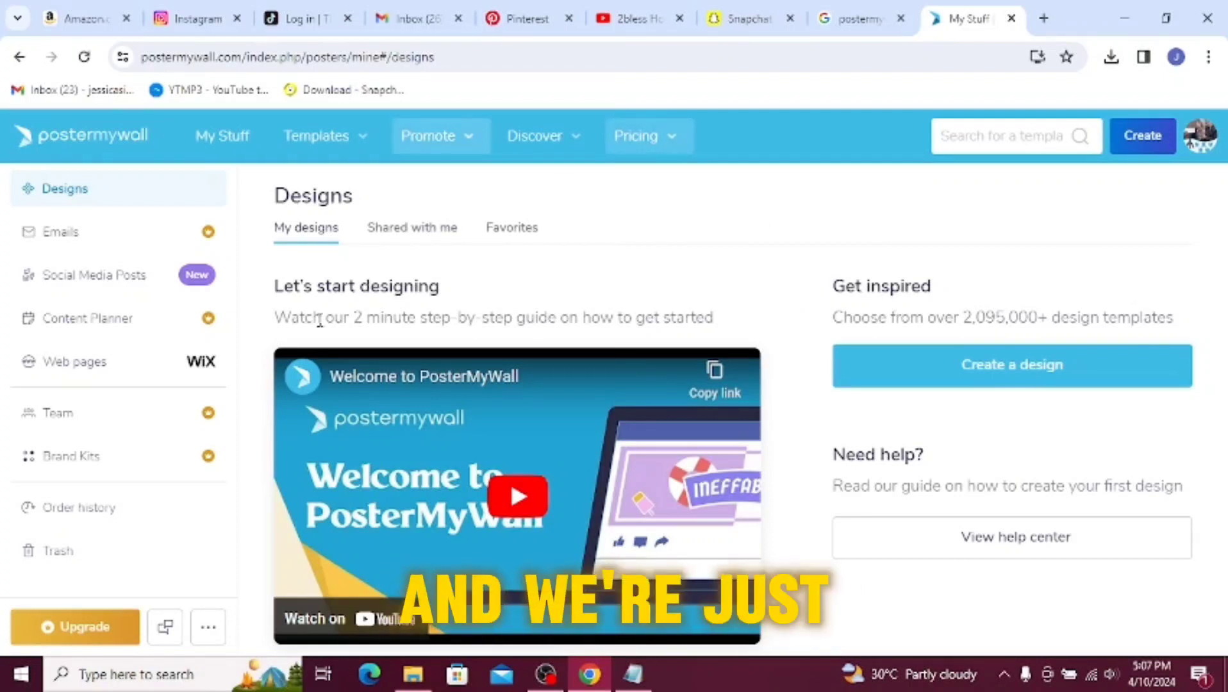
{"action": "mouse_move", "coordinate": [107, 470]}
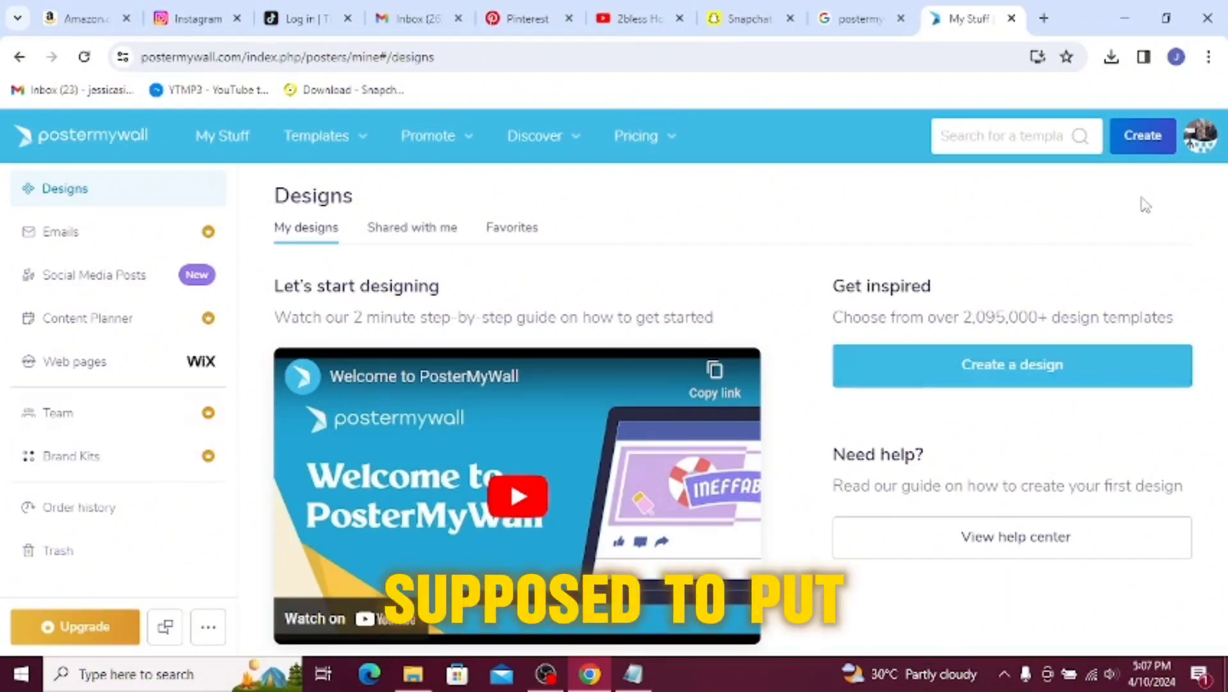
{"action": "left_click", "coordinate": [1198, 135]}
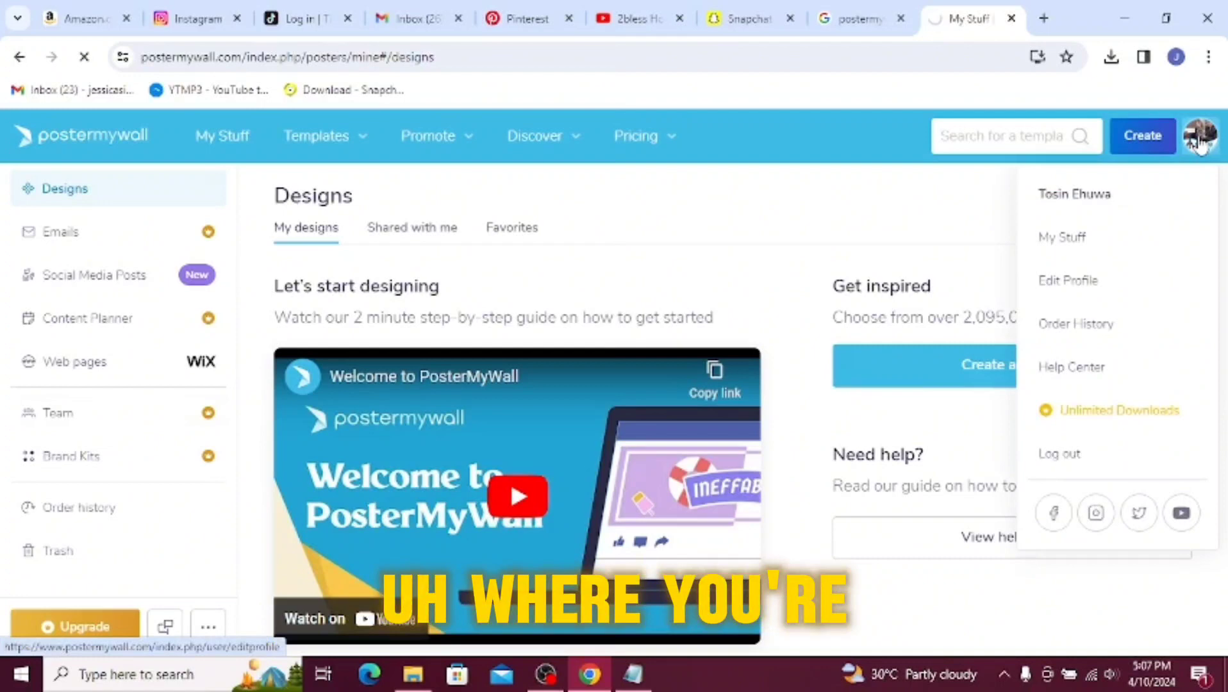
Return to the Edit Profile page from the account menu.
{"action": "left_click", "coordinate": [1067, 281]}
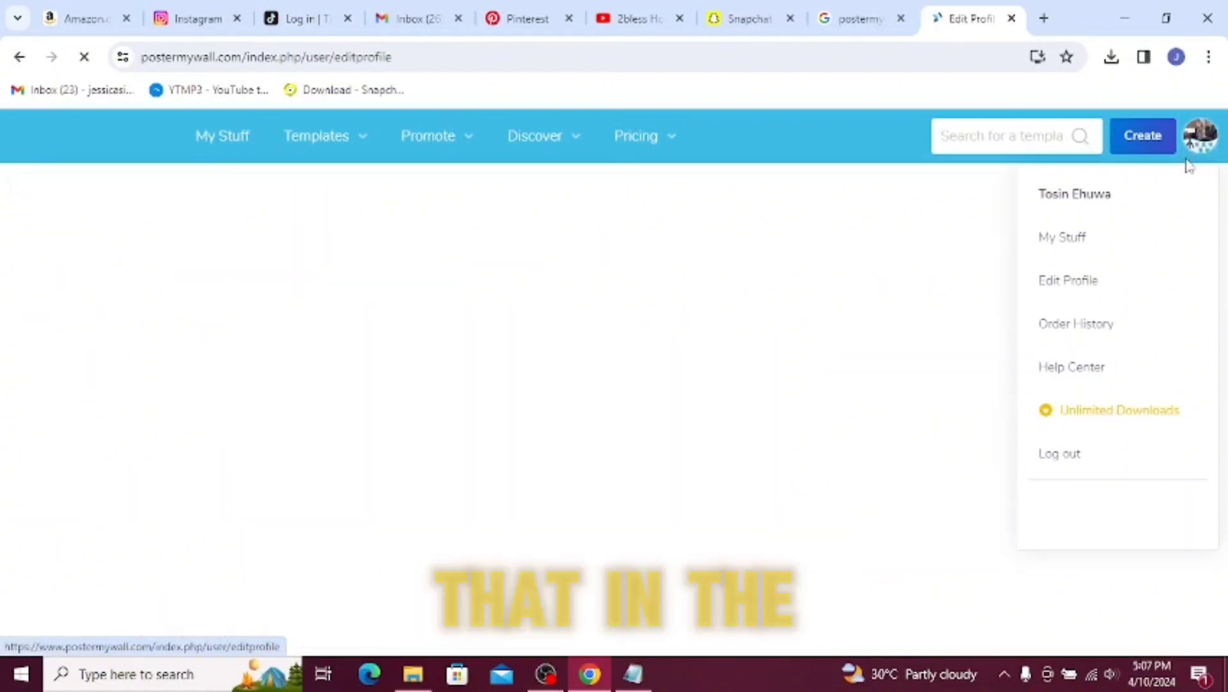
{"action": "left_click", "coordinate": [1067, 281]}
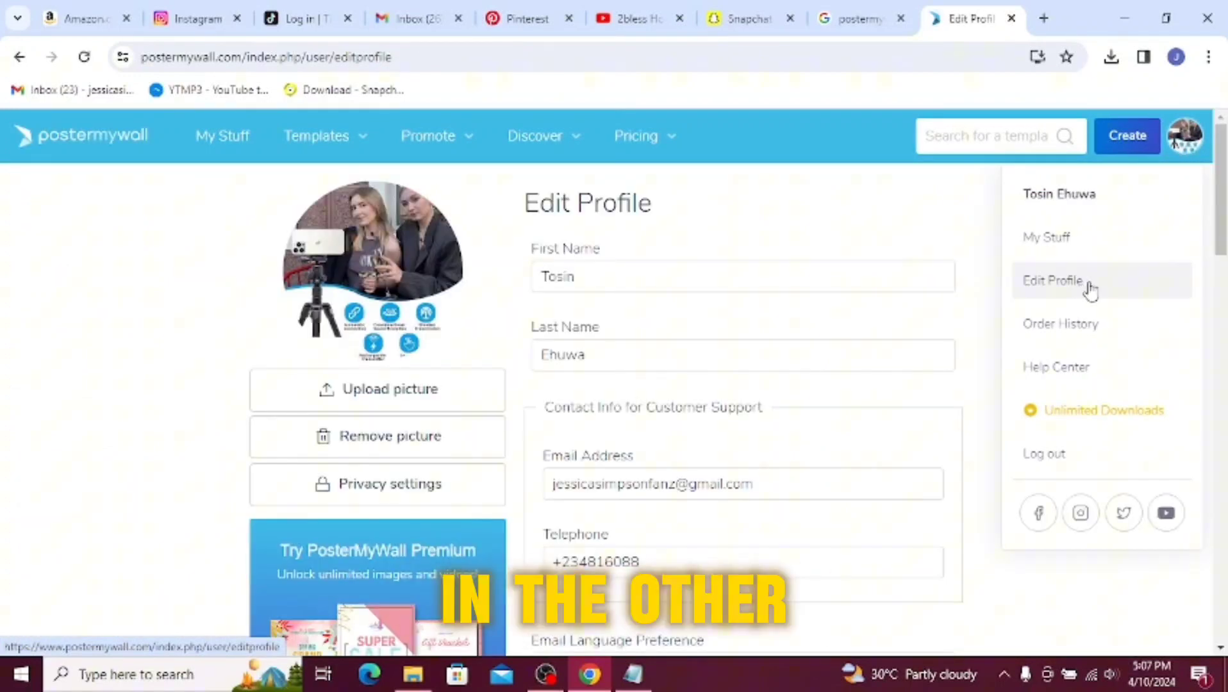
{"action": "mouse_move", "coordinate": [697, 180]}
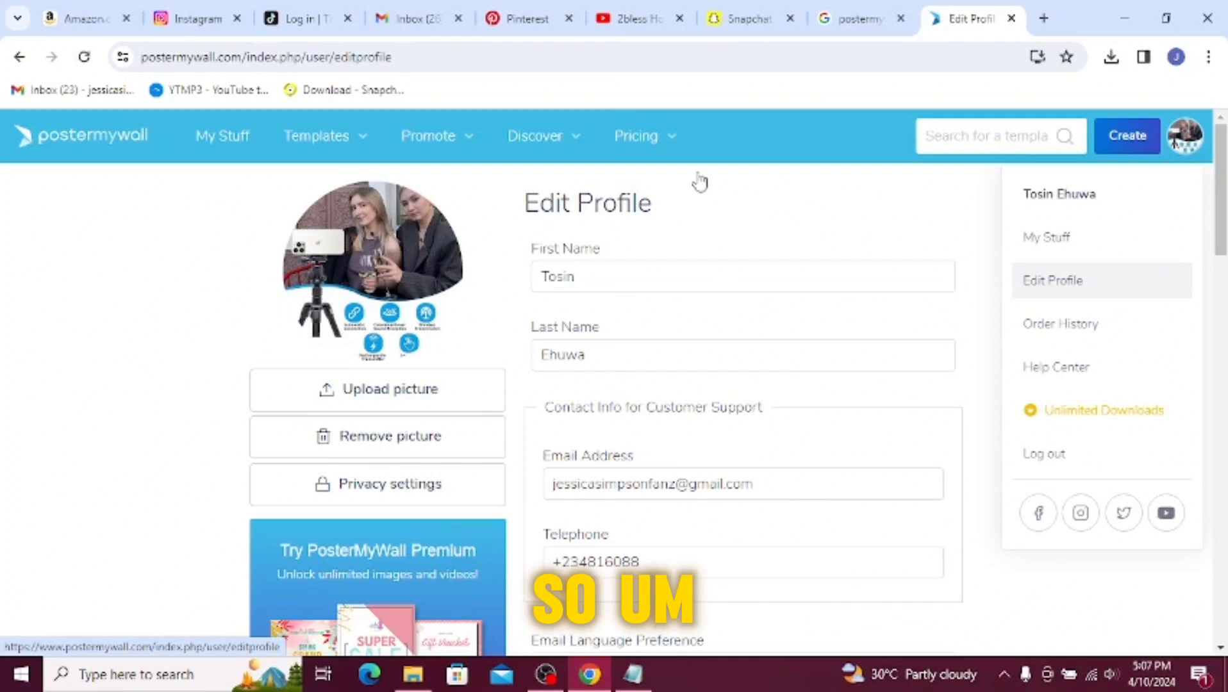
{"action": "mouse_move", "coordinate": [490, 263]}
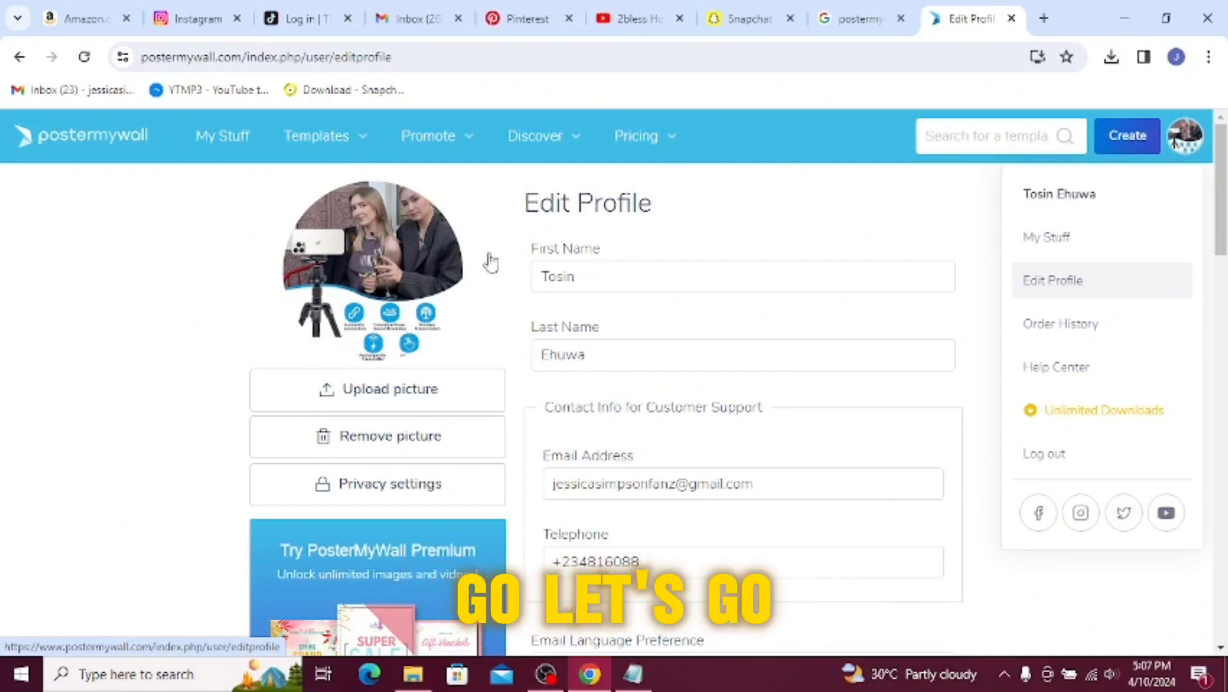
{"action": "mouse_move", "coordinate": [767, 272]}
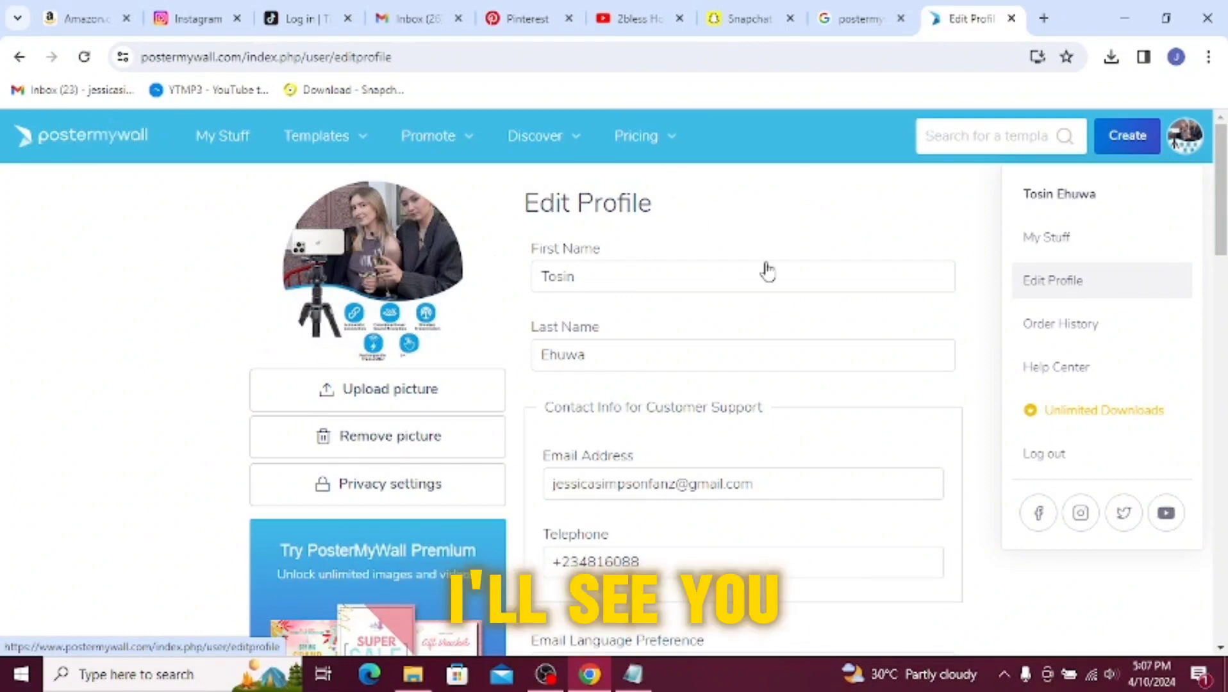